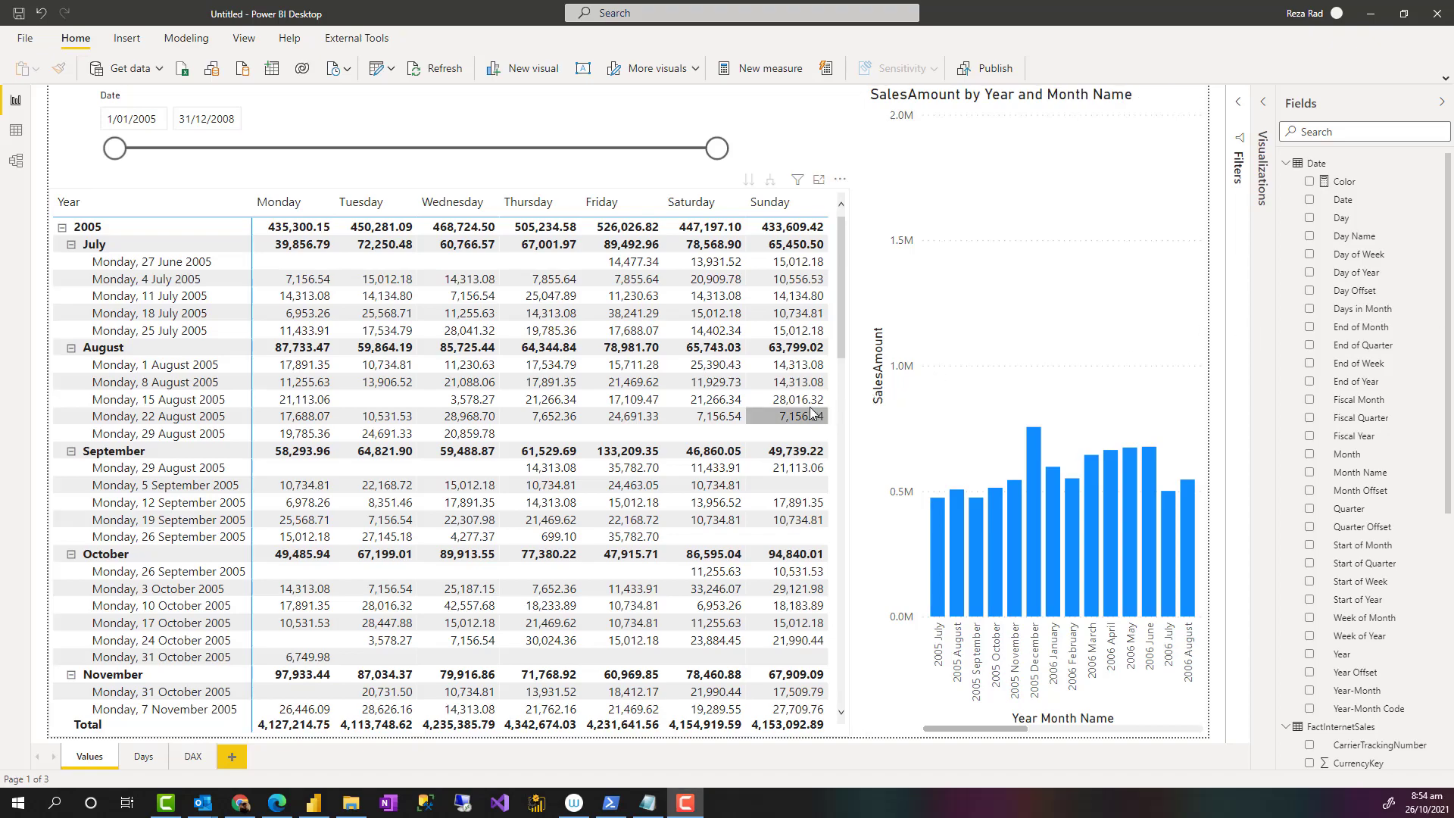
mouse_move(848, 306)
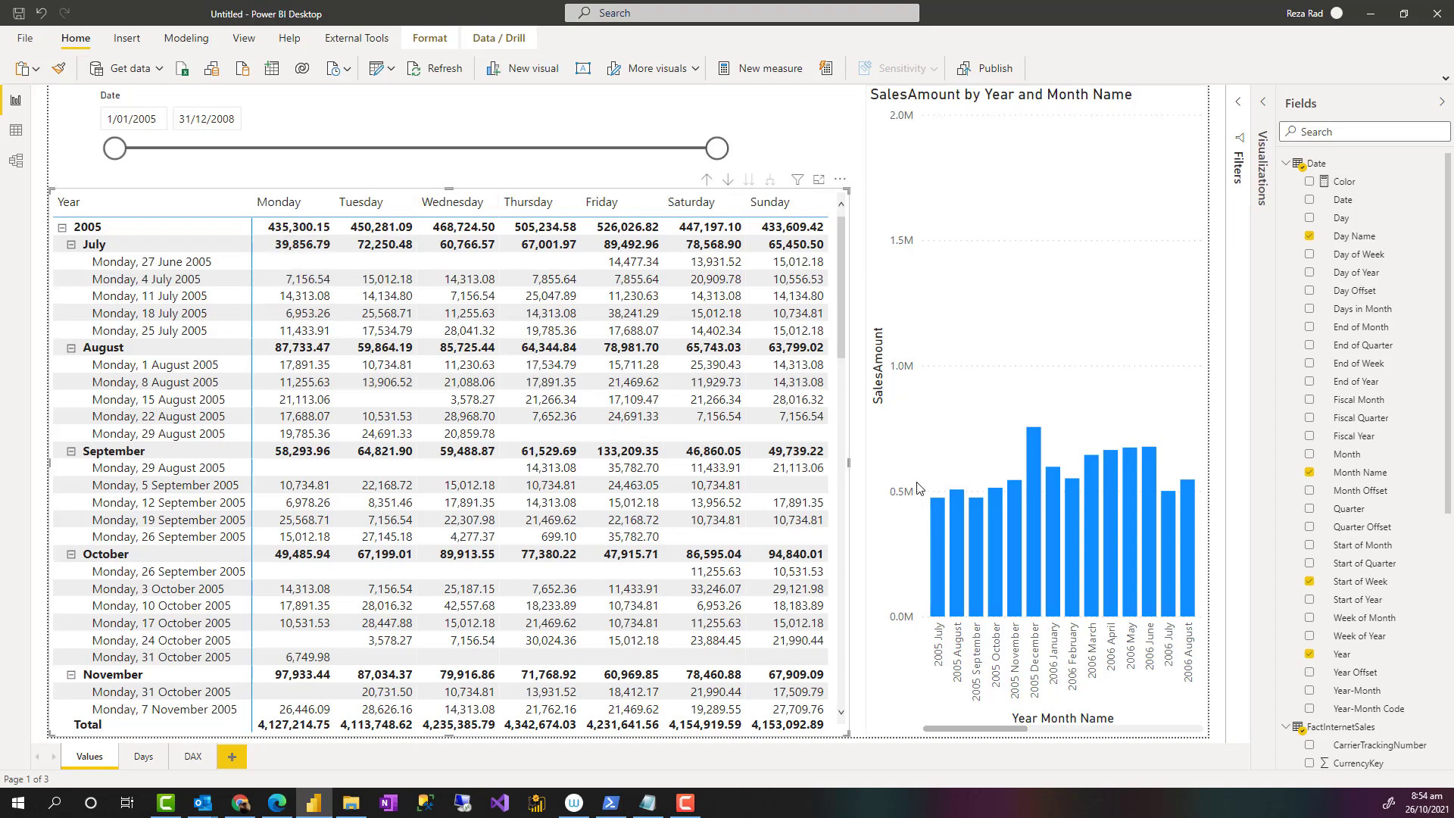
mouse_move(849, 282)
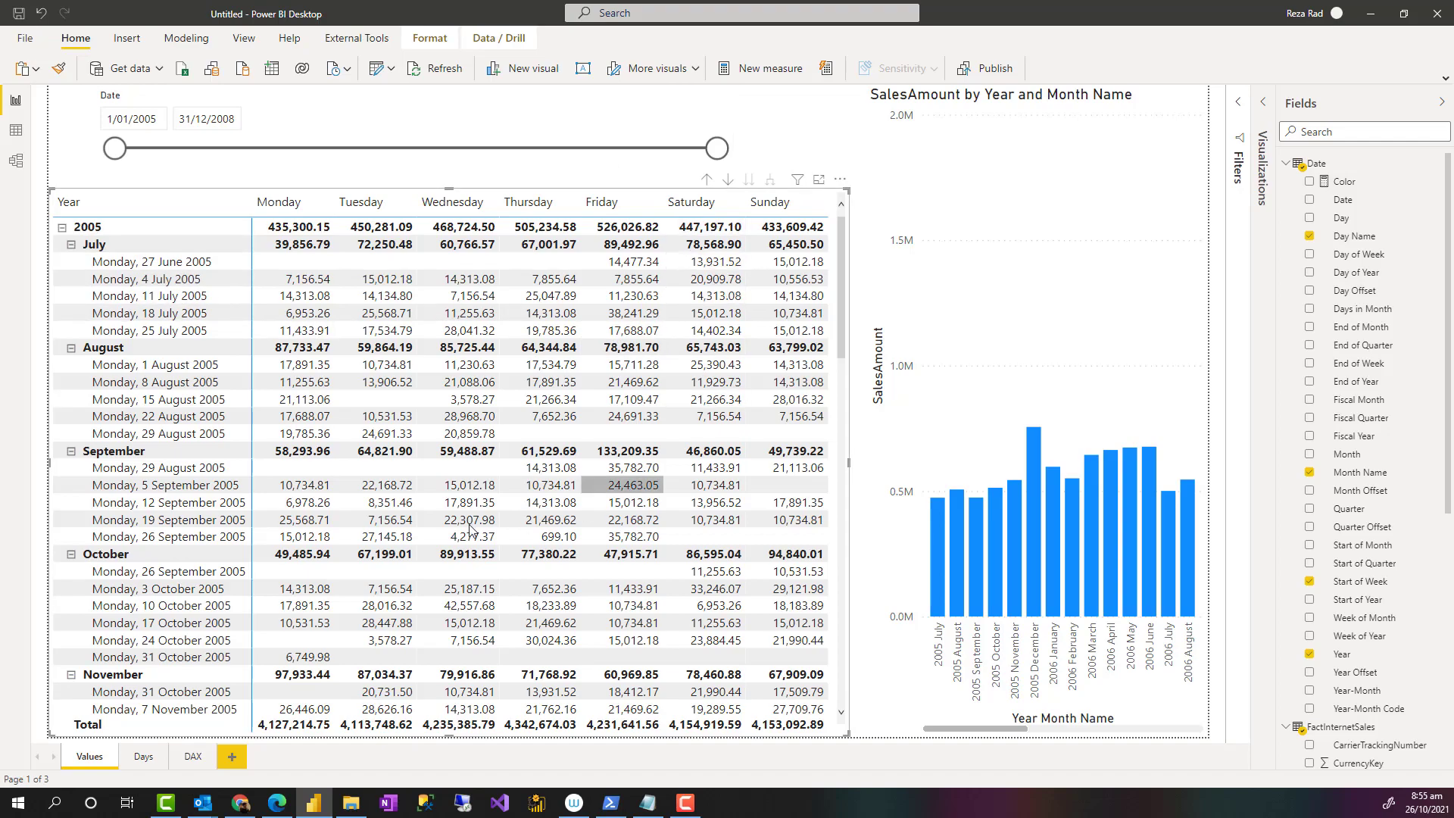
- Expand the collapsed Filters and Visualizations panes beside the report view
left_click(142, 755)
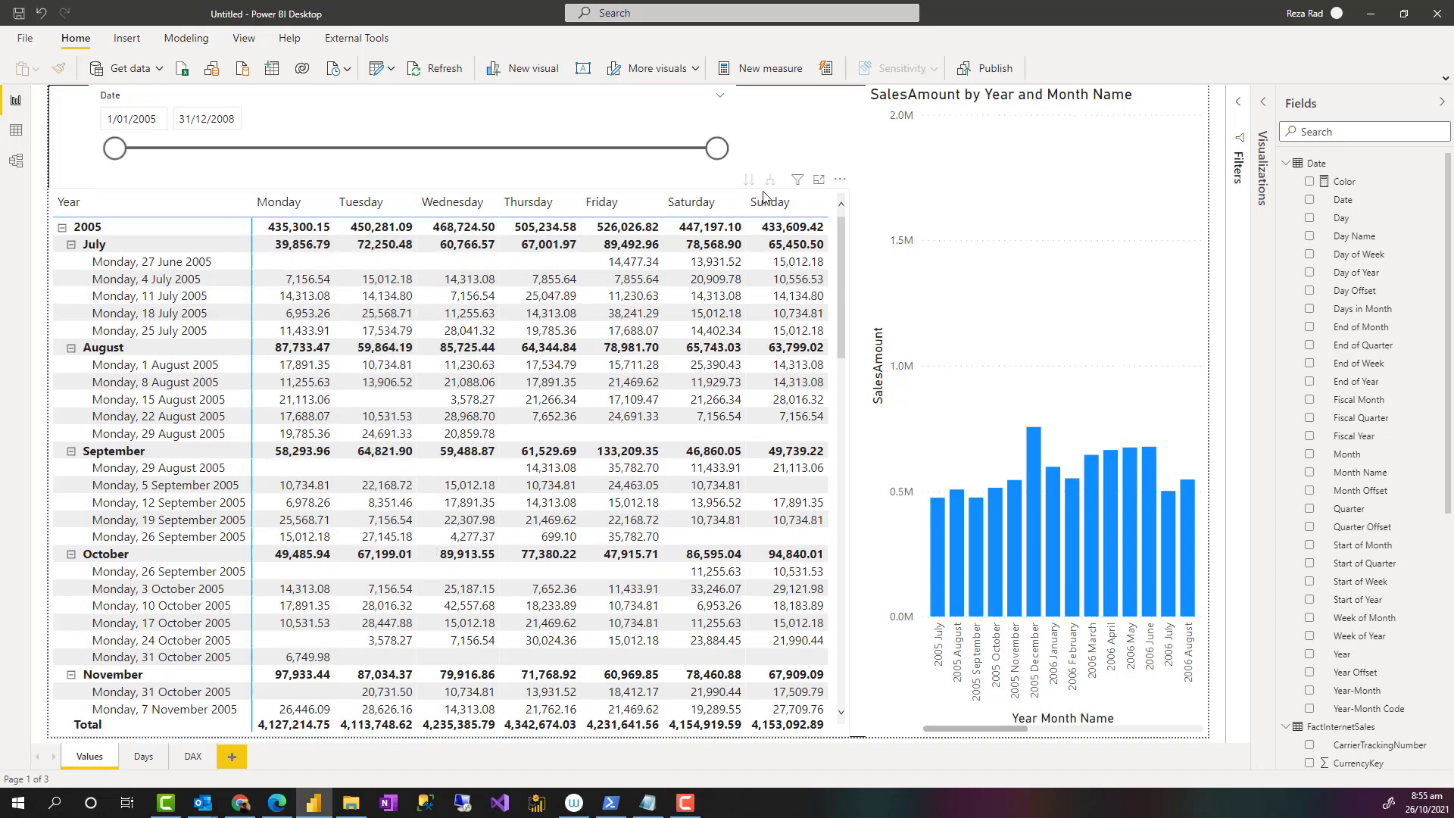
mouse_move(839, 351)
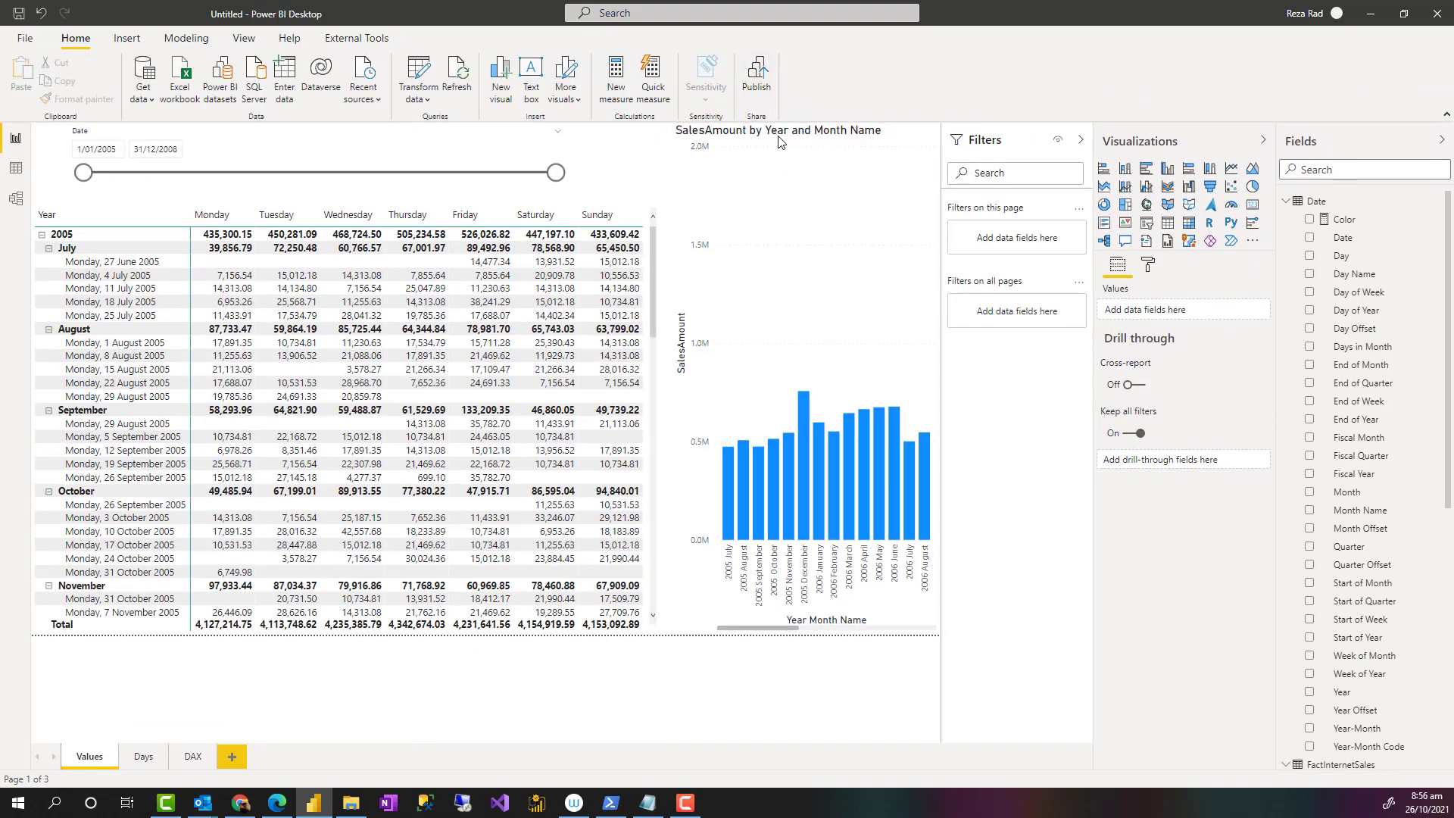
mouse_move(1190, 269)
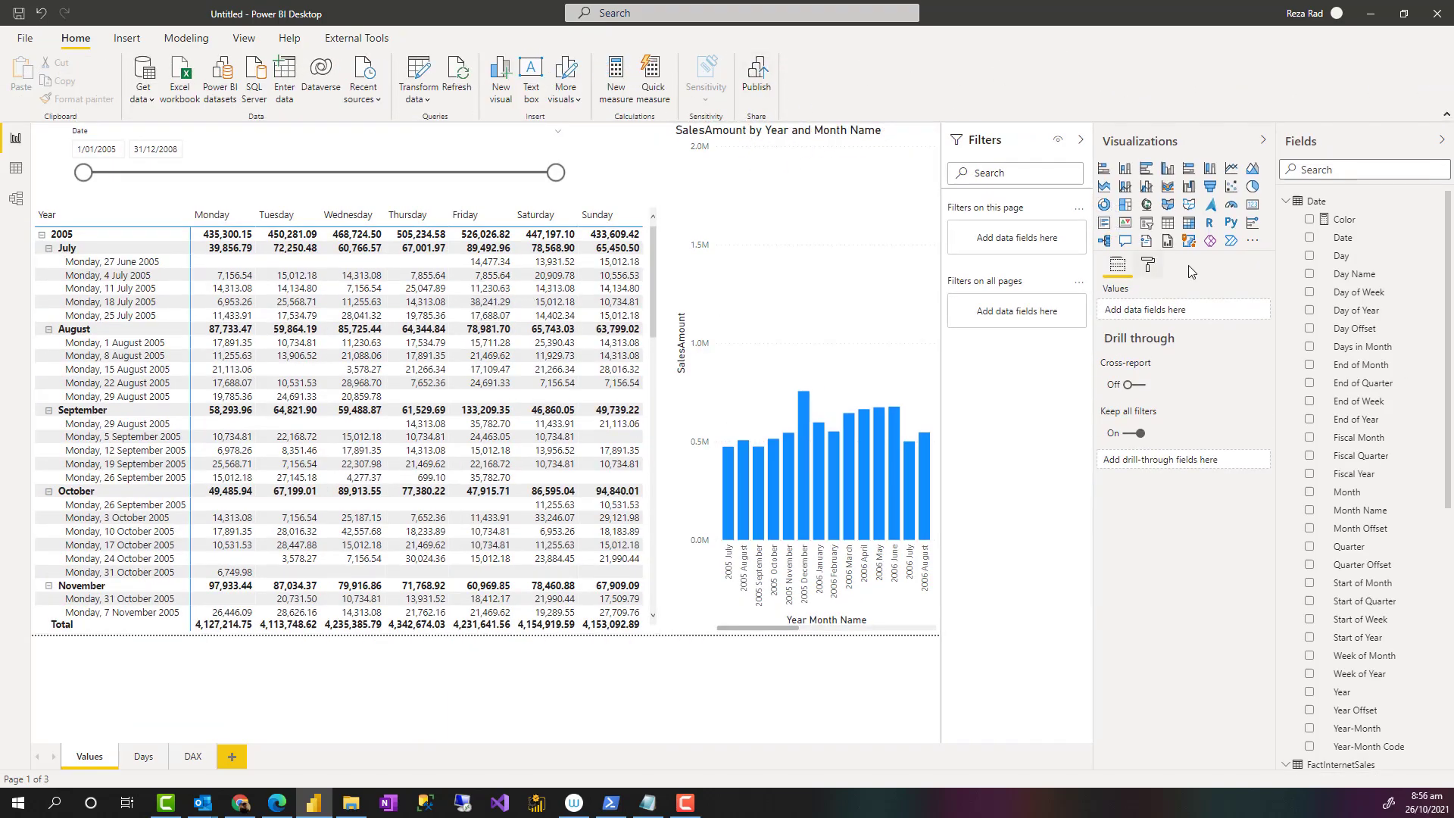
mouse_move(1095, 334)
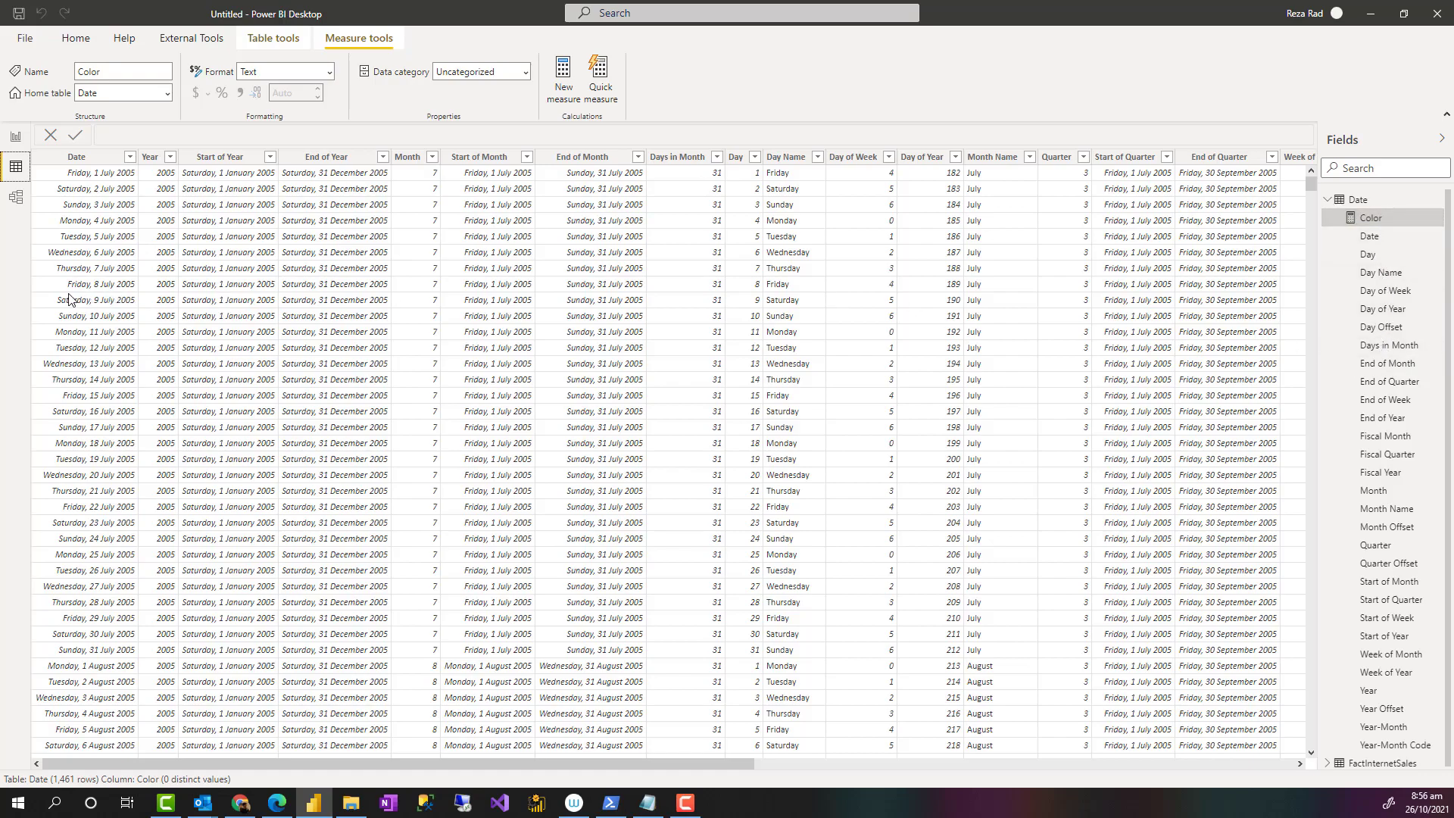
mouse_move(318, 228)
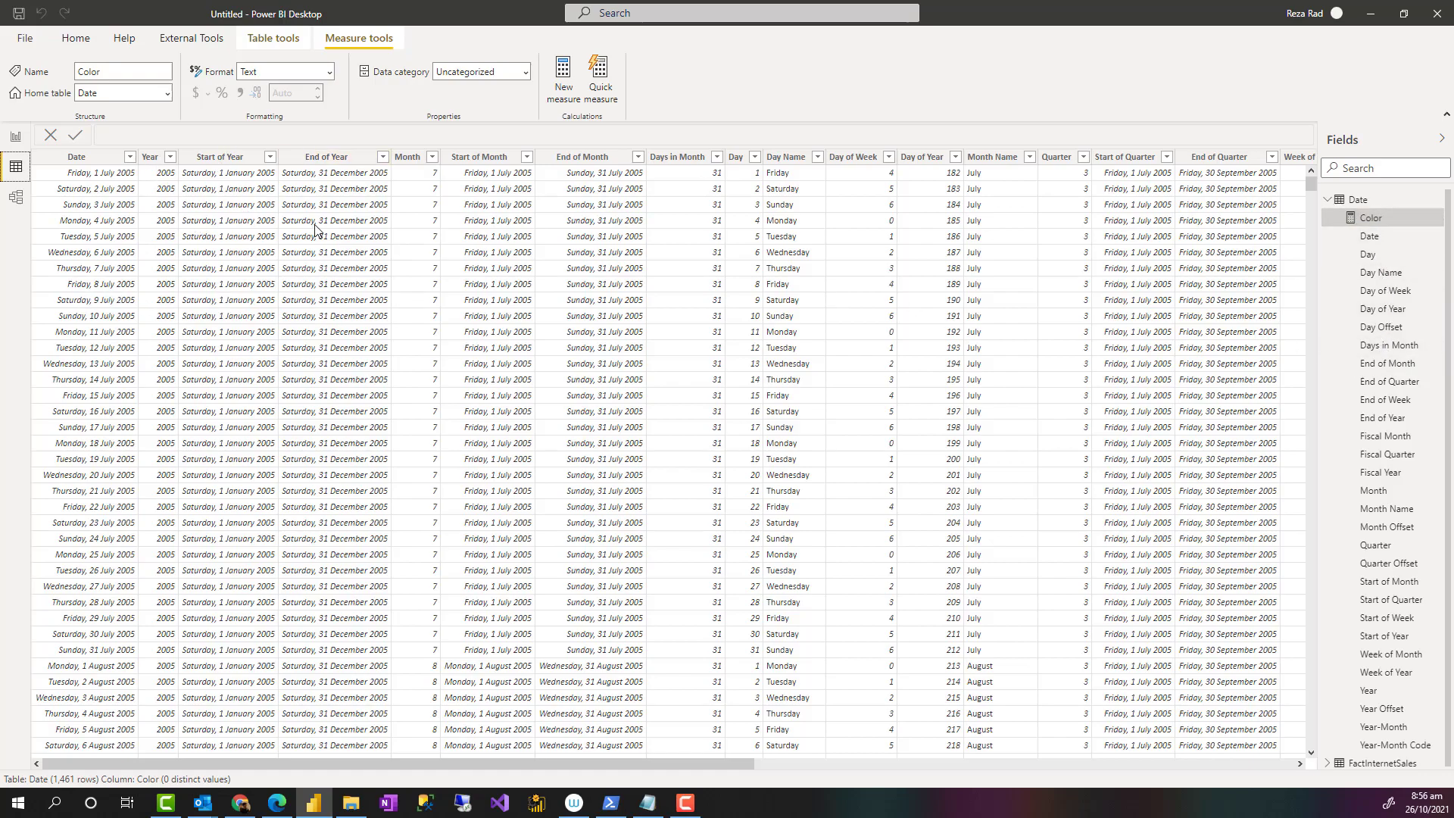
mouse_move(563, 333)
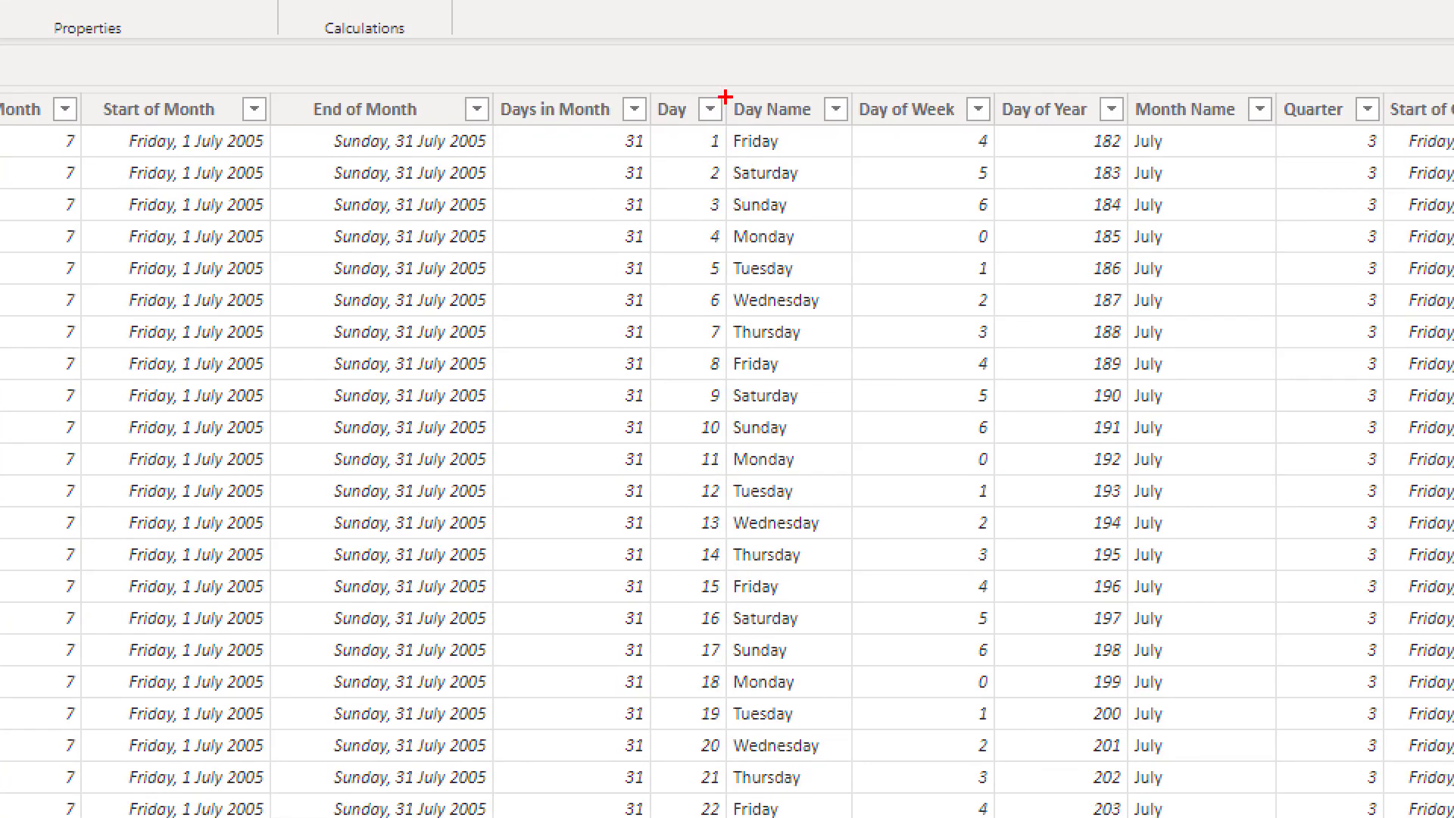
- Review the Date table's Day Name, Day of Week and Month Name columns in Data view
left_click(772, 109)
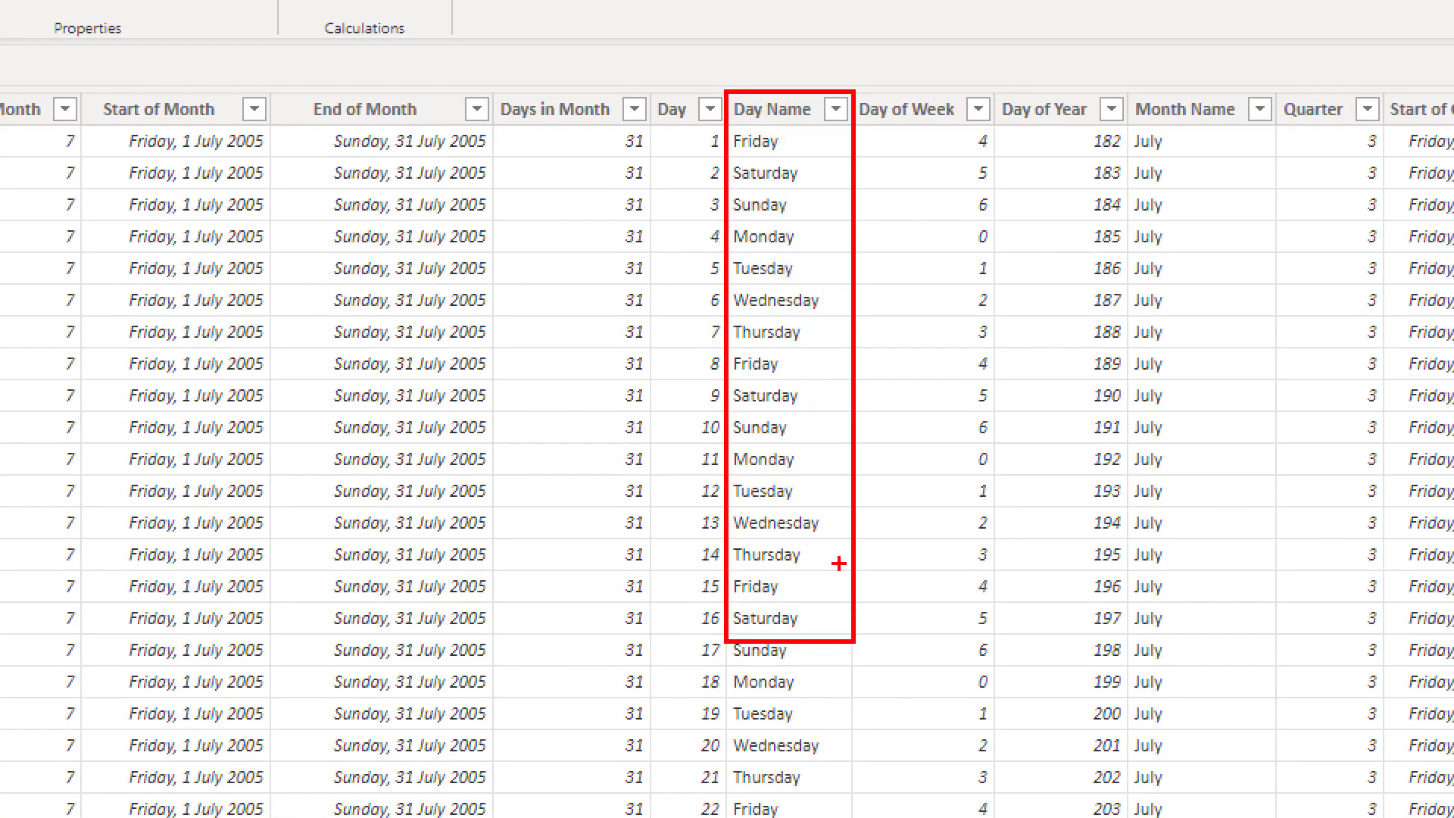
mouse_move(810, 137)
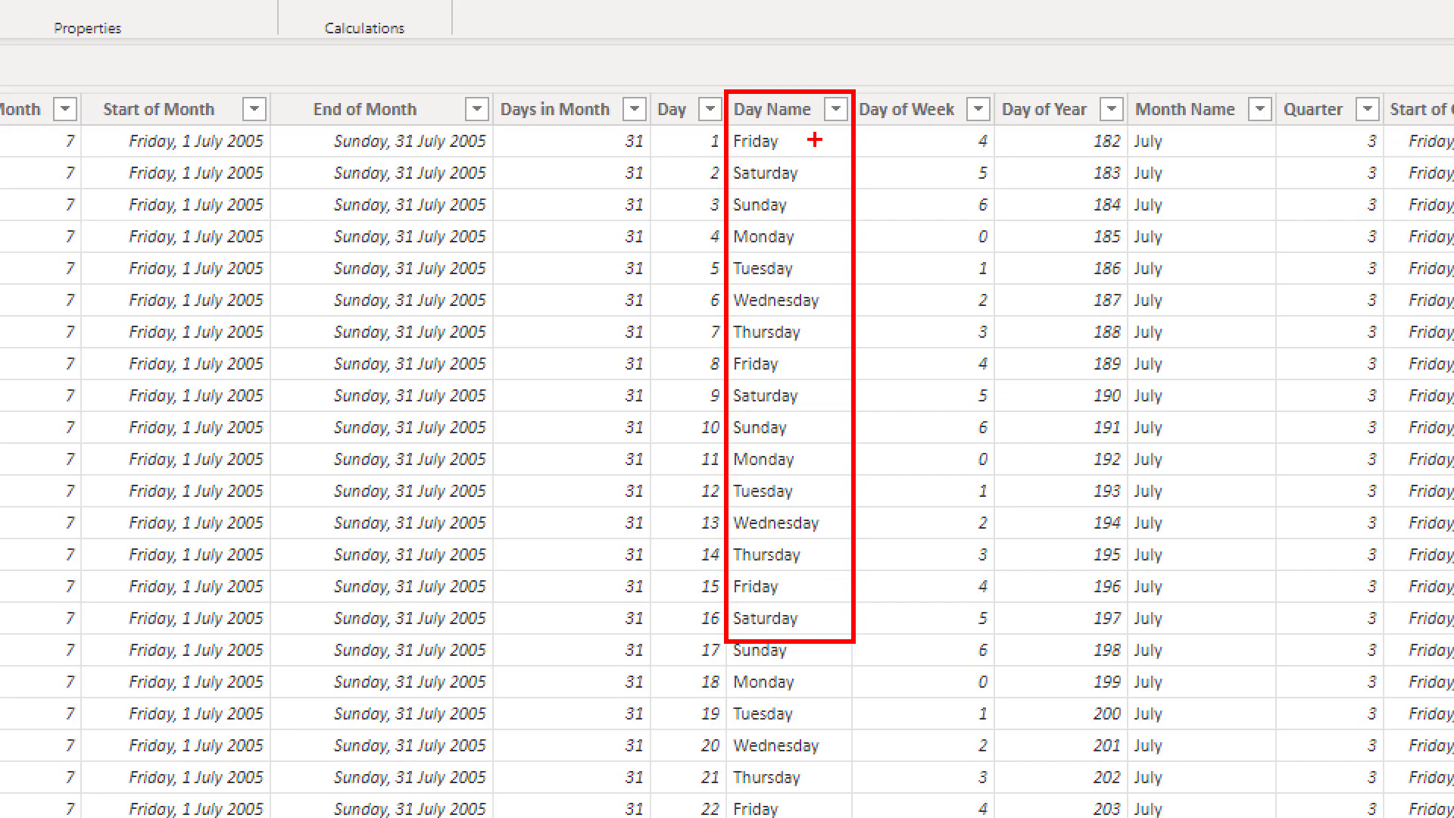
mouse_move(767, 145)
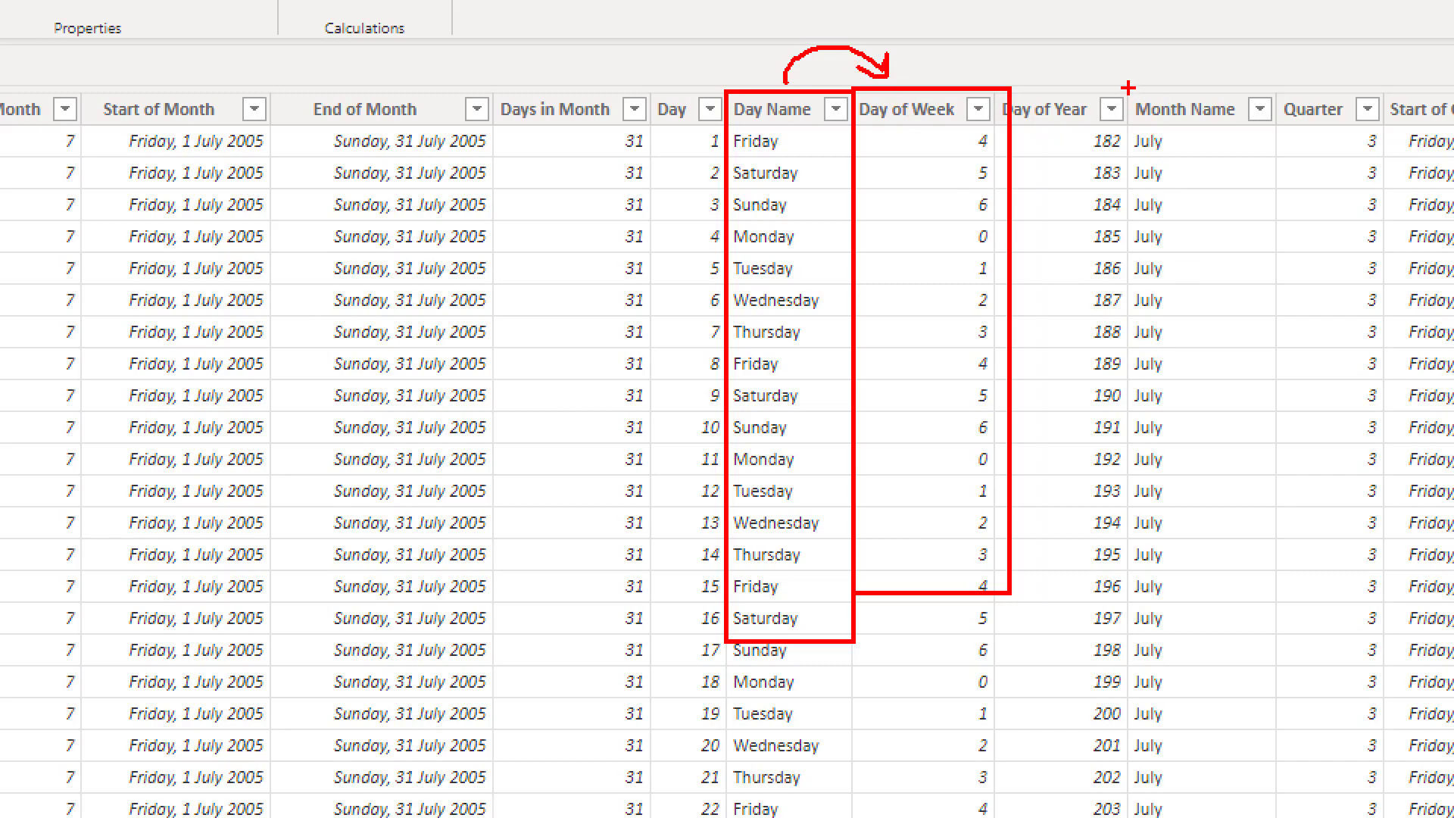
left_click(1184, 109)
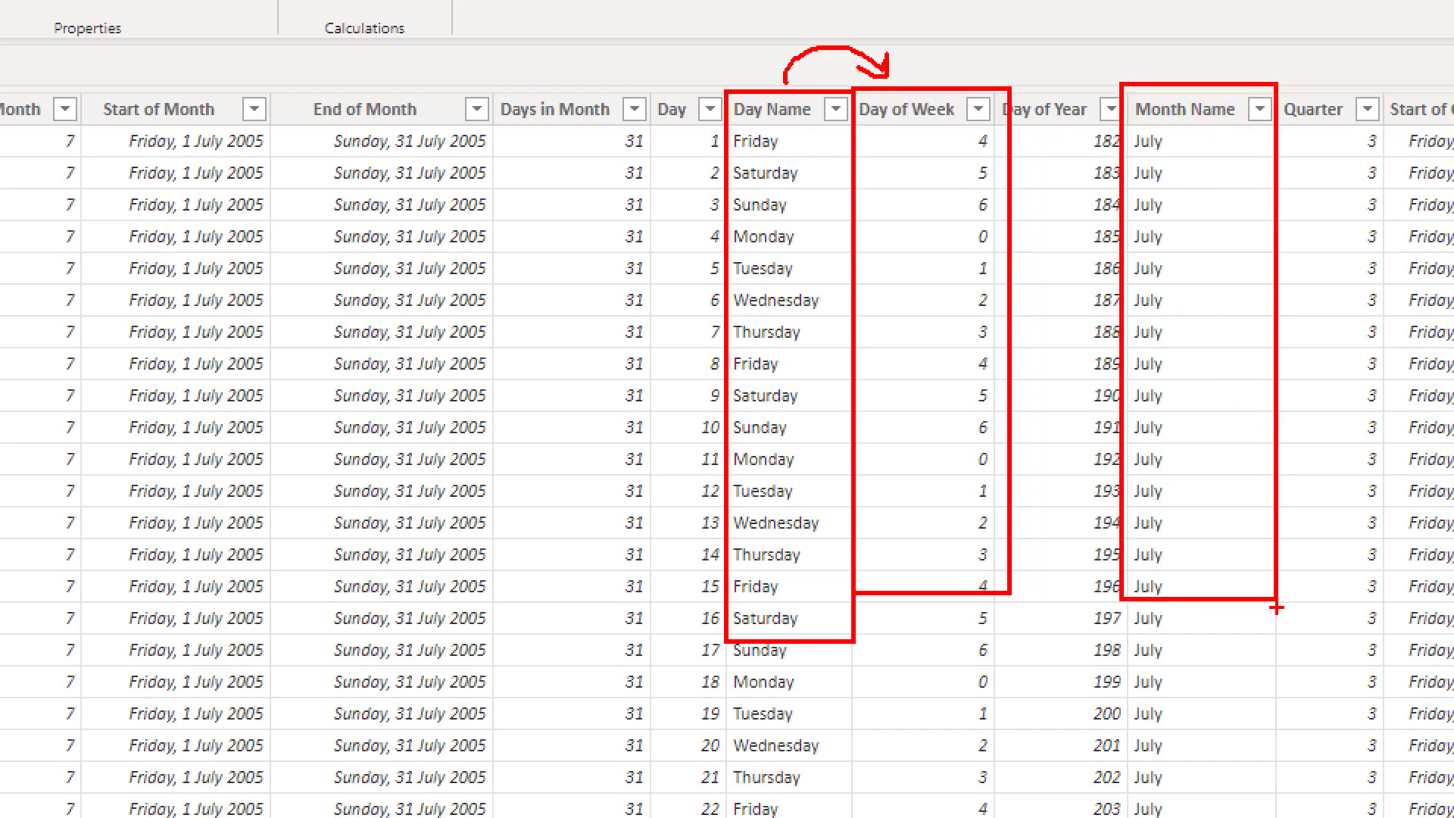
mouse_move(367, 267)
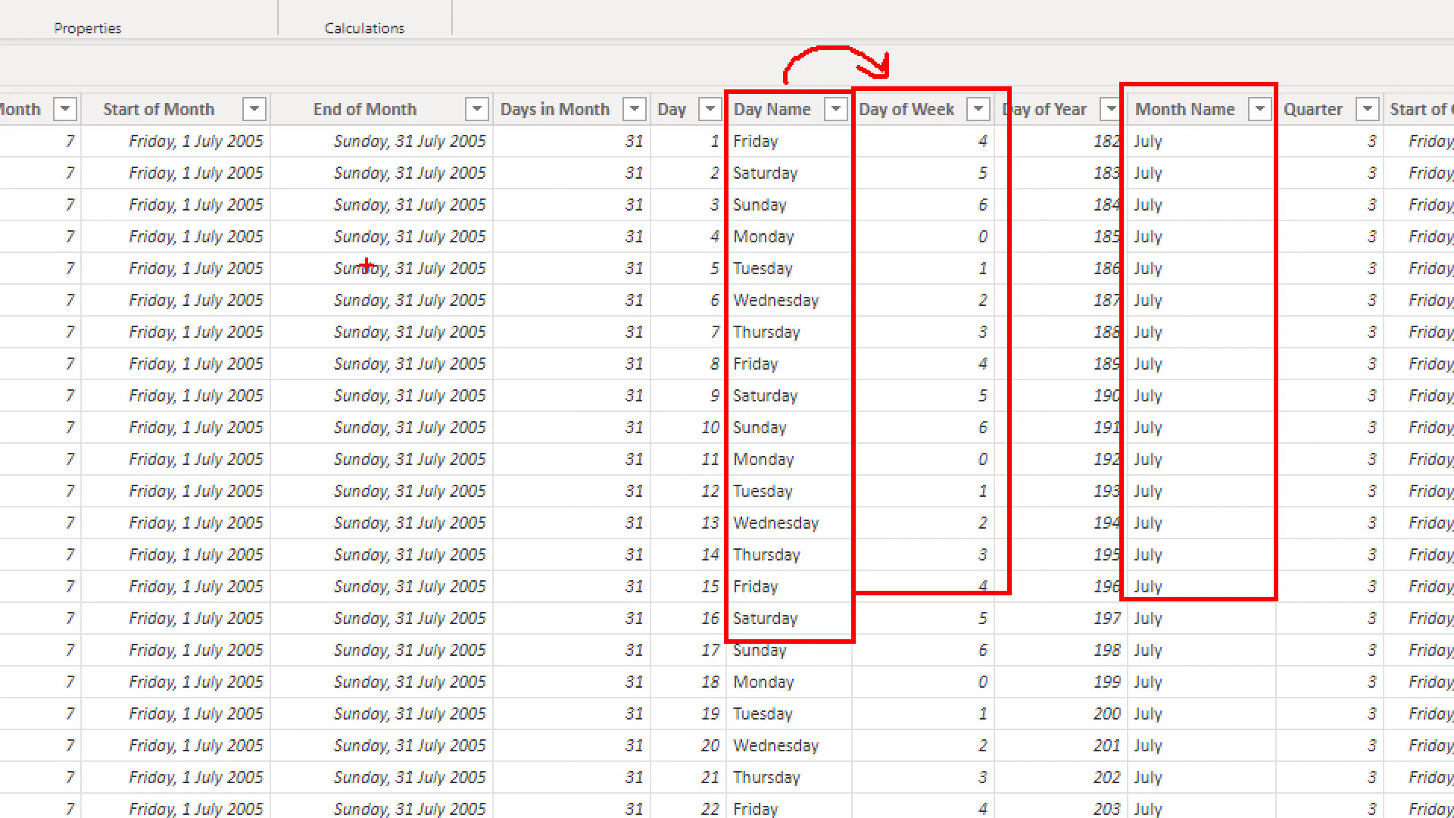
mouse_move(1143, 324)
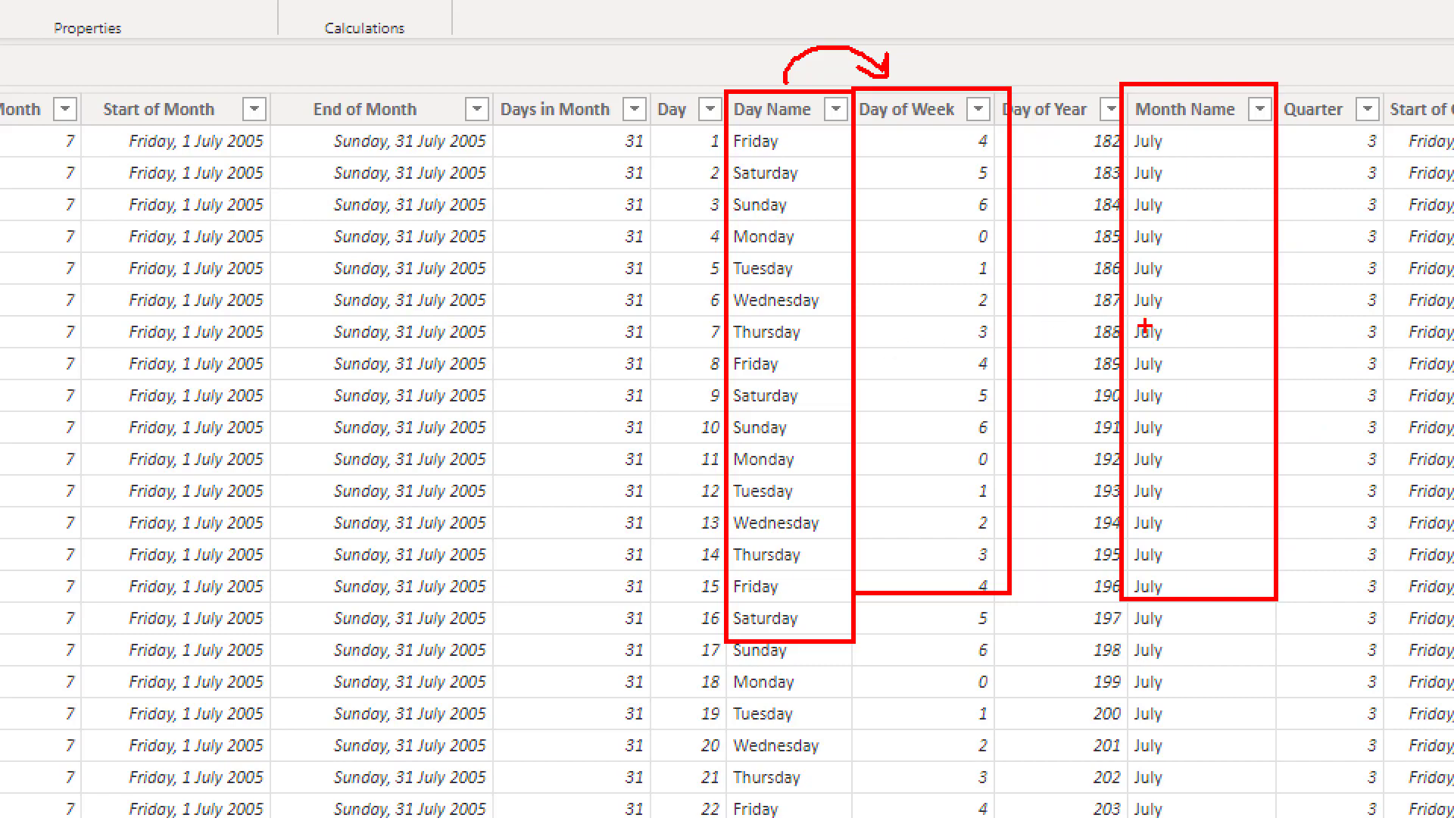
mouse_move(1051, 363)
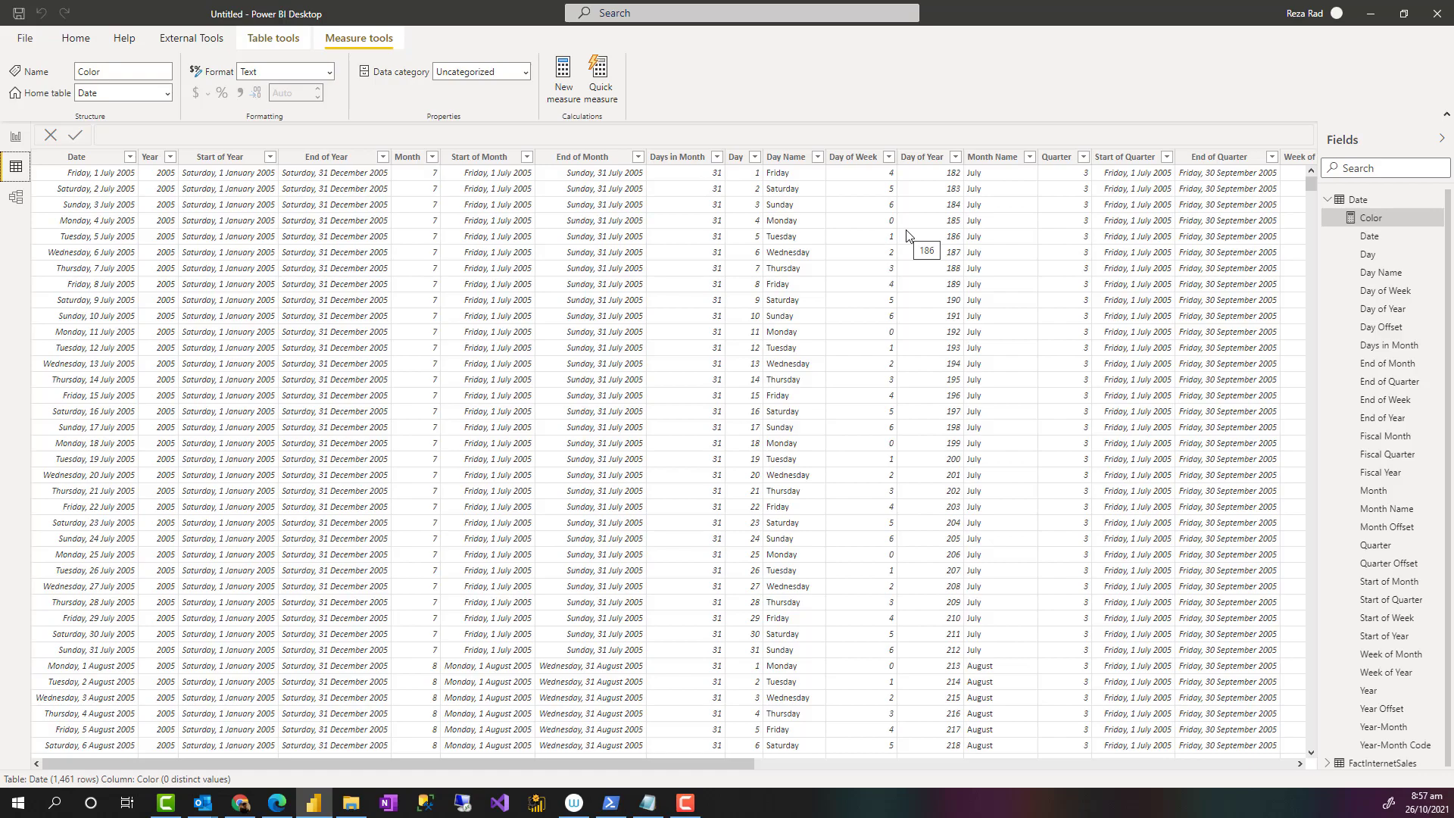
mouse_move(871, 140)
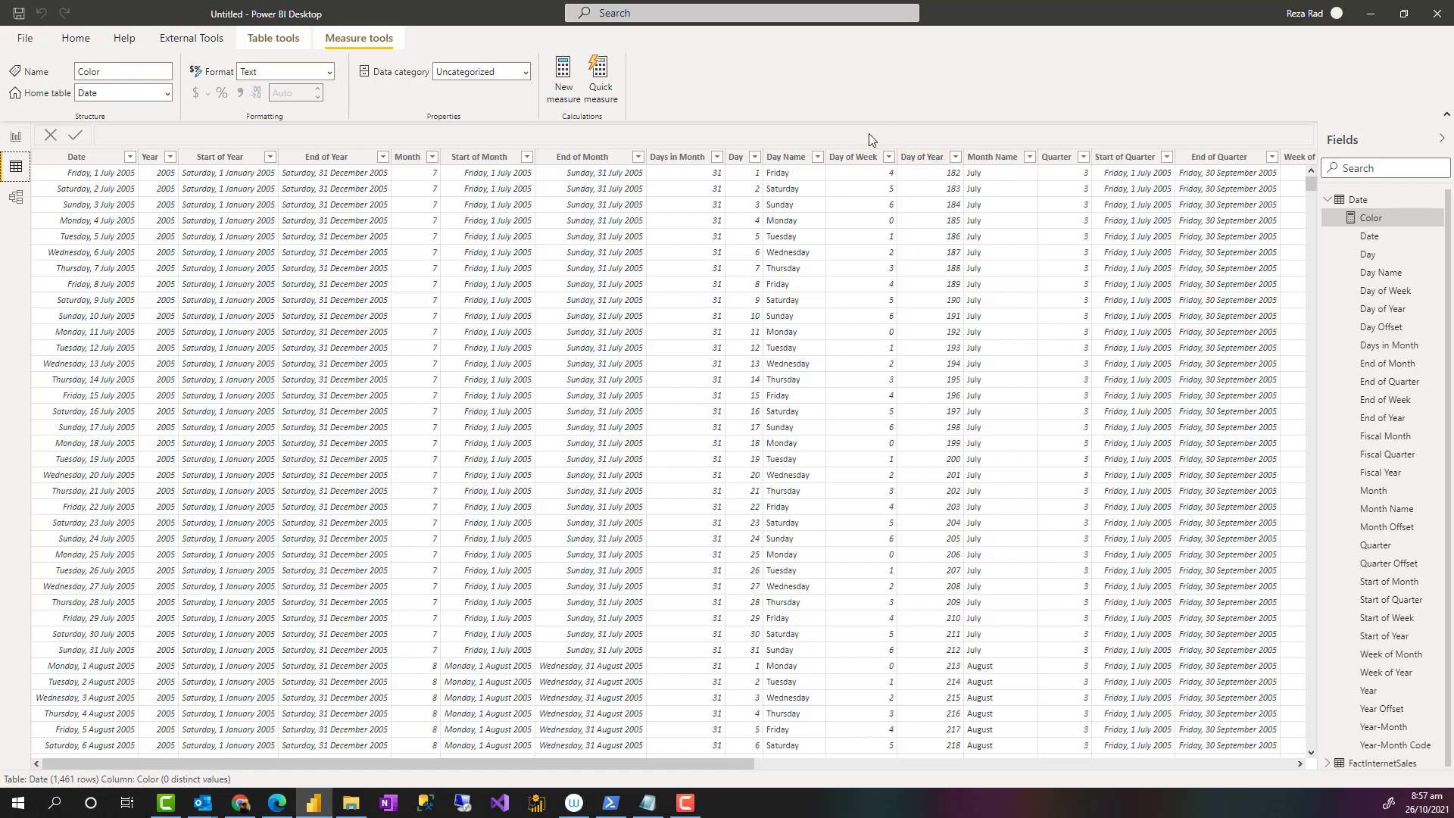
mouse_move(943, 173)
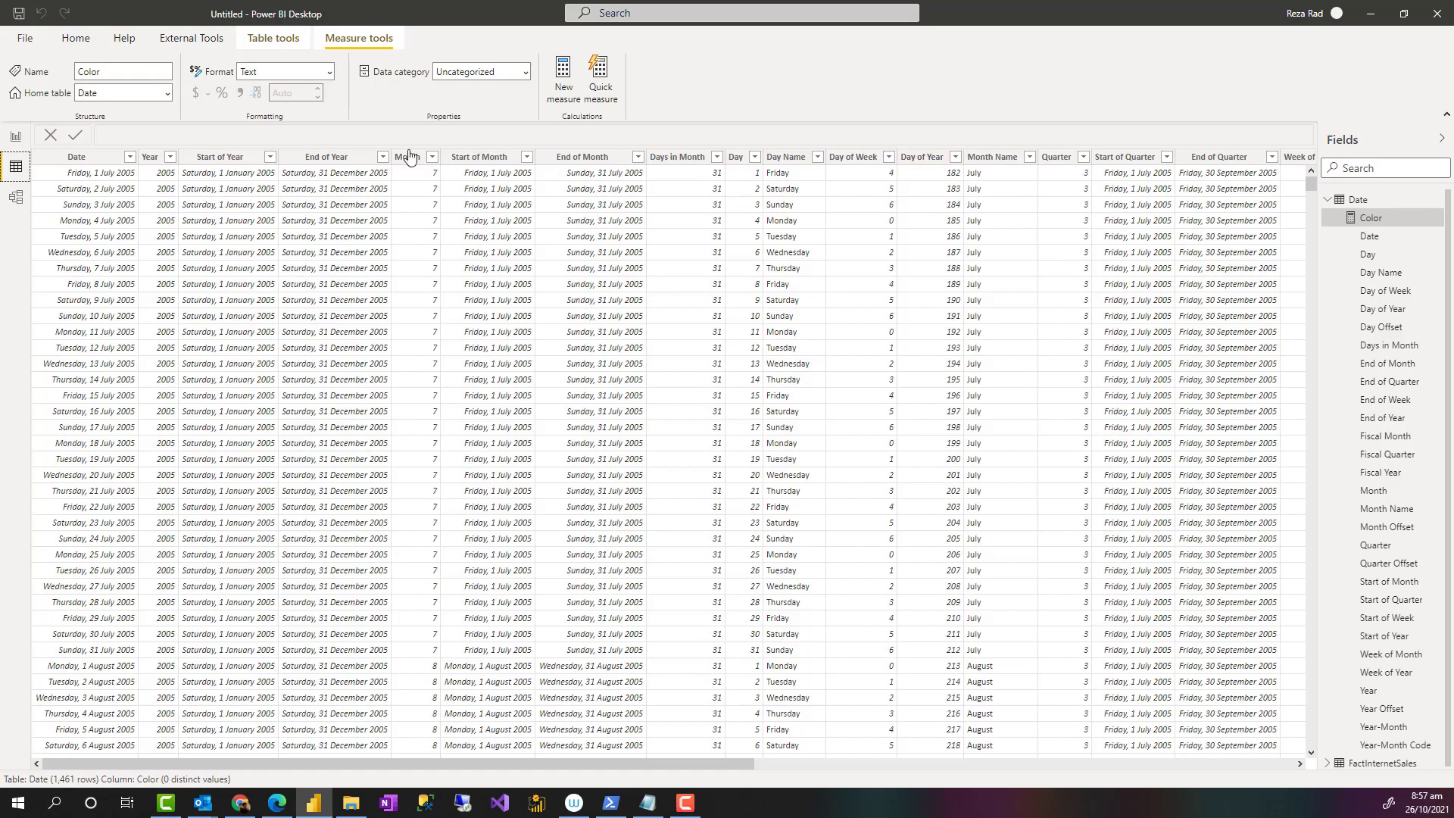
left_click(69, 37)
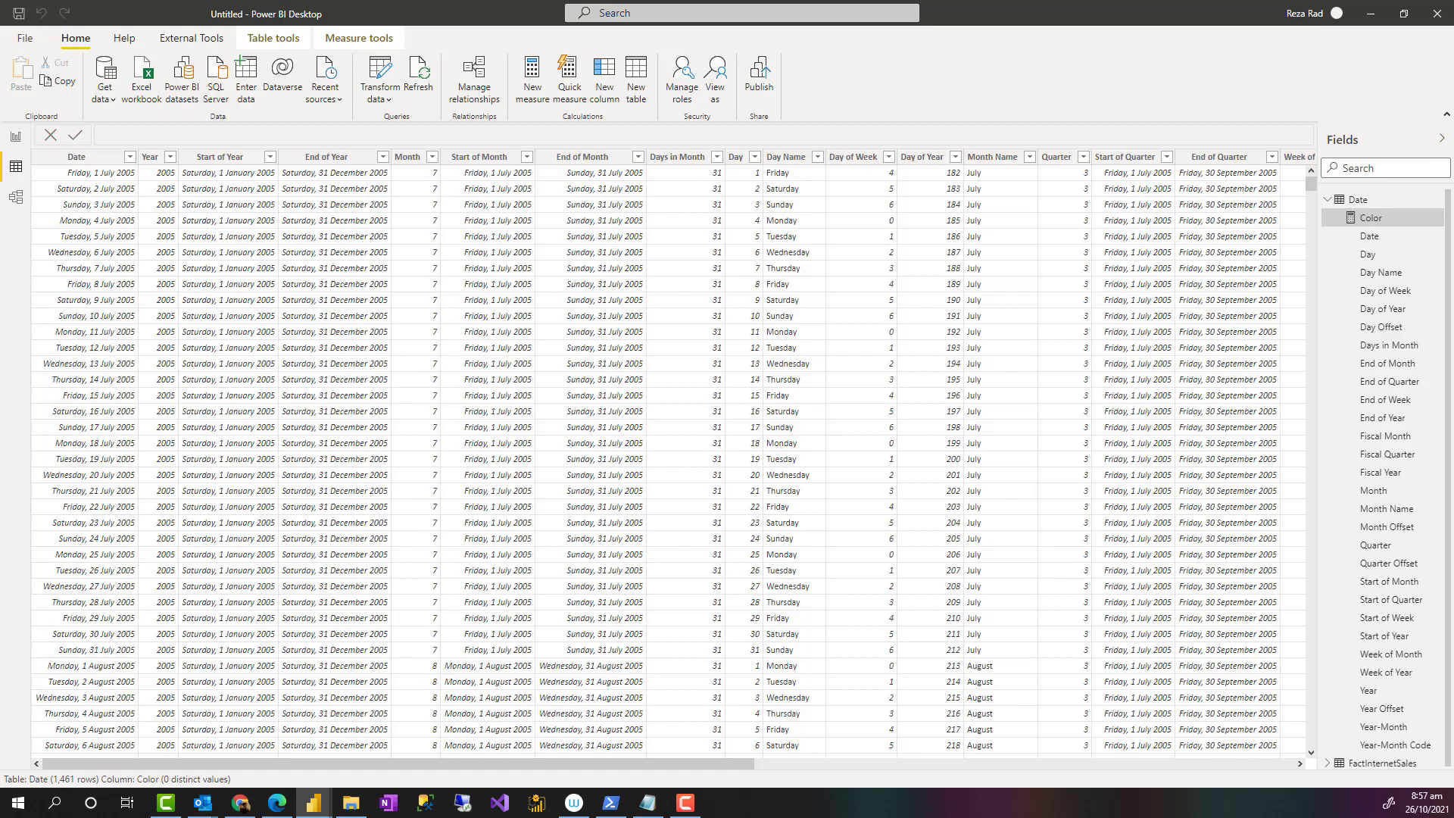
left_click(372, 72)
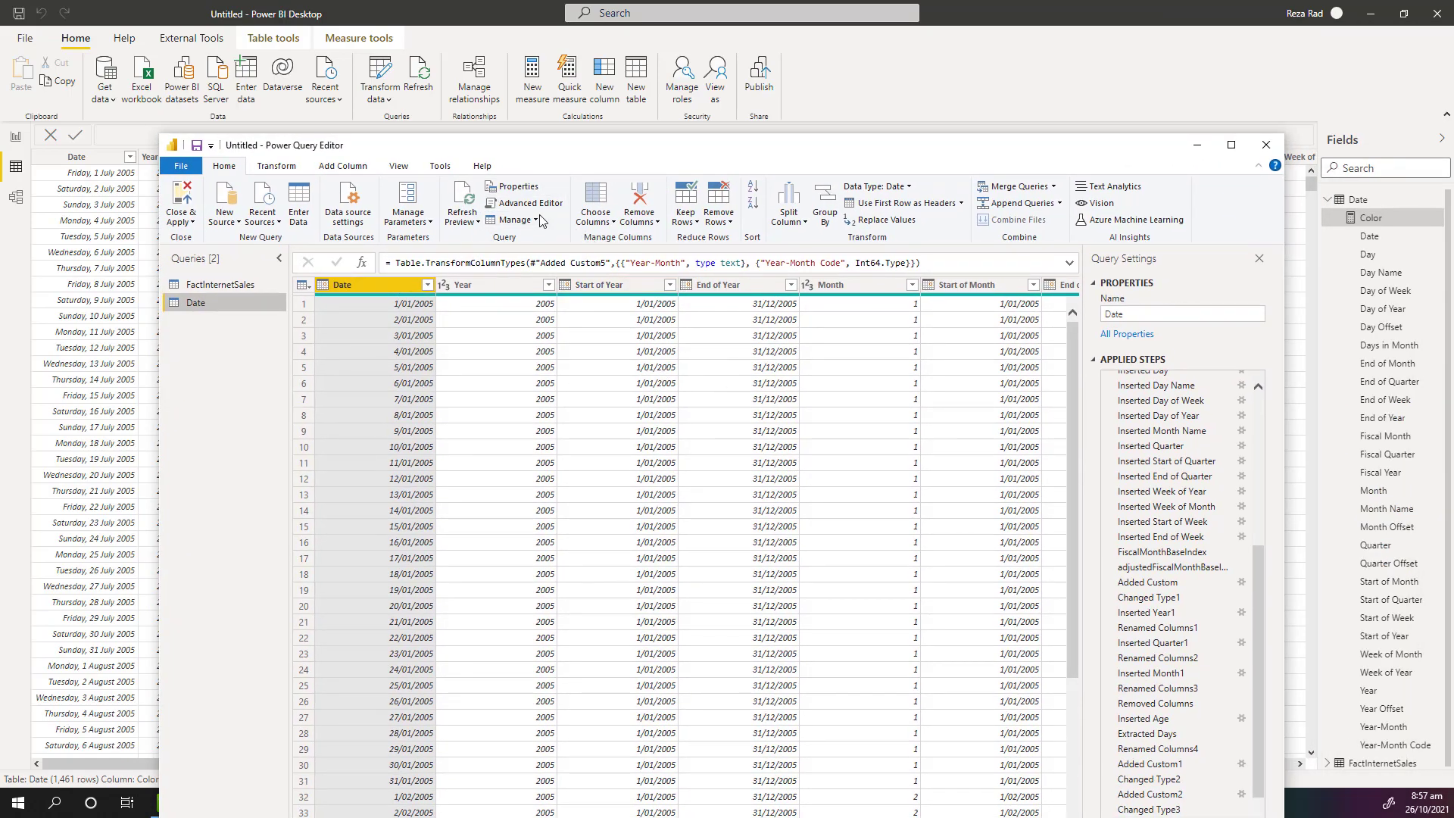
left_click(524, 202)
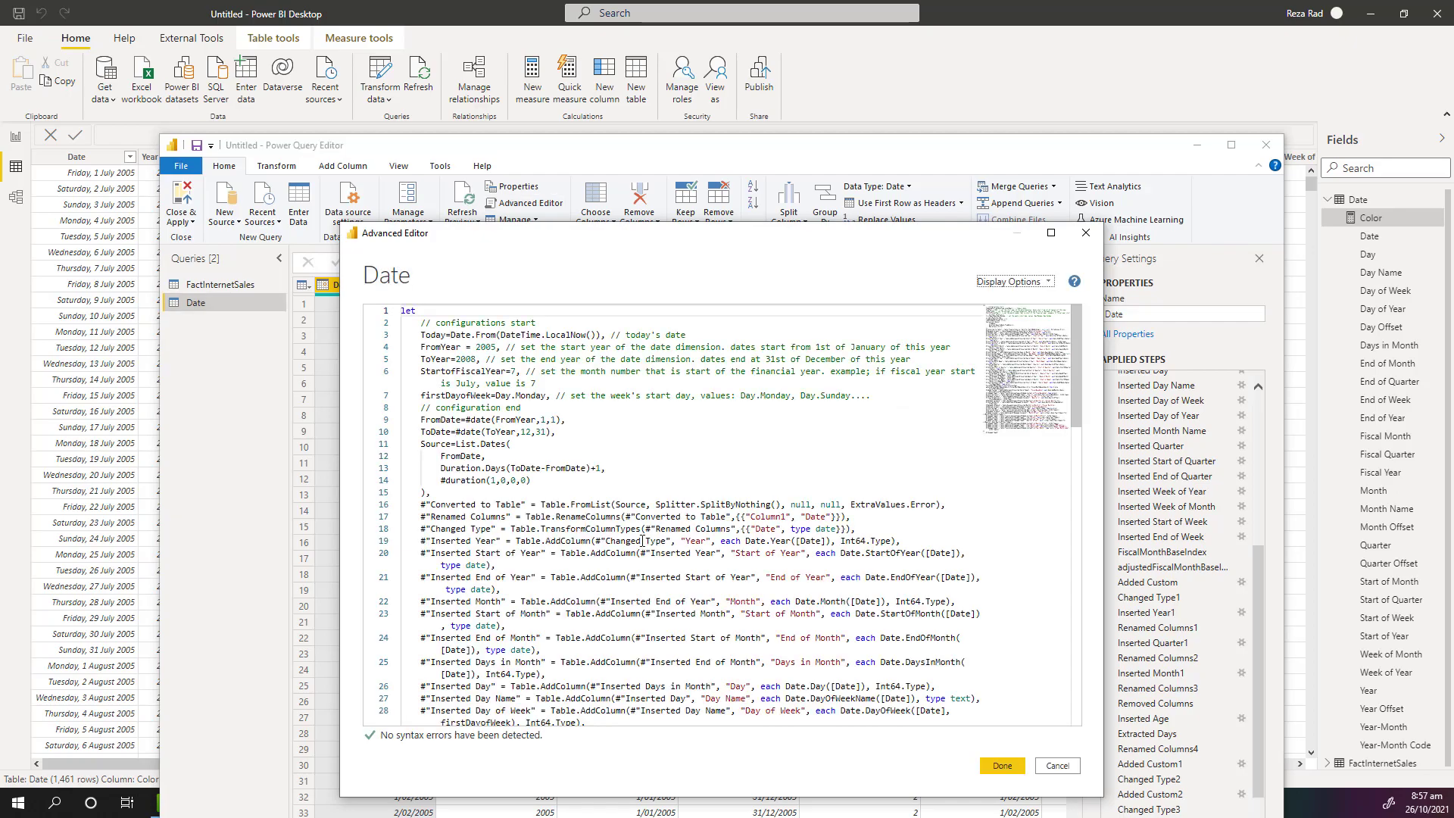
scroll("down", 3)
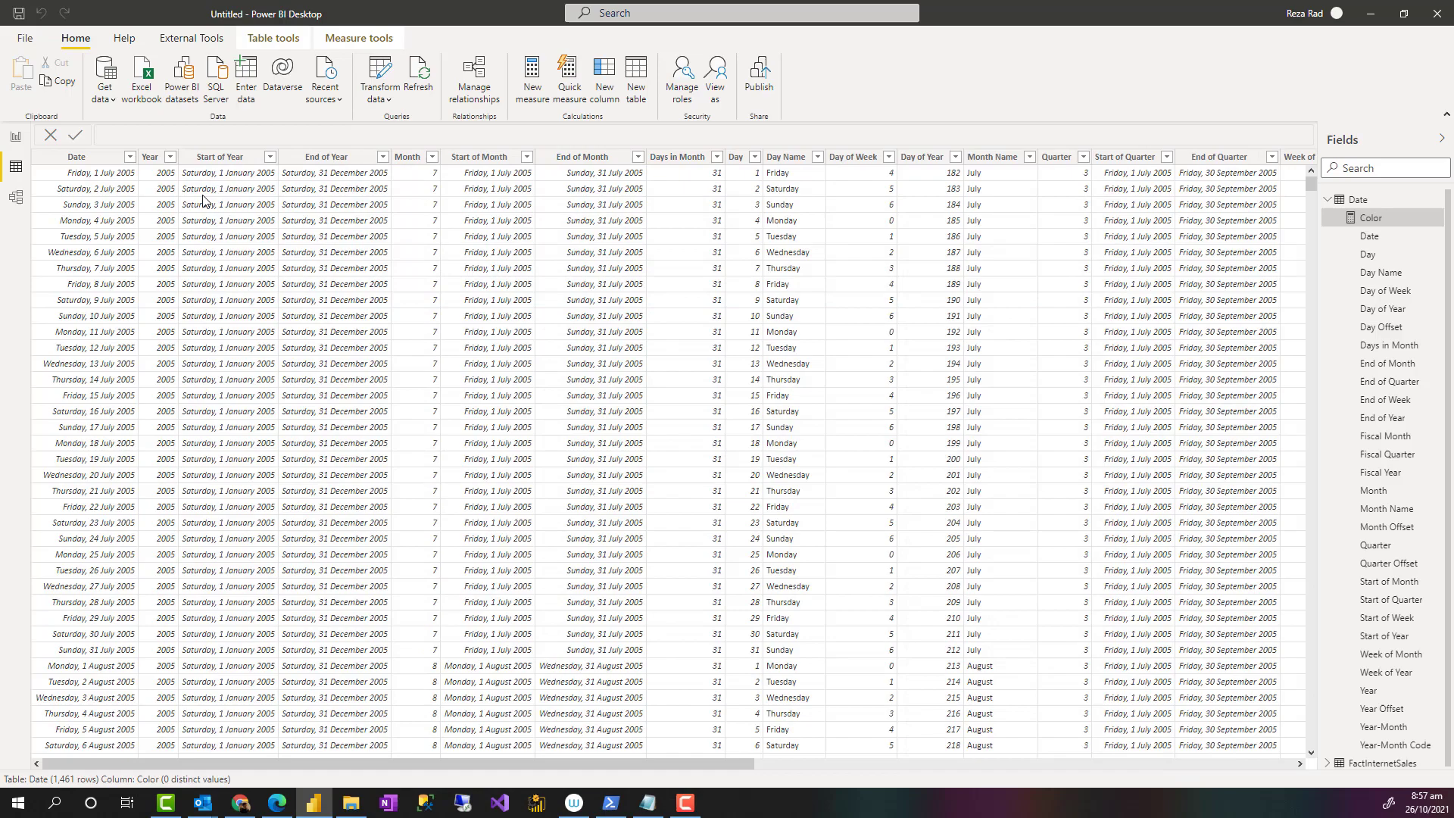
mouse_move(672, 194)
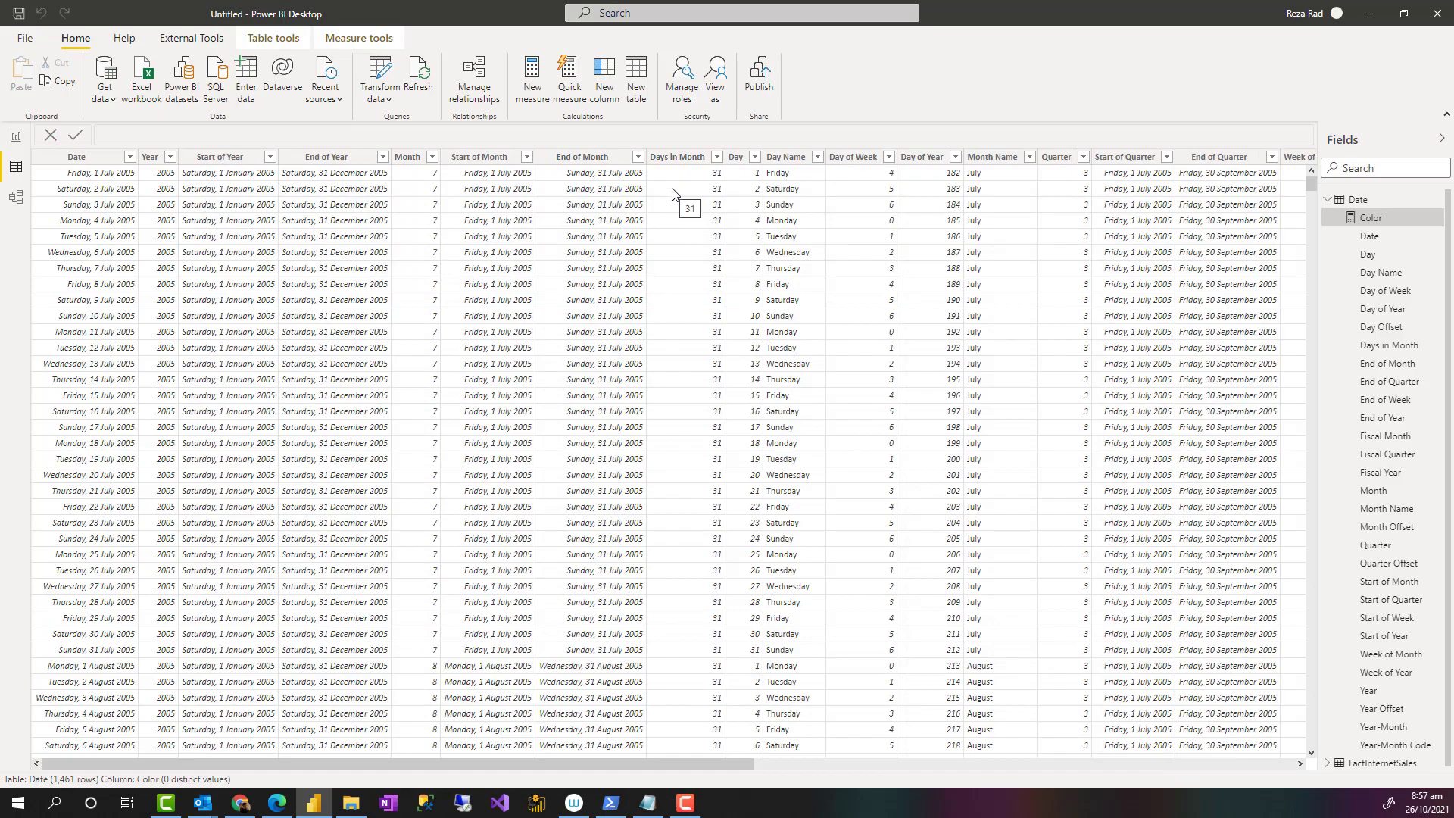
left_click(784, 156)
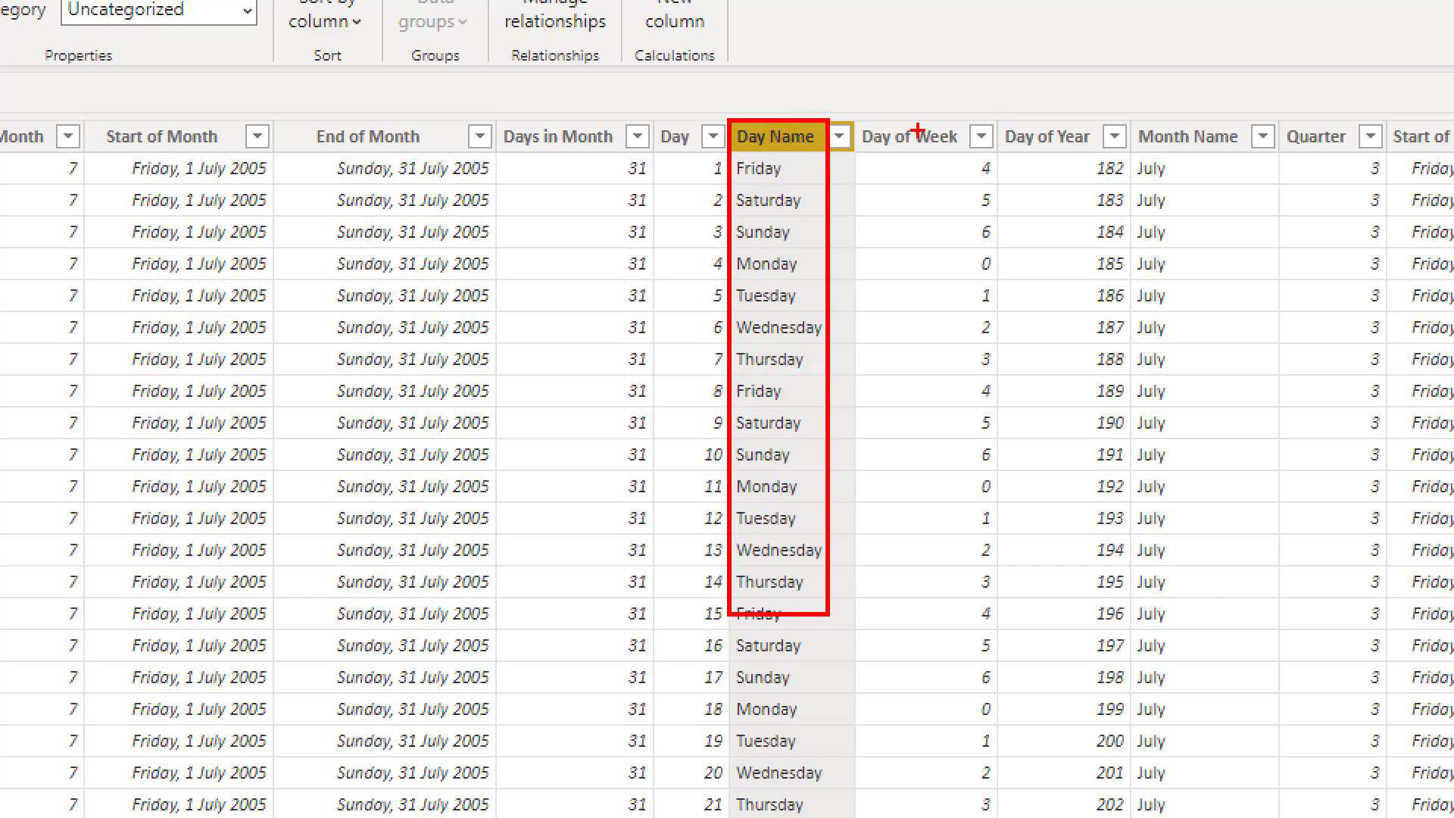
mouse_move(769, 227)
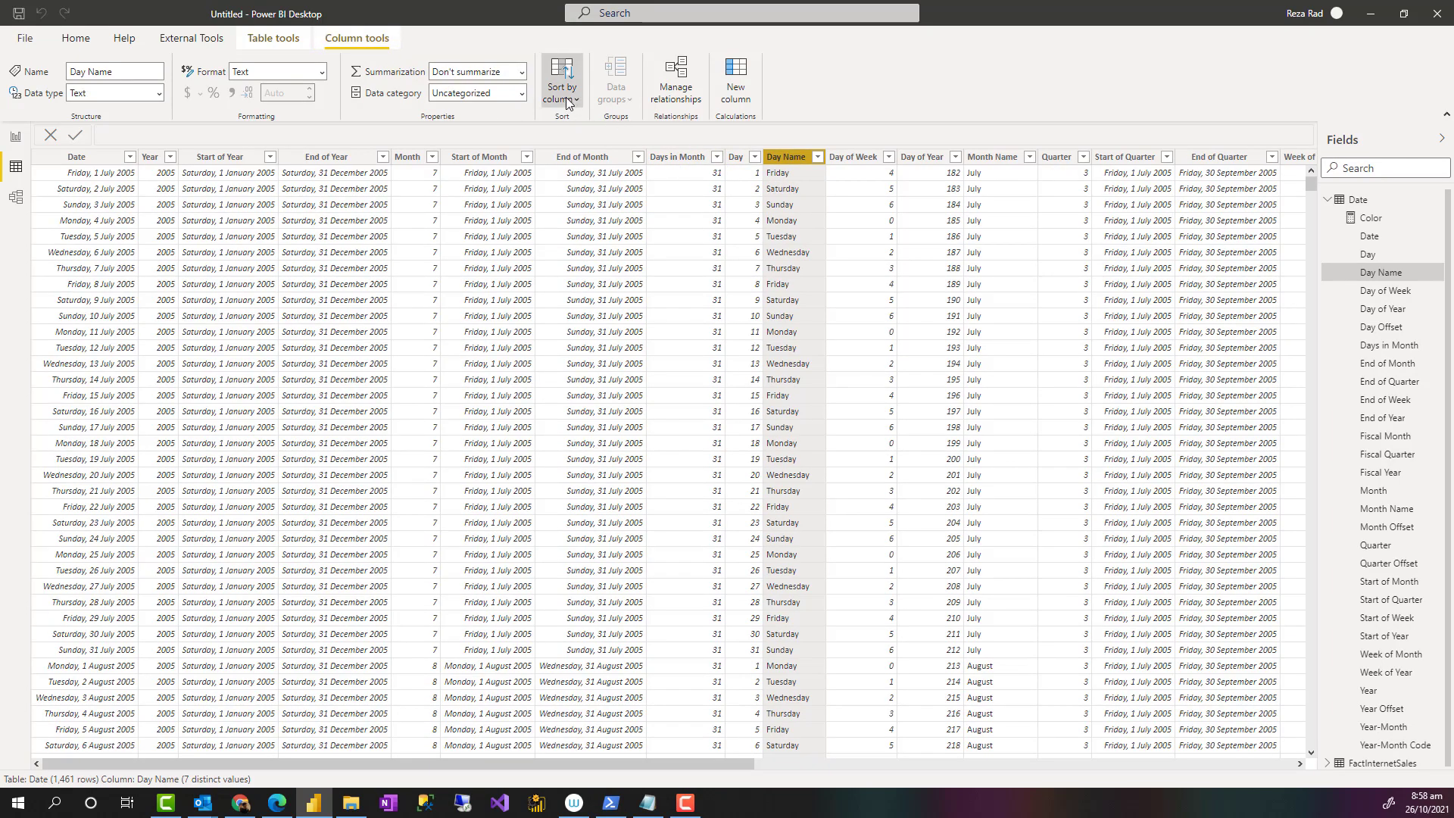
left_click(561, 78)
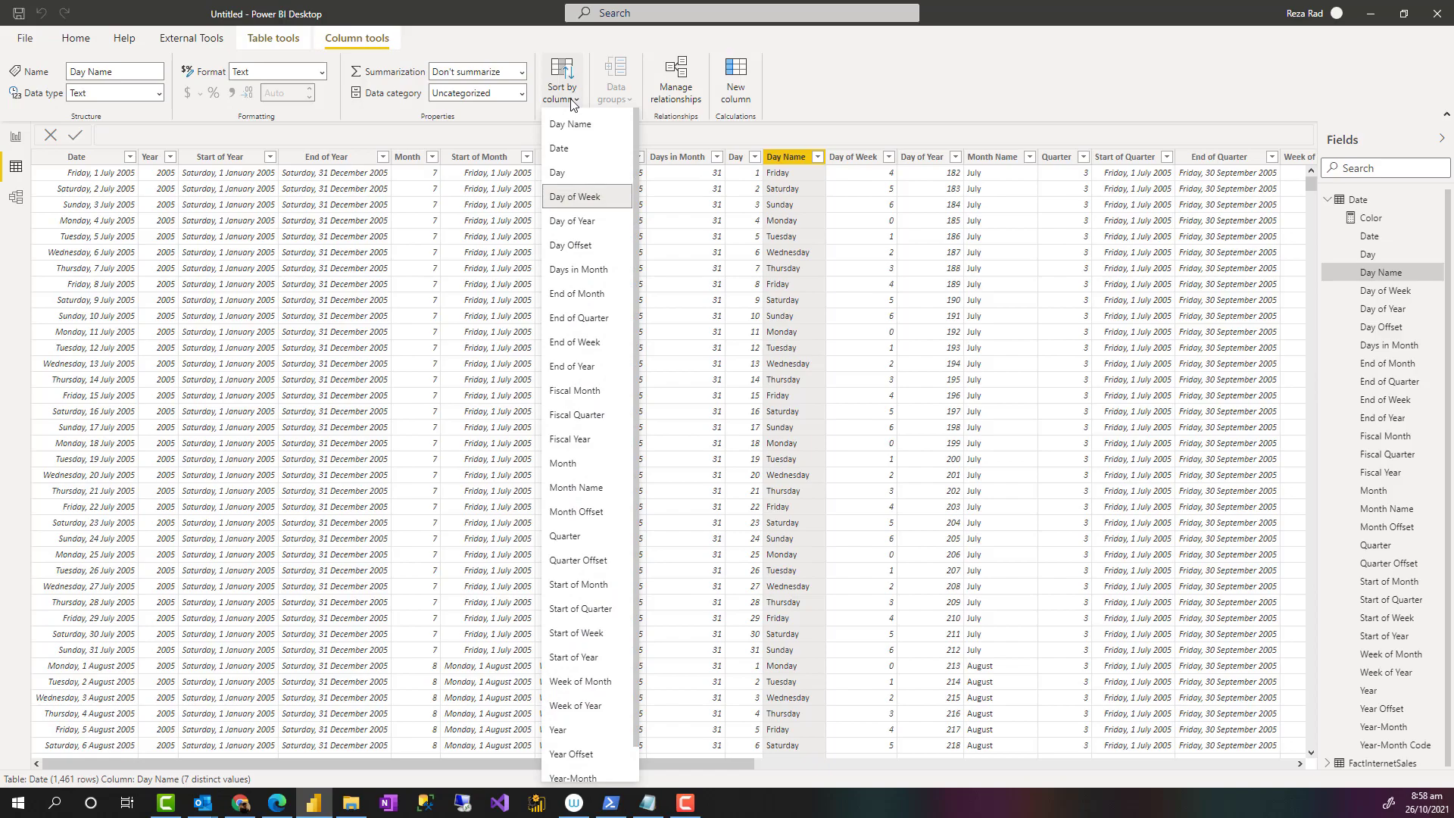
mouse_move(578, 200)
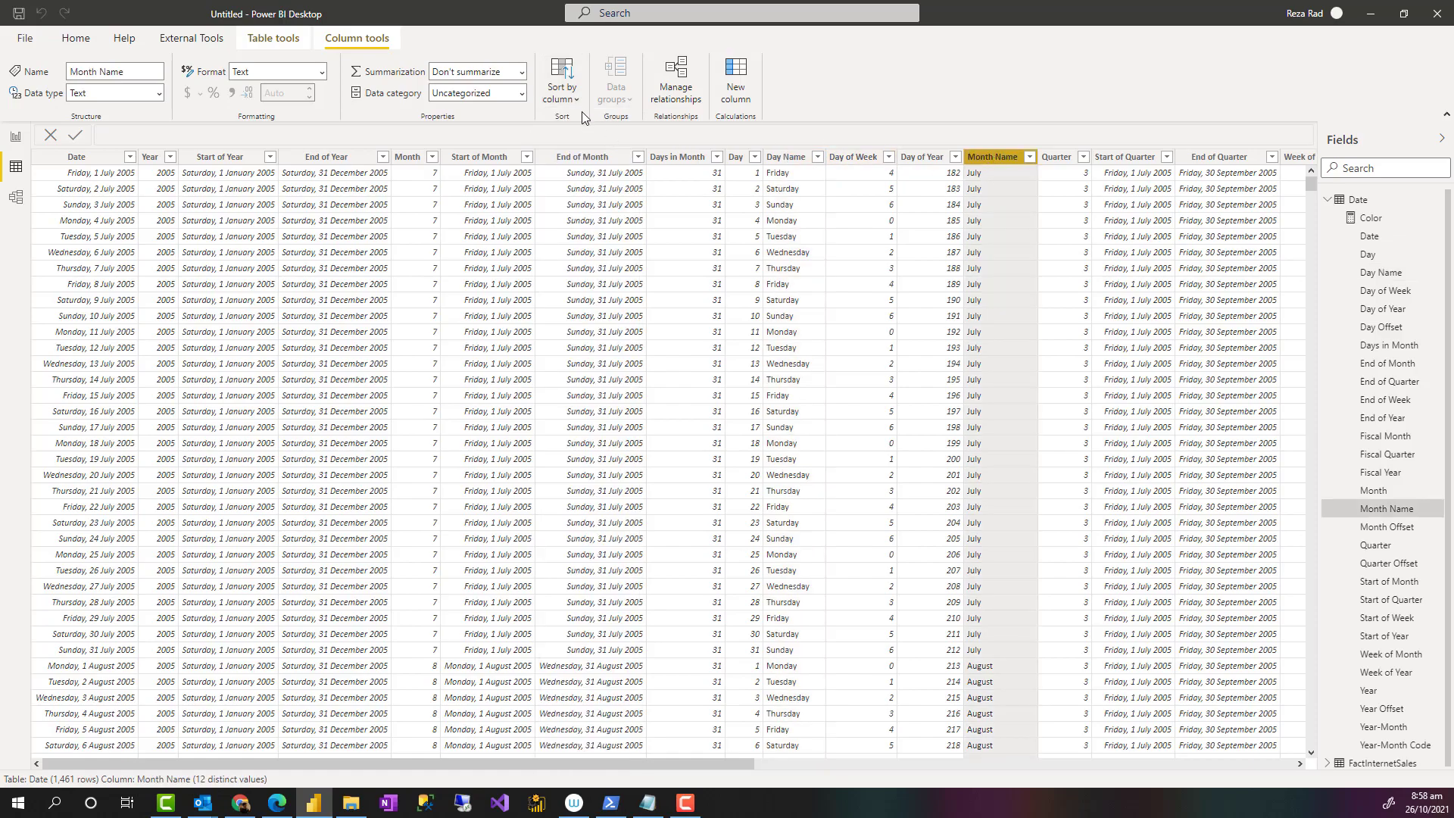
left_click(562, 79)
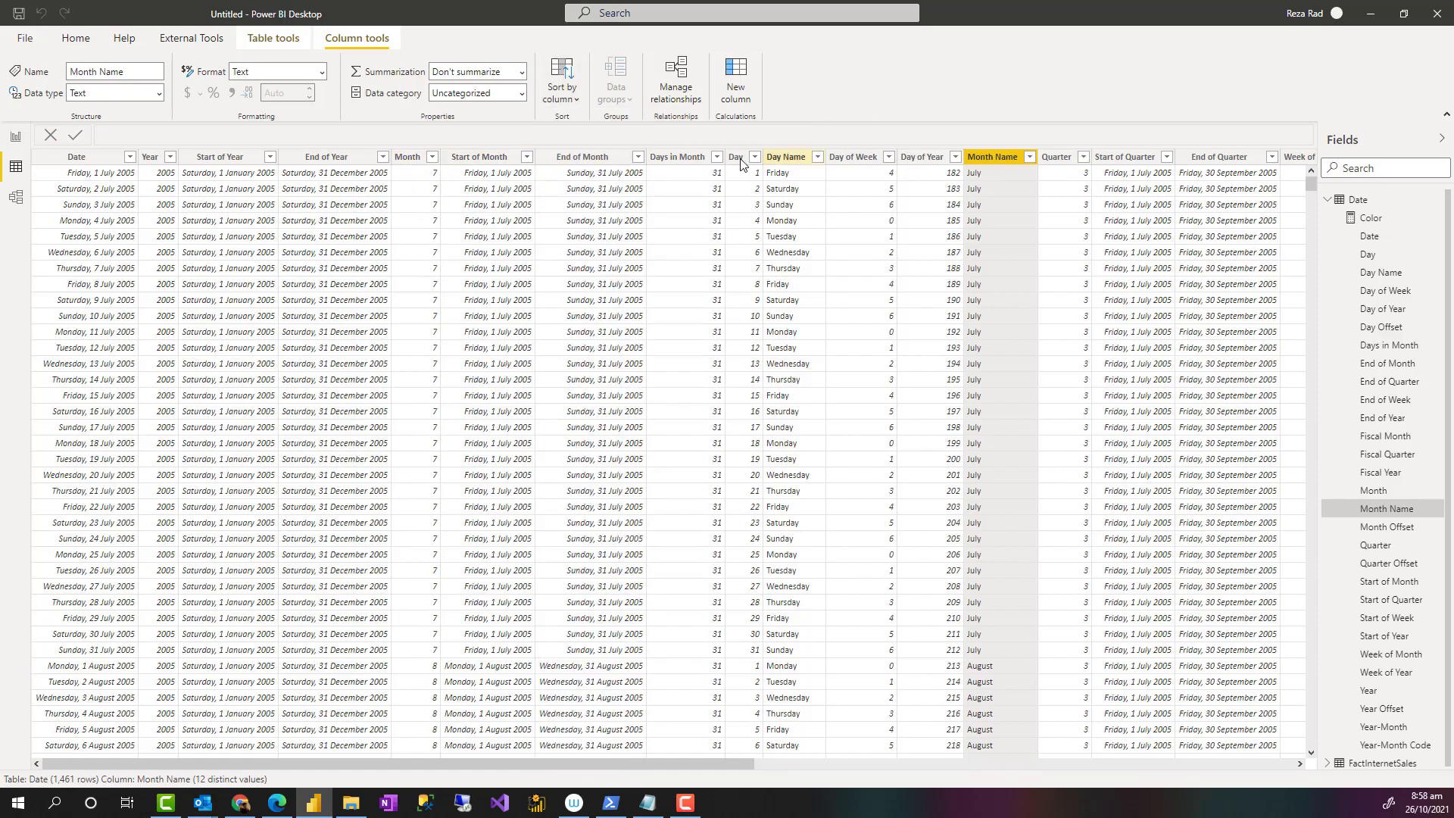
mouse_move(695, 170)
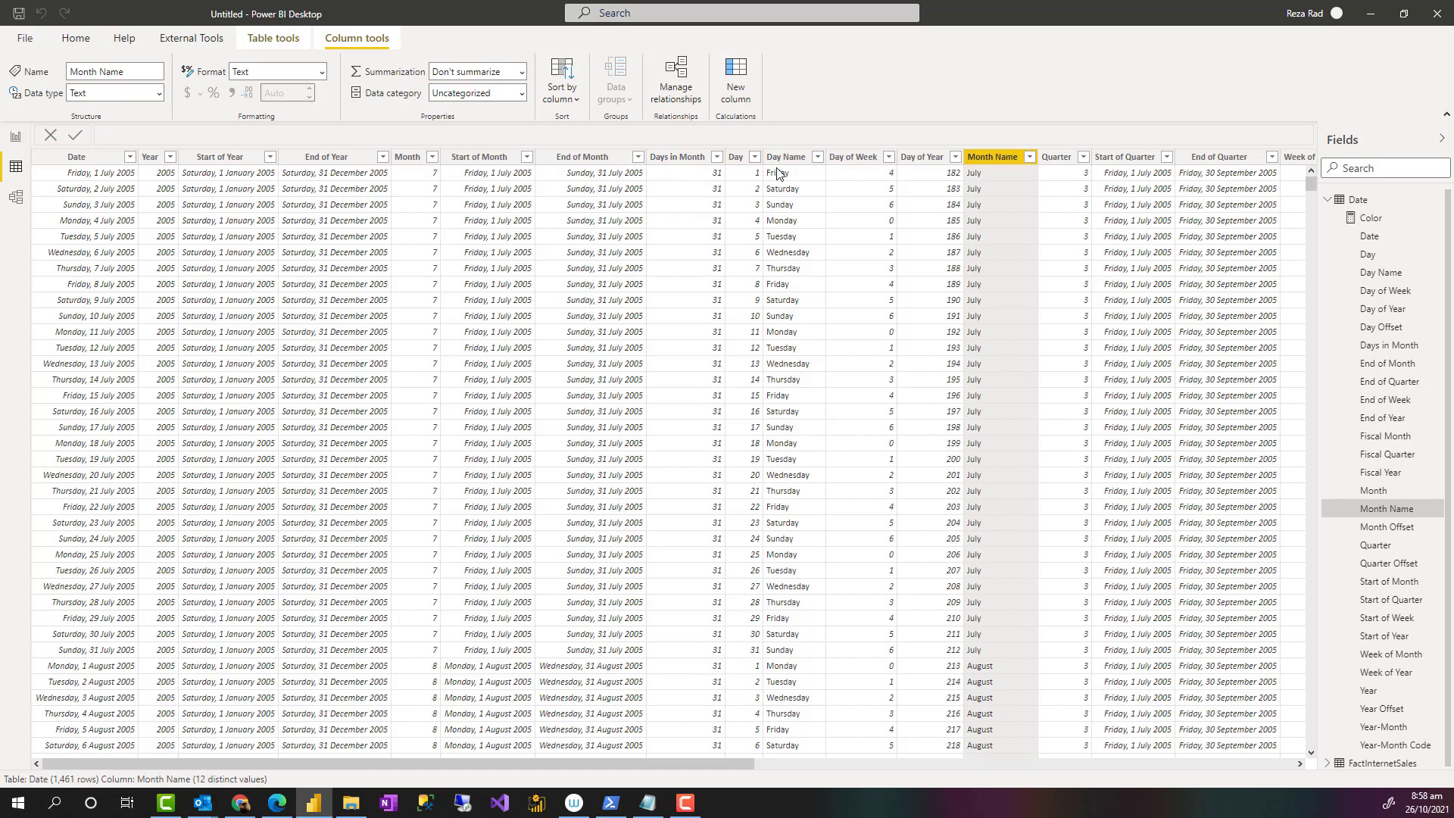
mouse_move(790, 183)
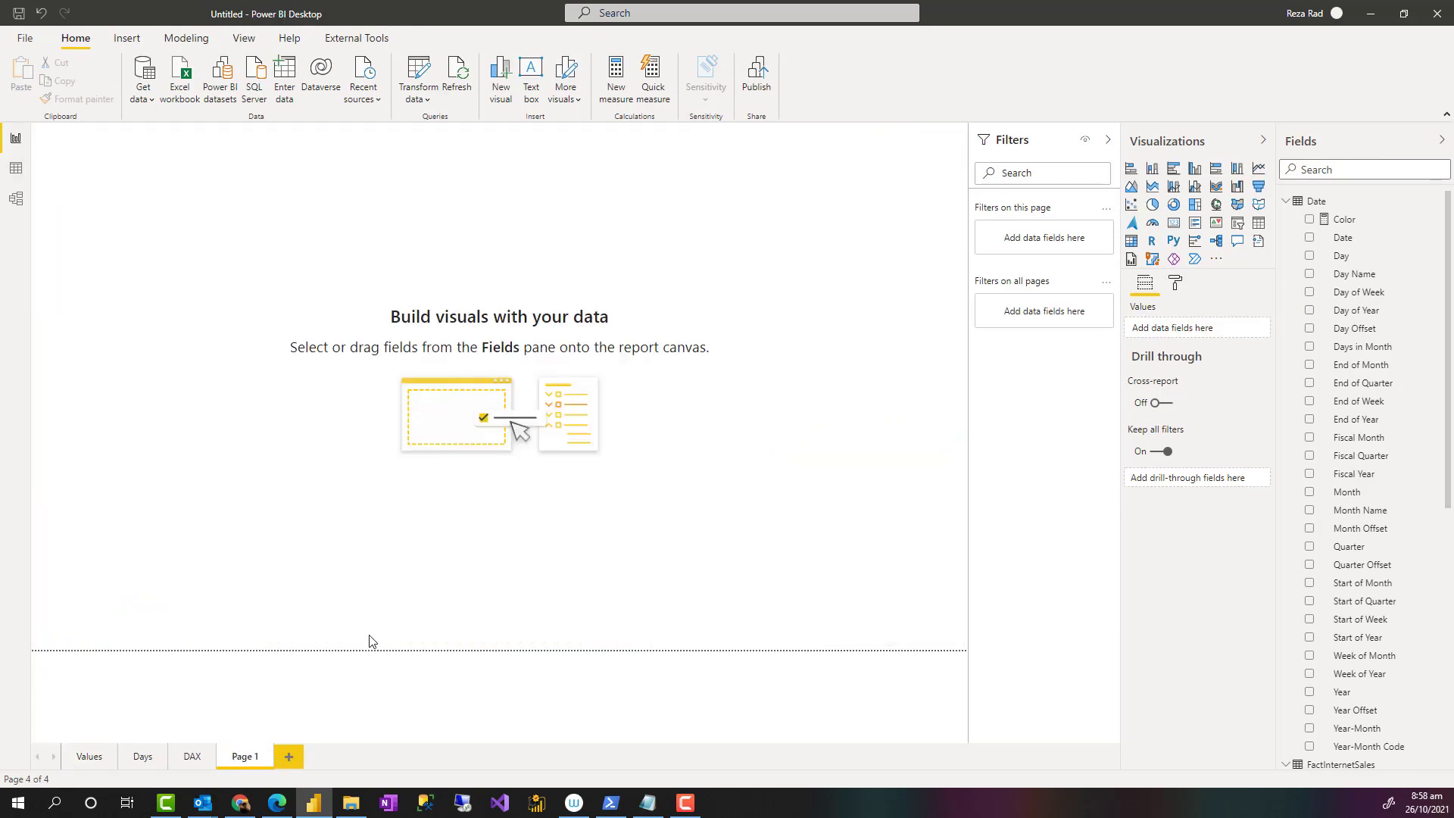
mouse_move(1257, 276)
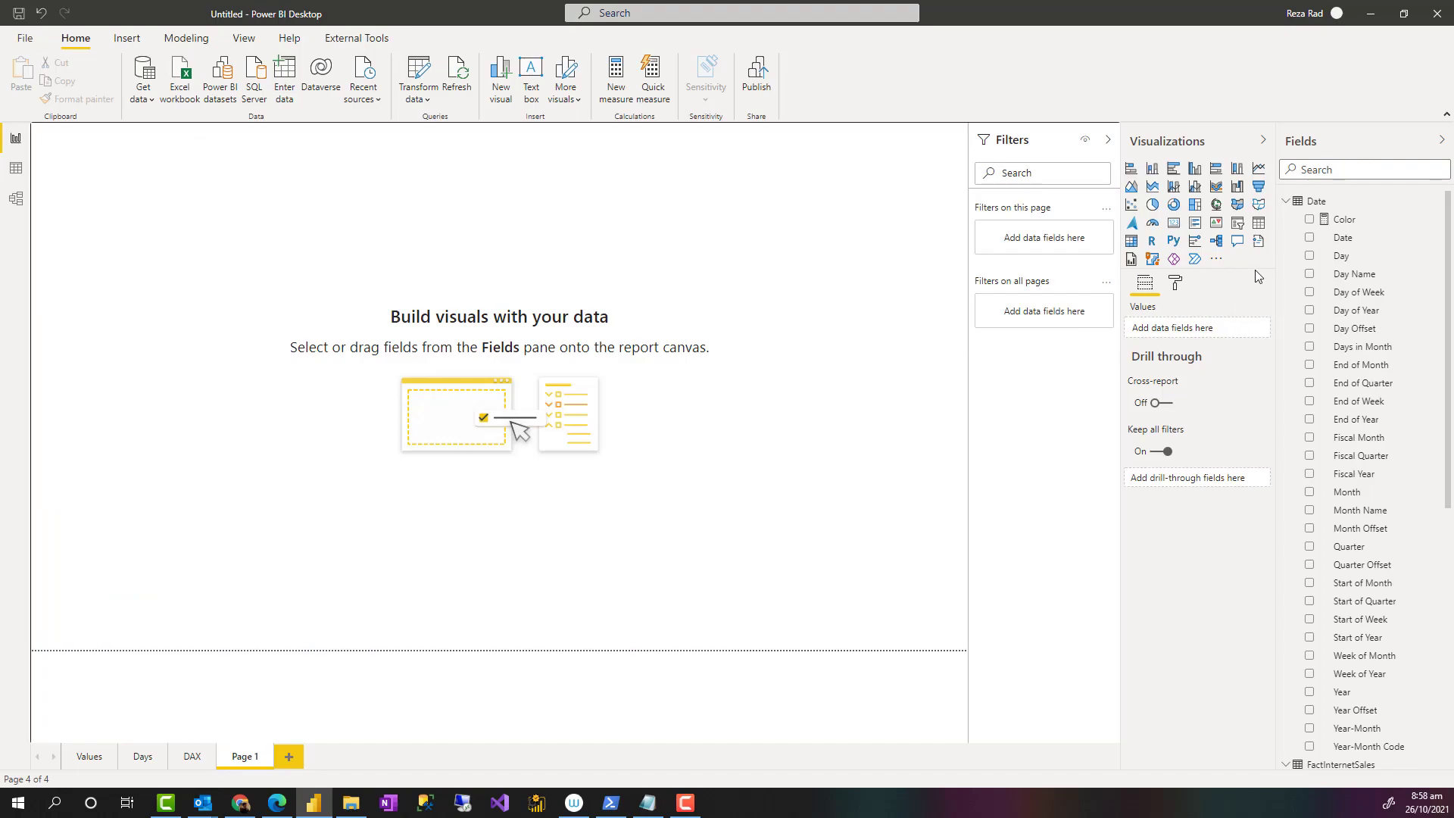
mouse_move(1129, 241)
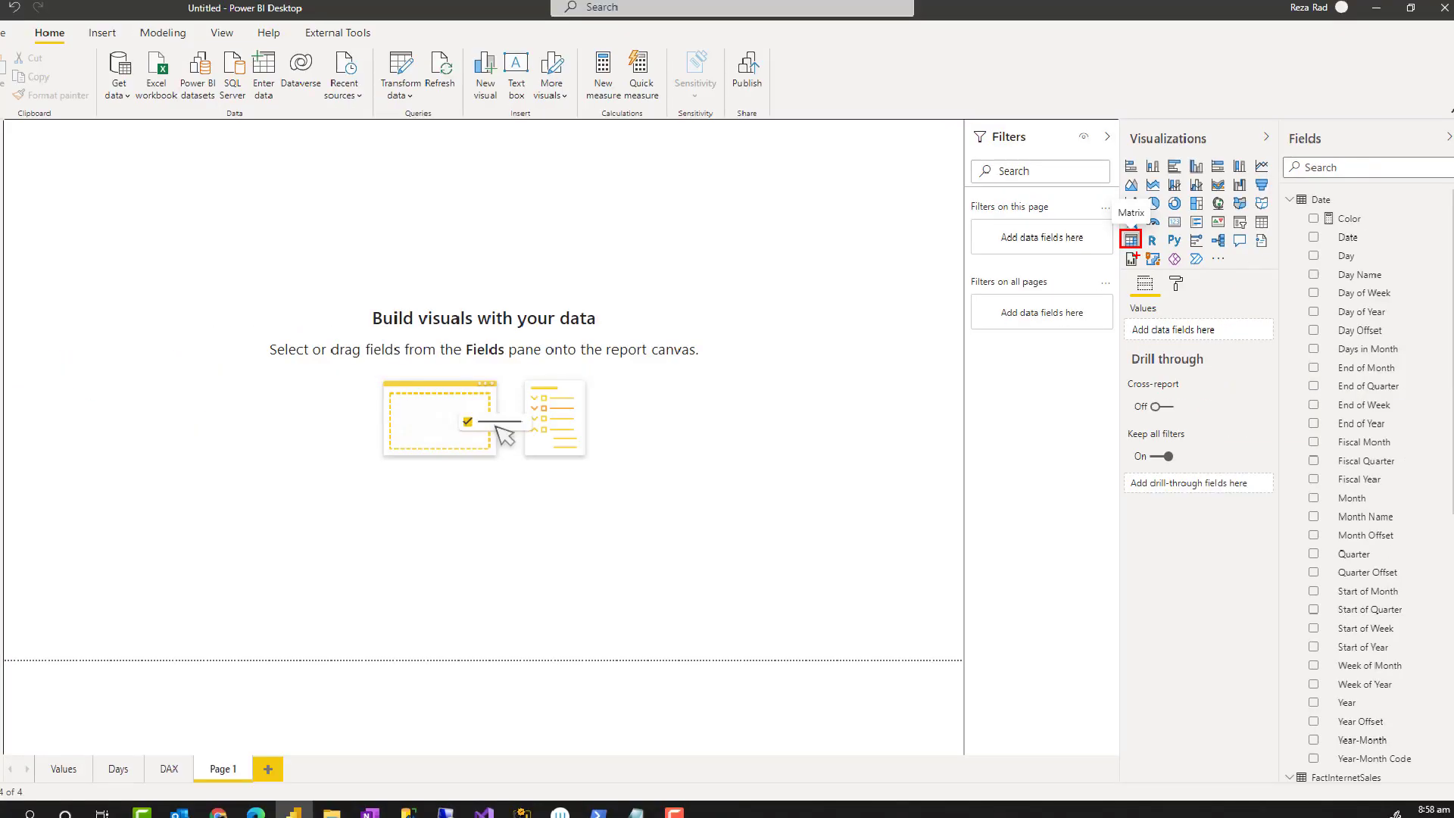
- Add a matrix visual with Day Name across the columns, widened to fit all weekdays
left_click(1130, 239)
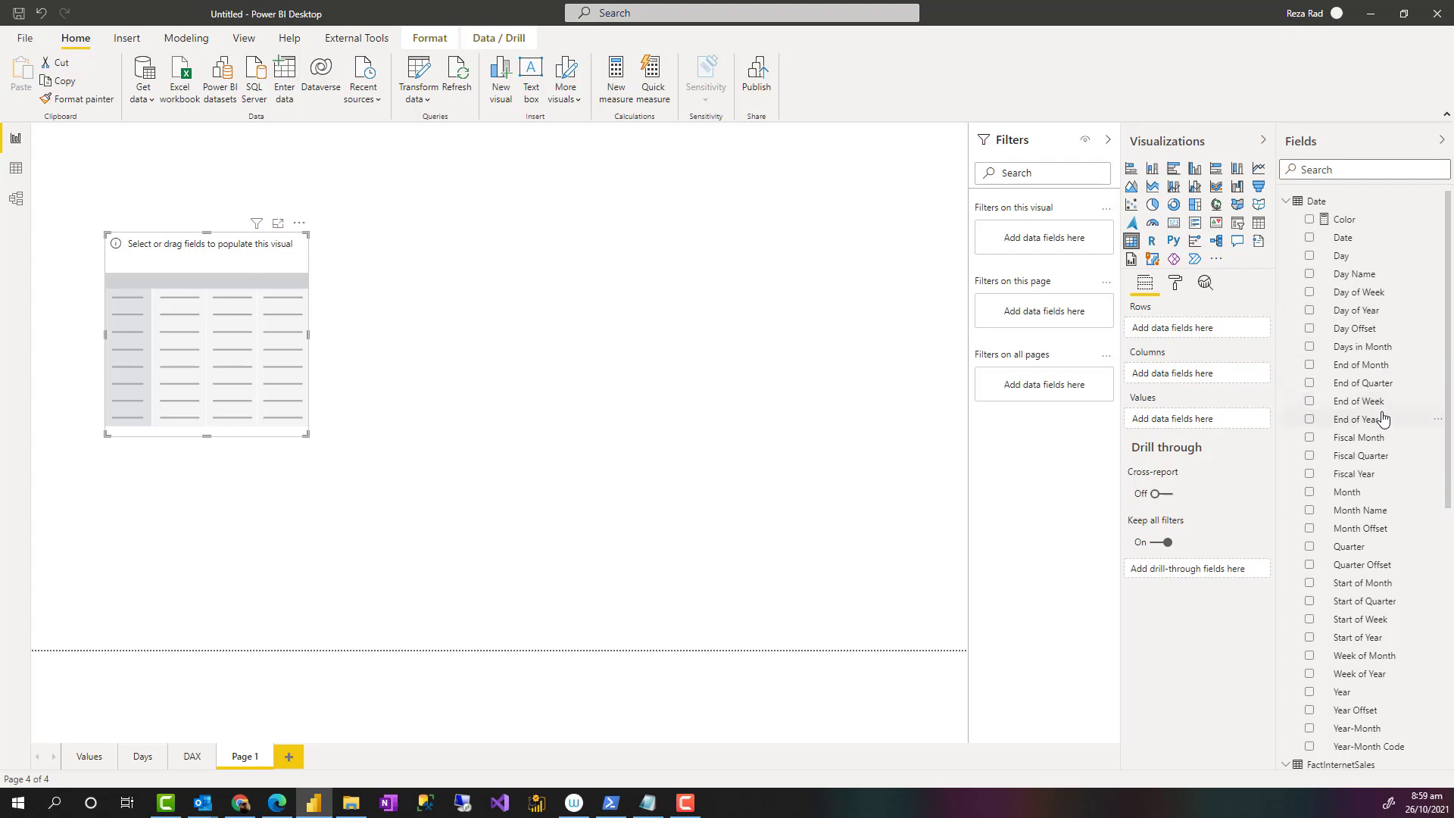
mouse_move(1378, 296)
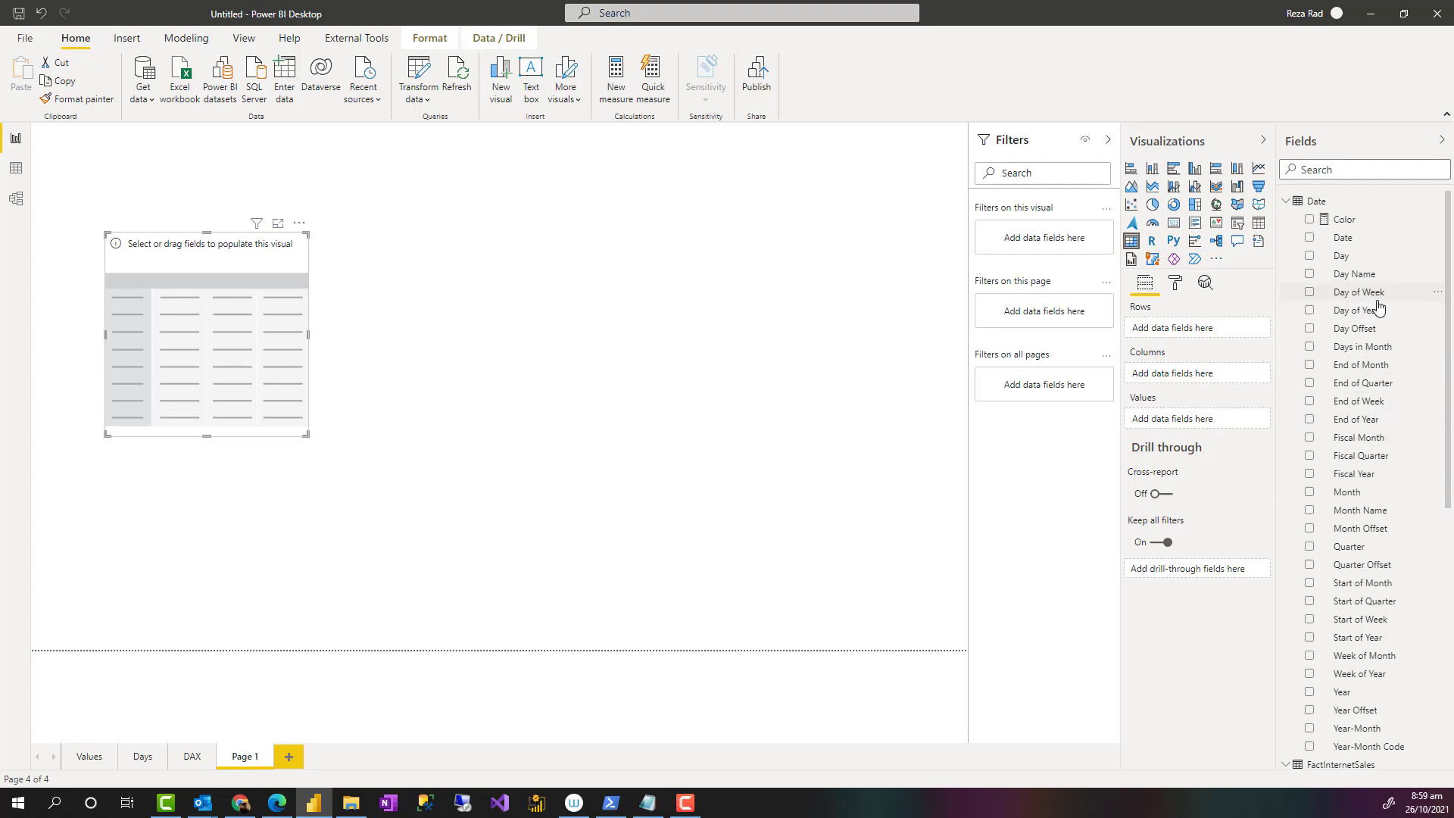
scroll("down", 3)
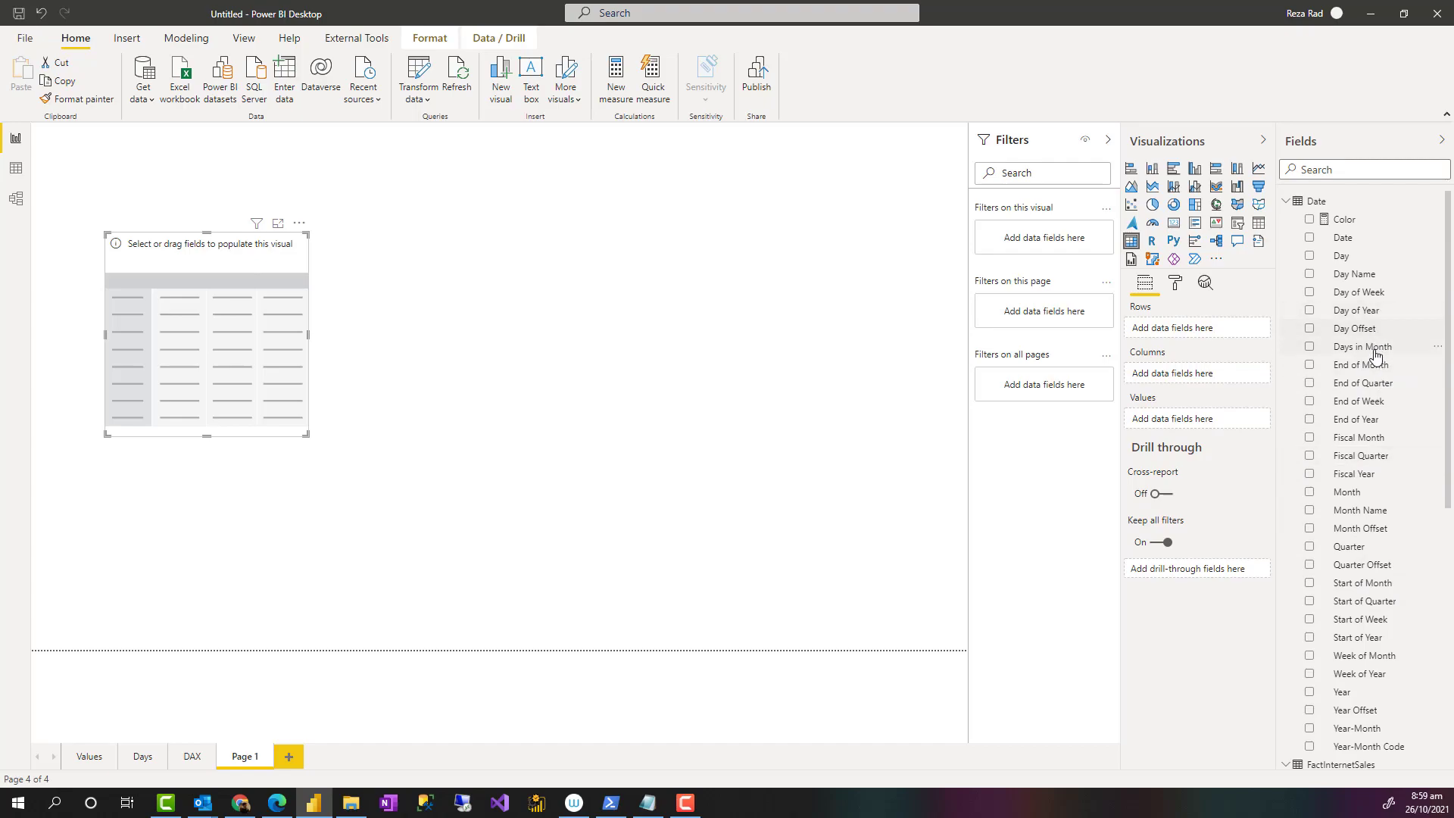
left_click_drag(1354, 274, 1252, 327)
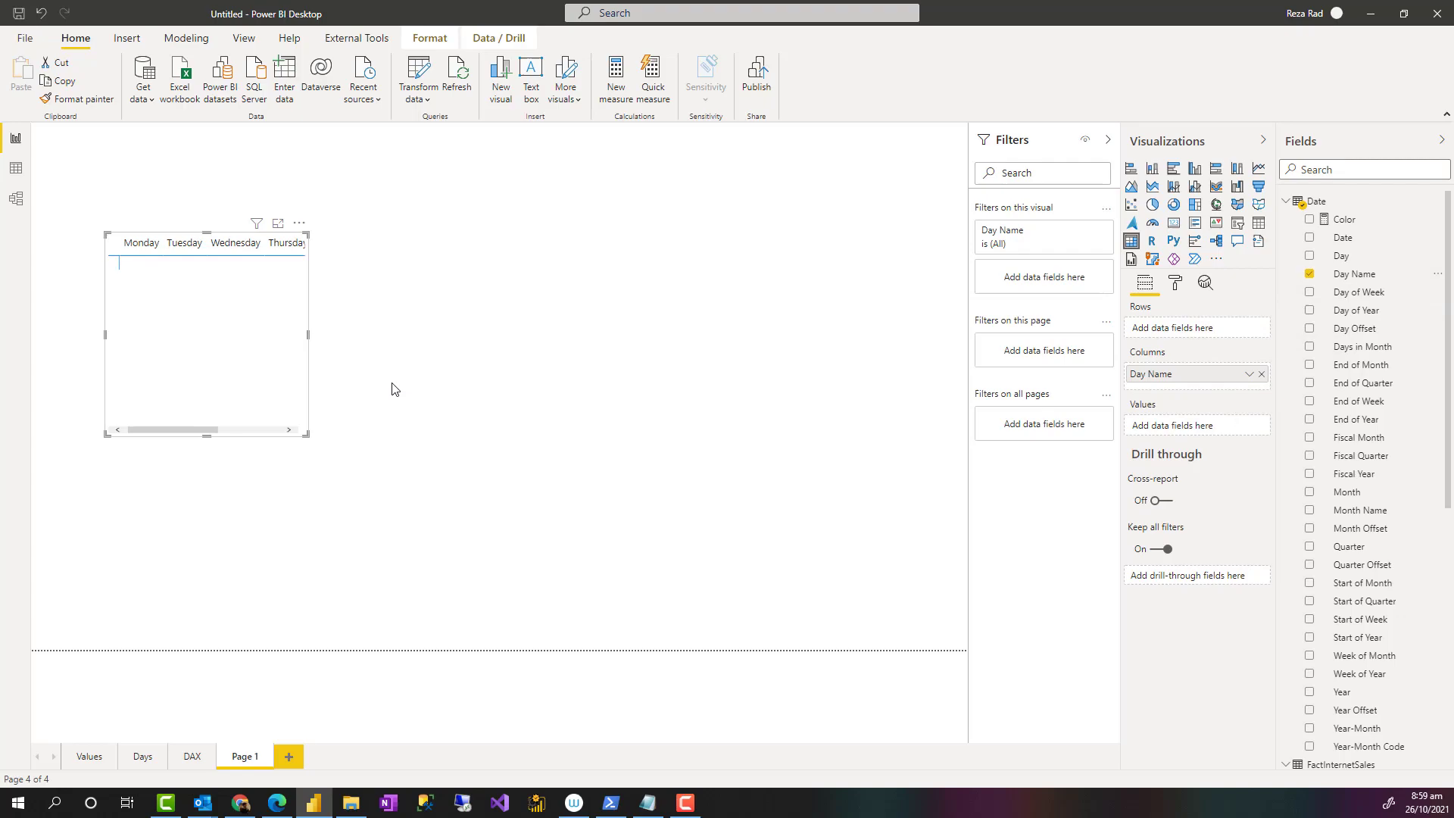
left_click_drag(309, 436, 481, 448)
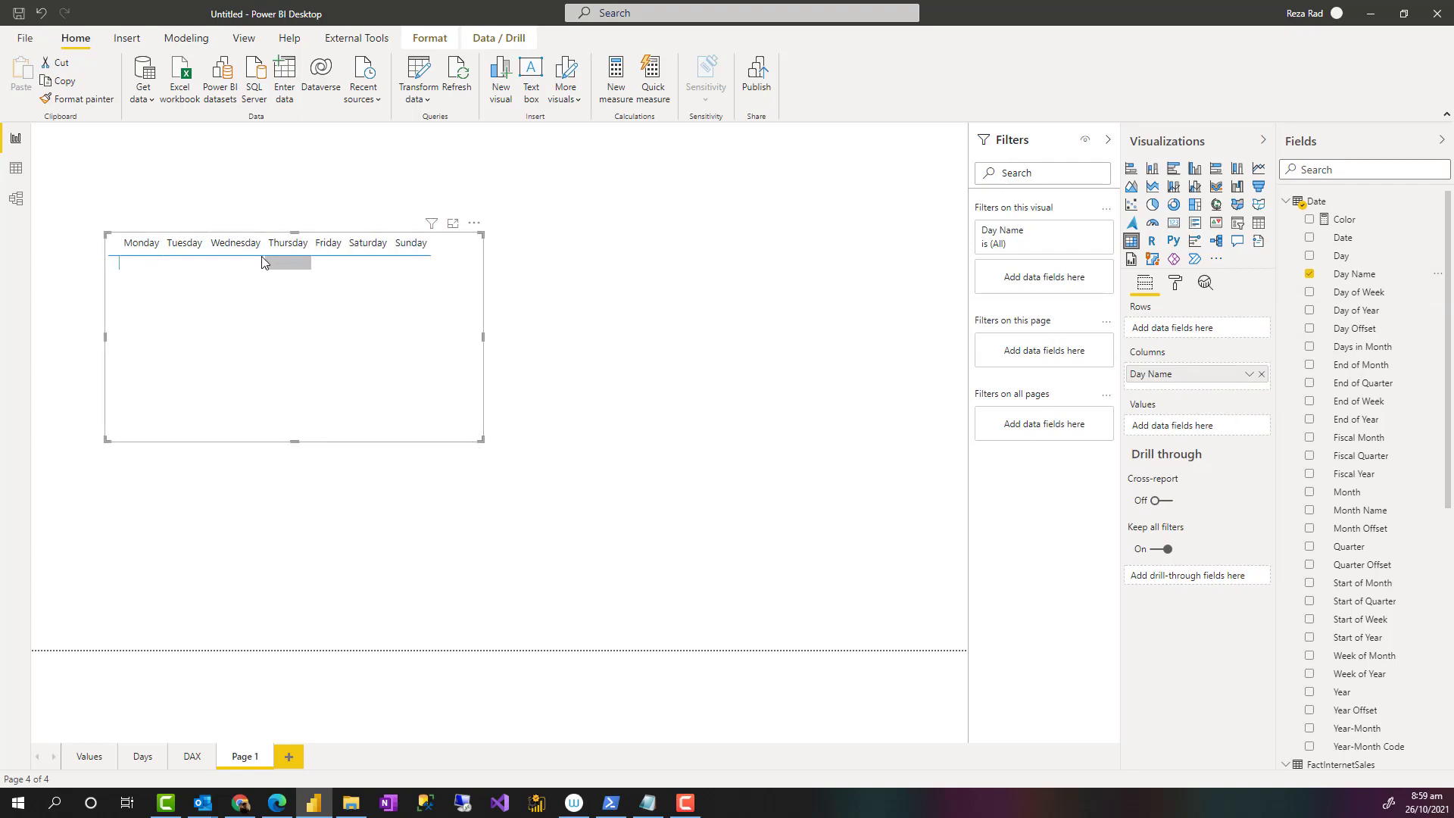
left_click(141, 242)
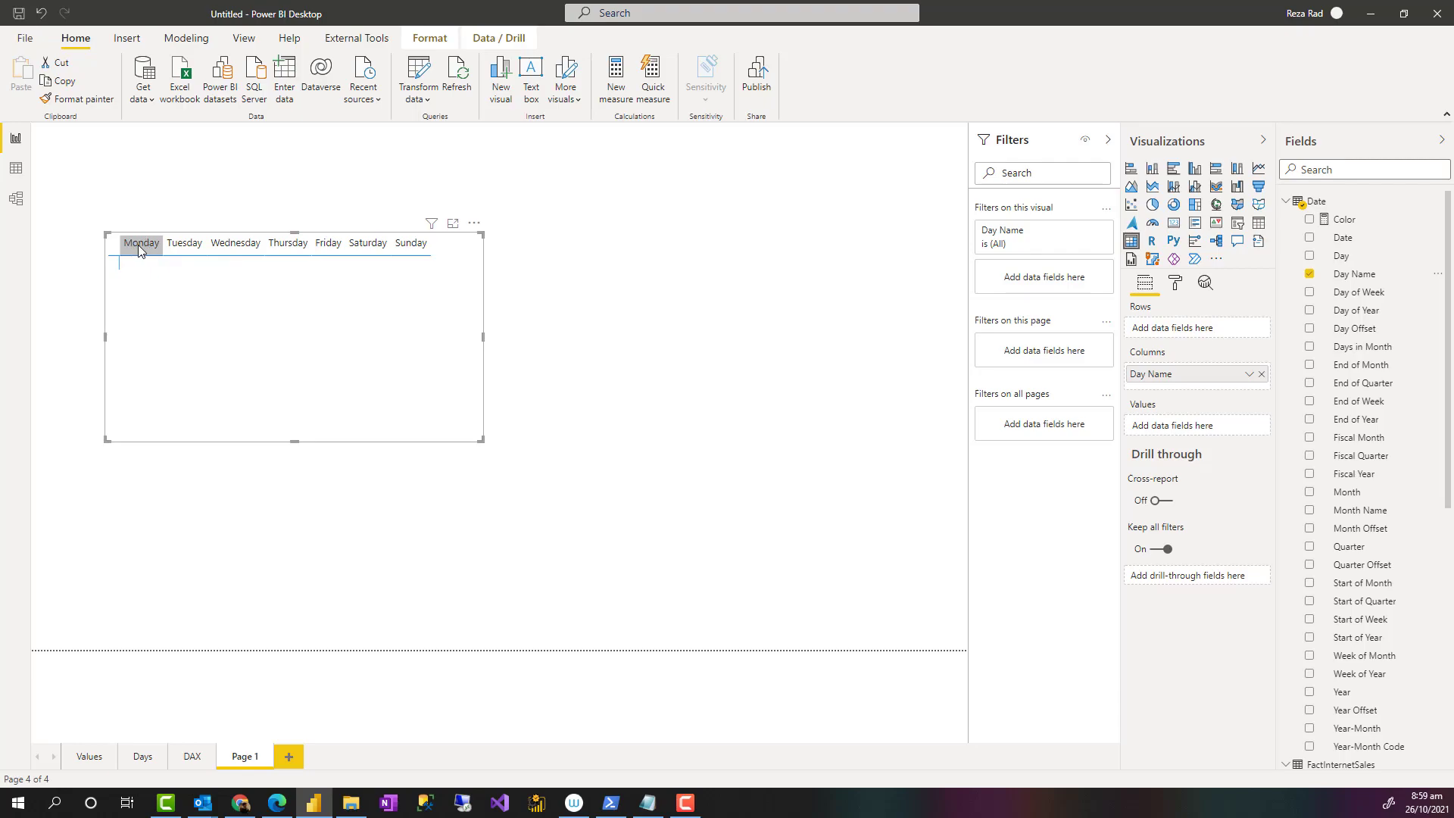
mouse_move(398, 133)
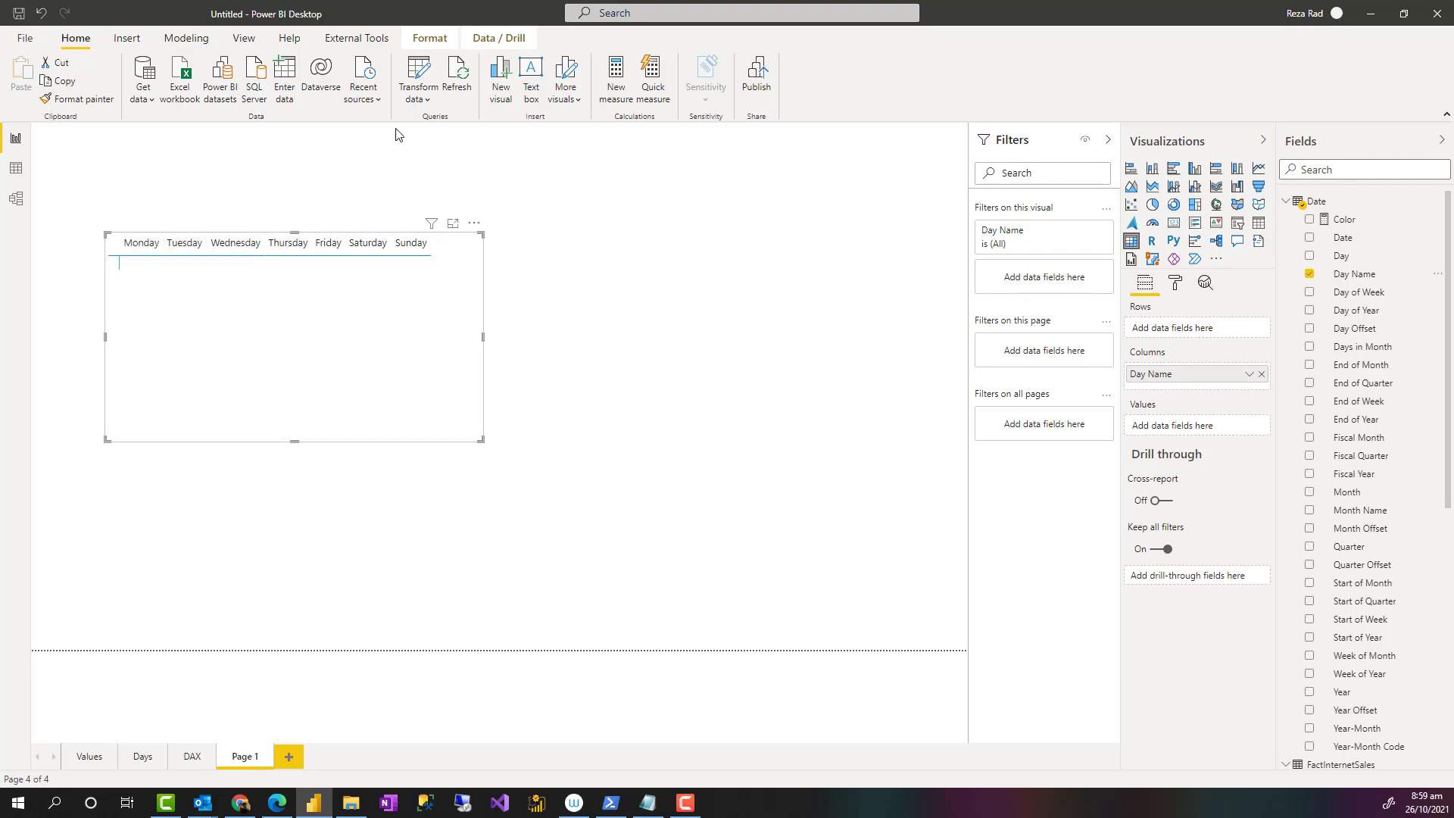
mouse_move(1247, 374)
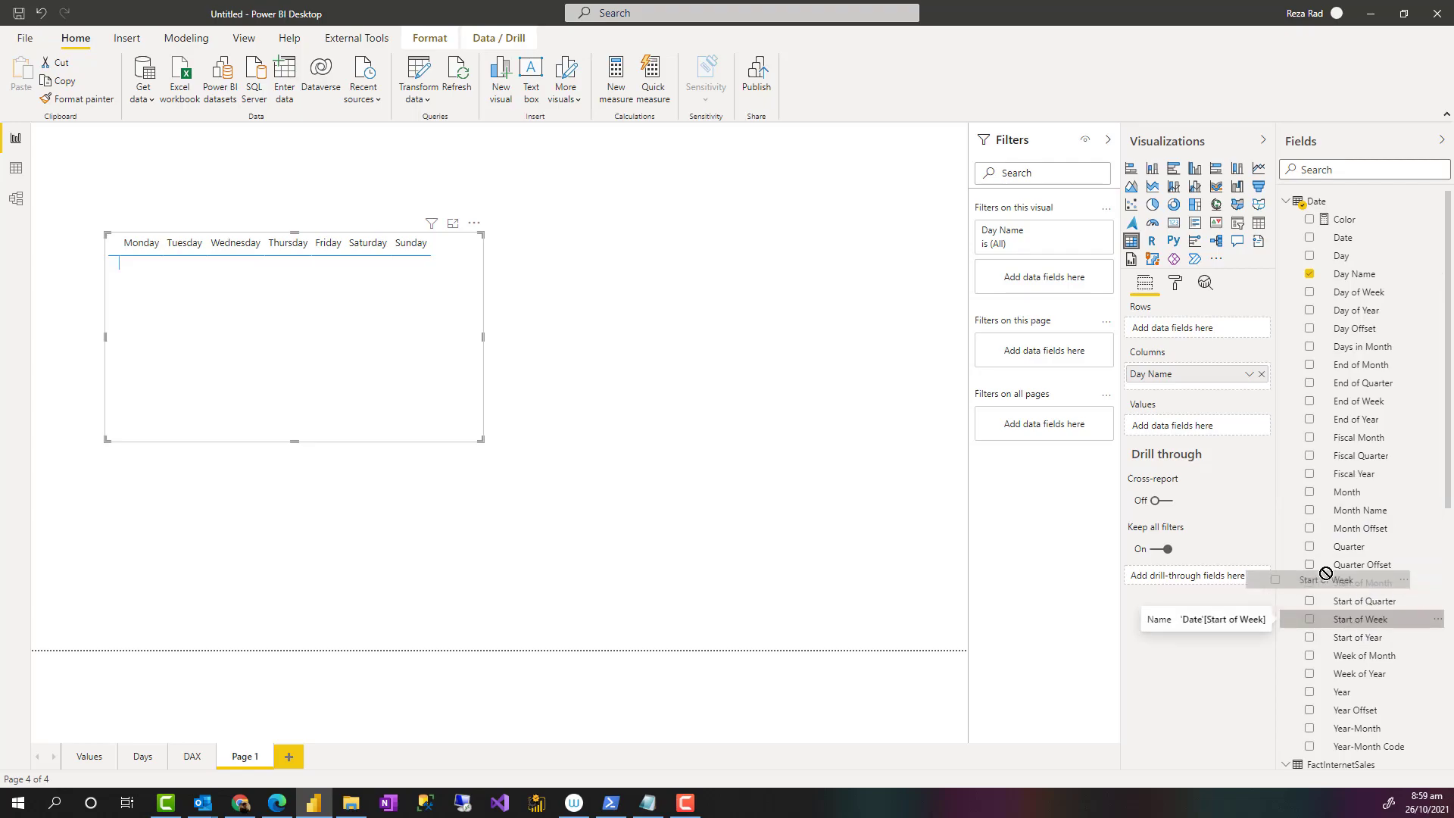
- Put Start of Week in the matrix rows and SalesAmount in the values
left_click(1308, 618)
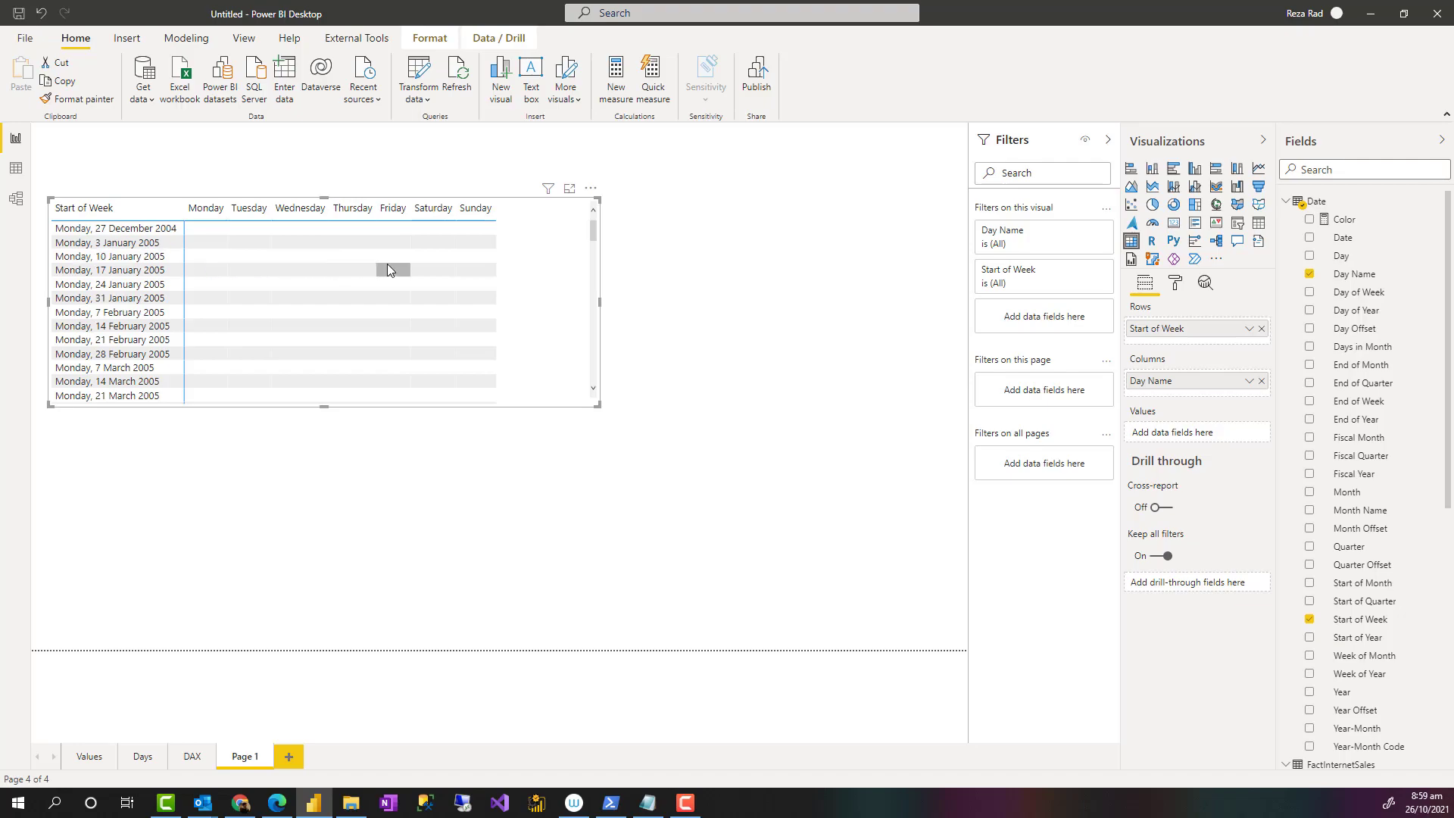
mouse_move(609, 413)
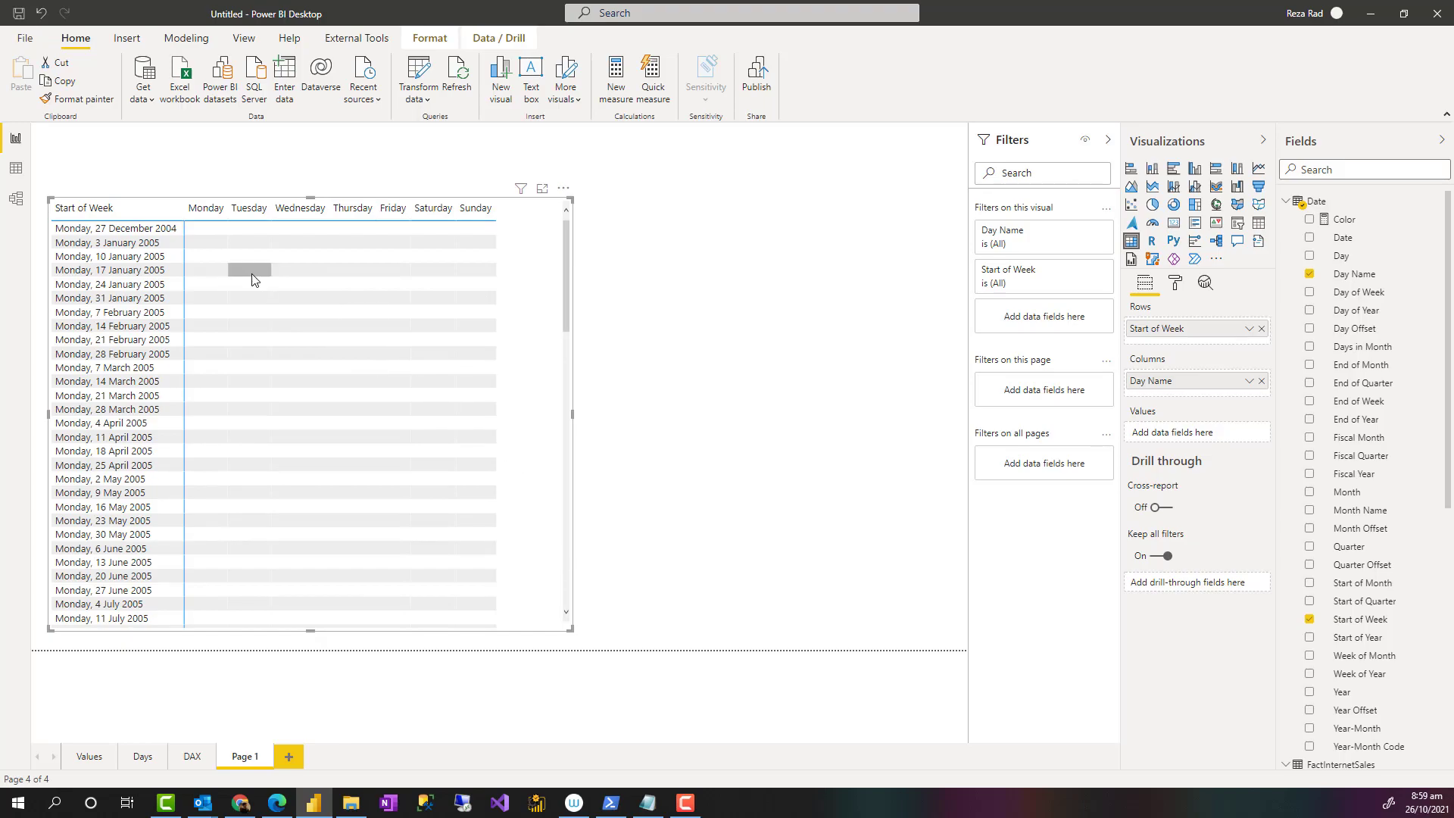
left_click(353, 284)
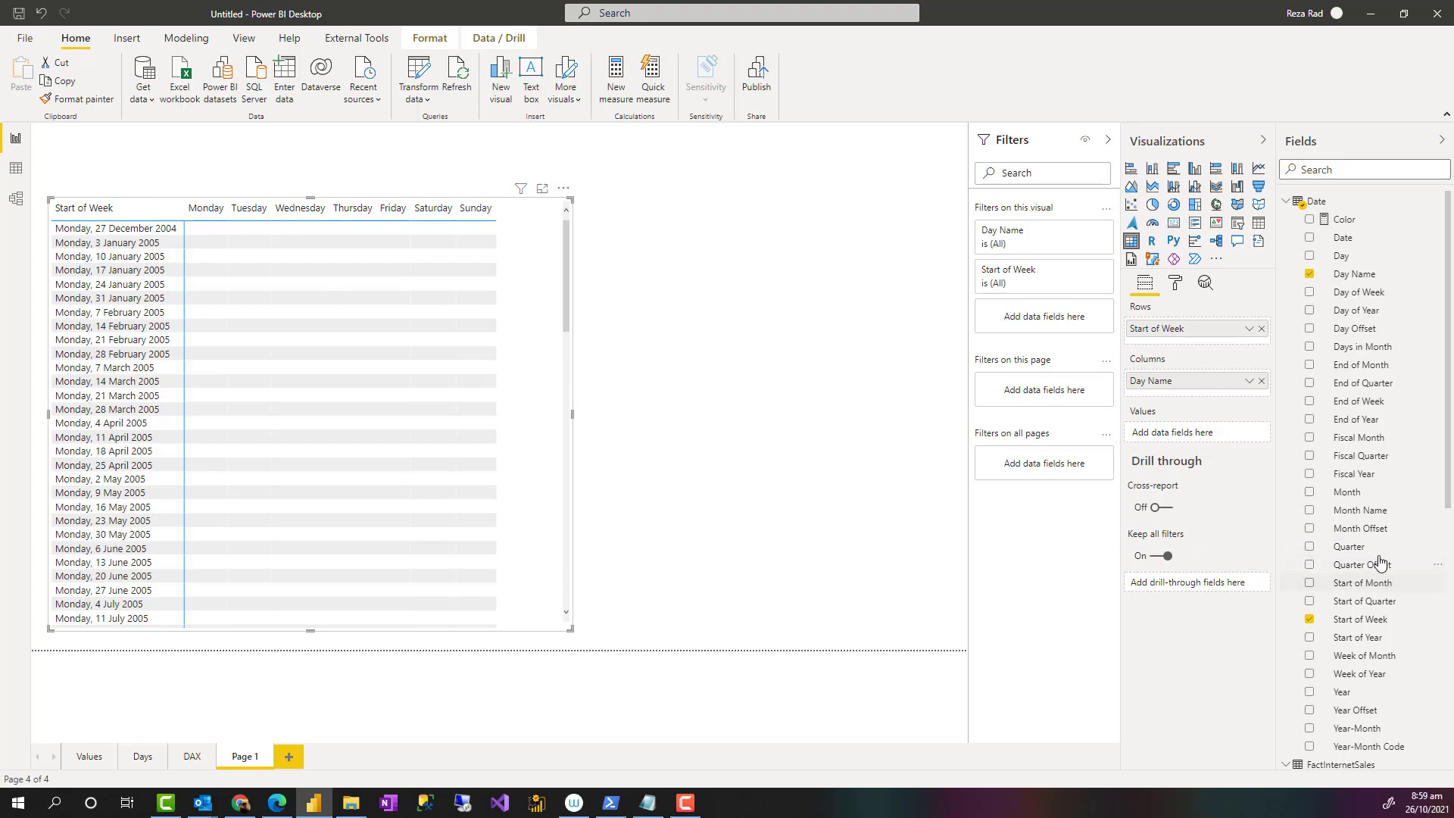
scroll("down", 3)
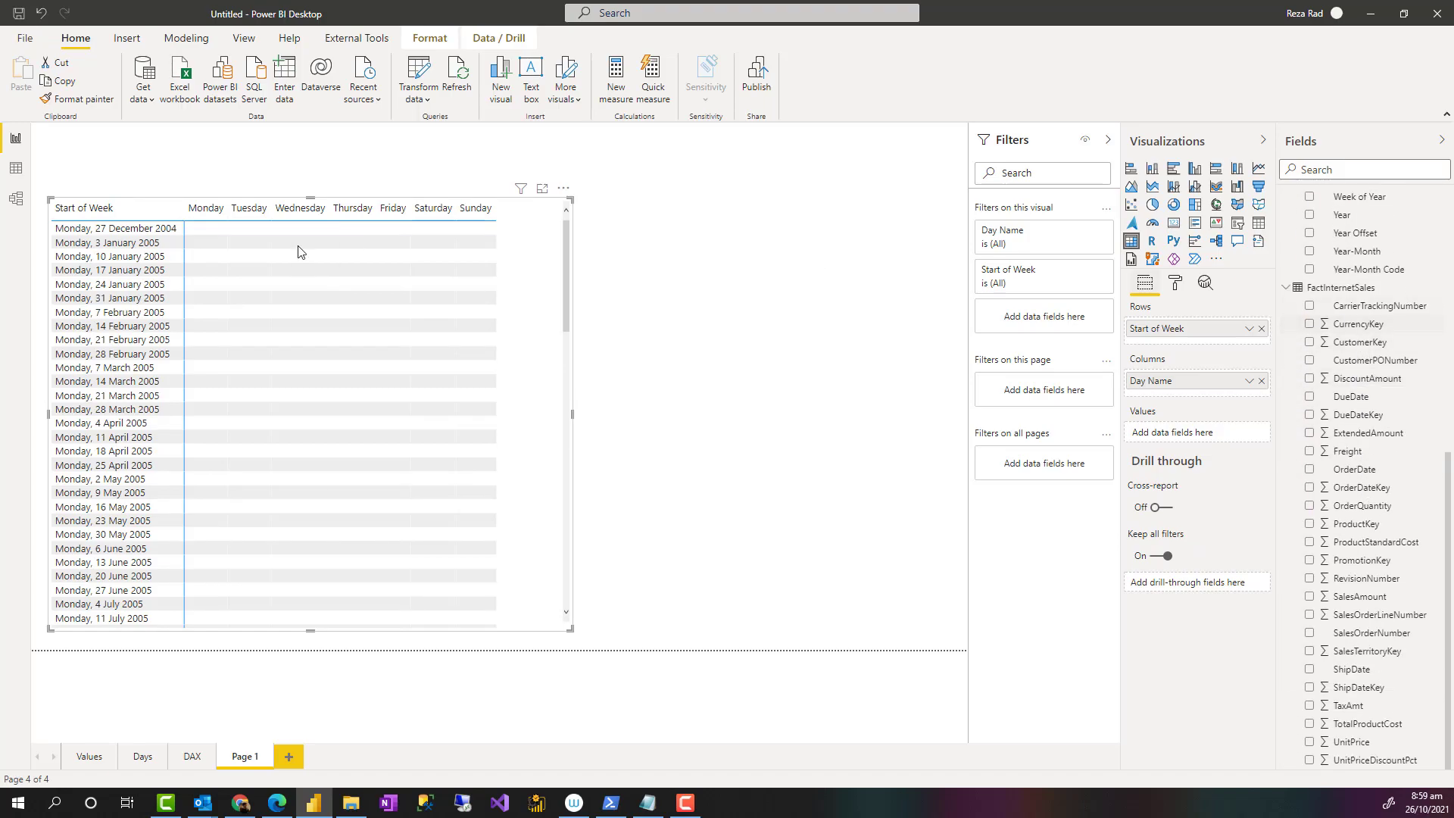
left_click(9, 194)
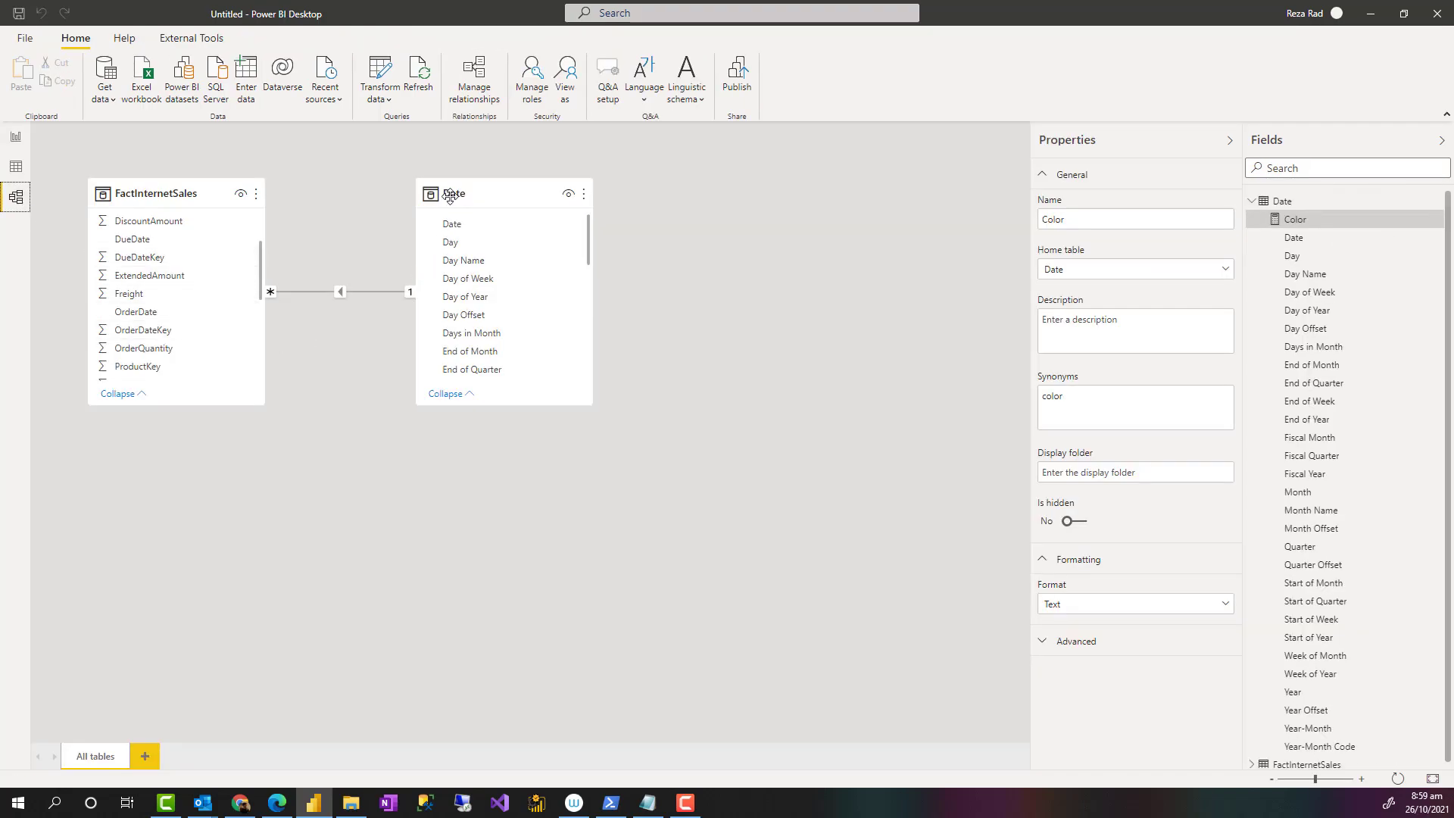
- Scroll the fields list and the matrix so the Total column comes into view
scroll("down", 3)
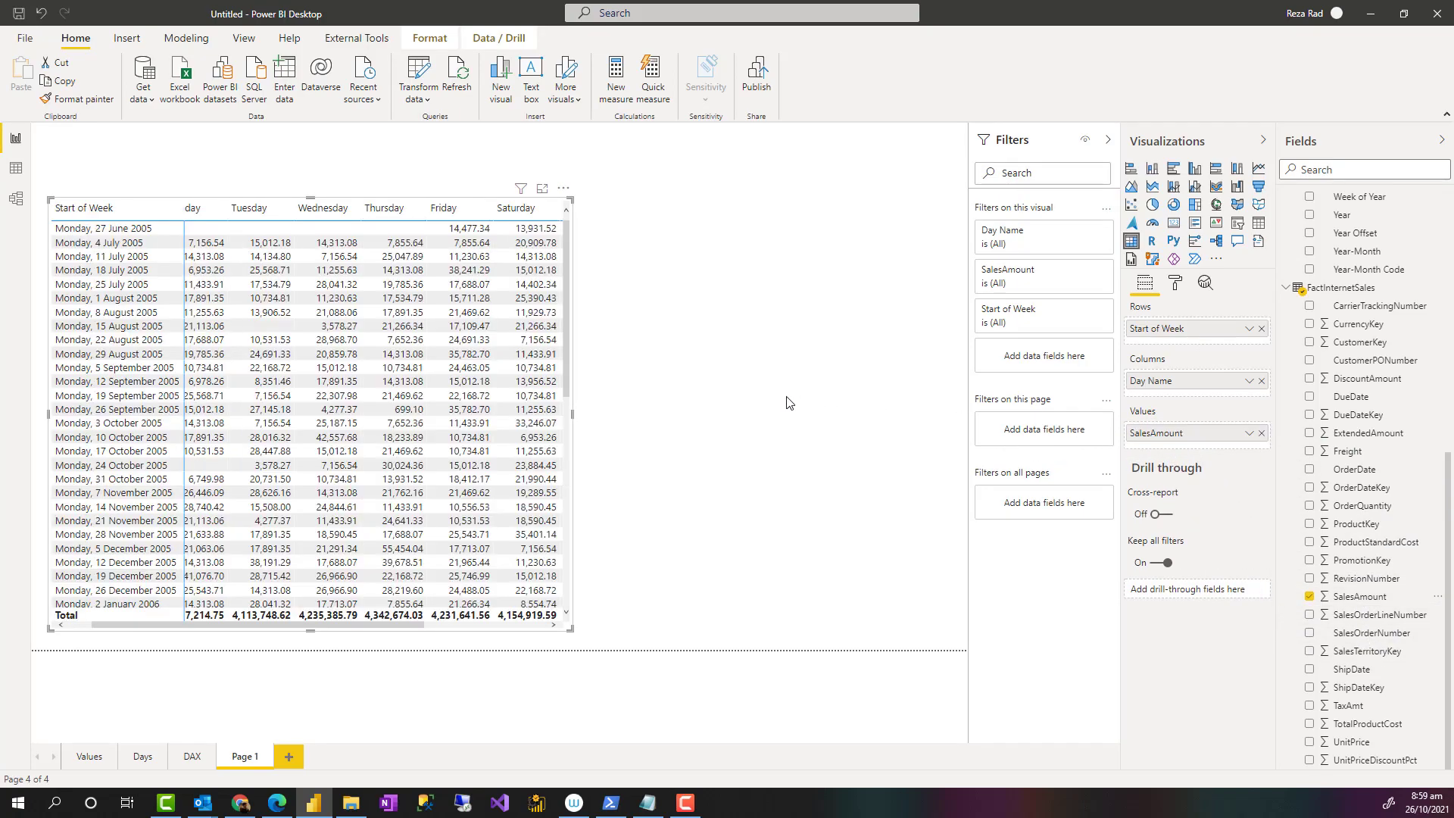
scroll("right", 3)
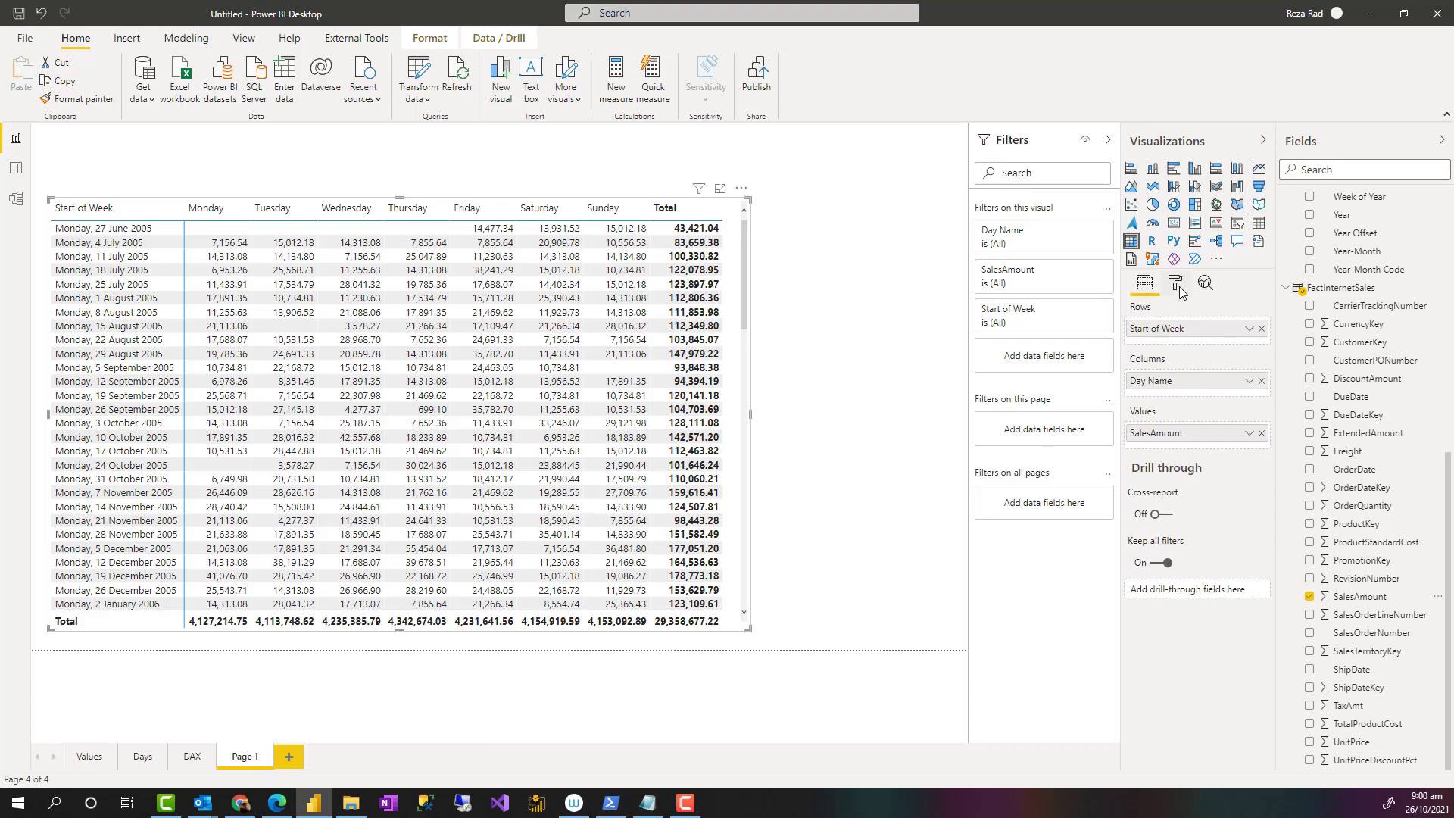
- Switch Row subtotals and Column subtotals Off in the matrix Format pane
left_click(1174, 283)
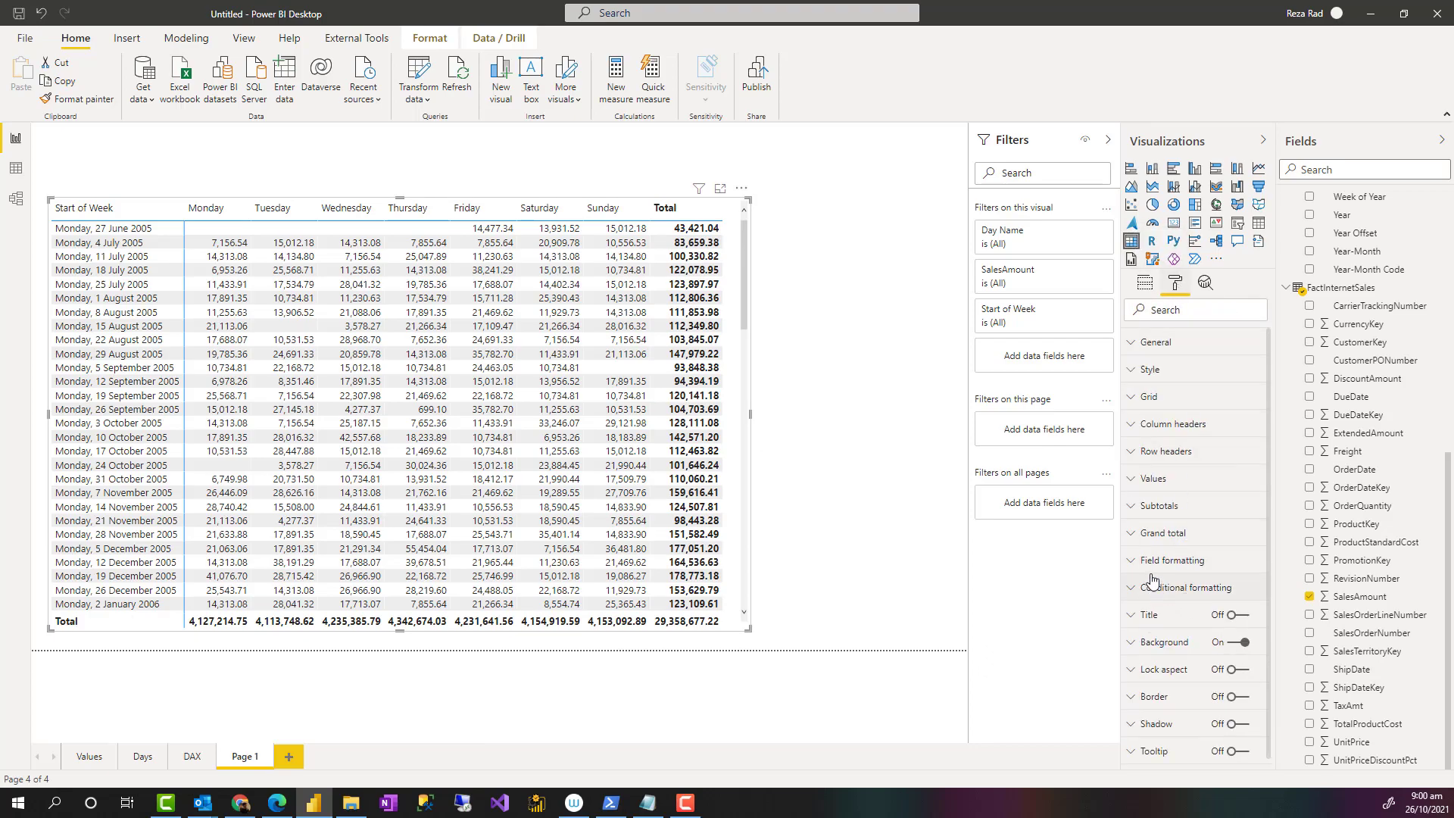
mouse_move(1134, 575)
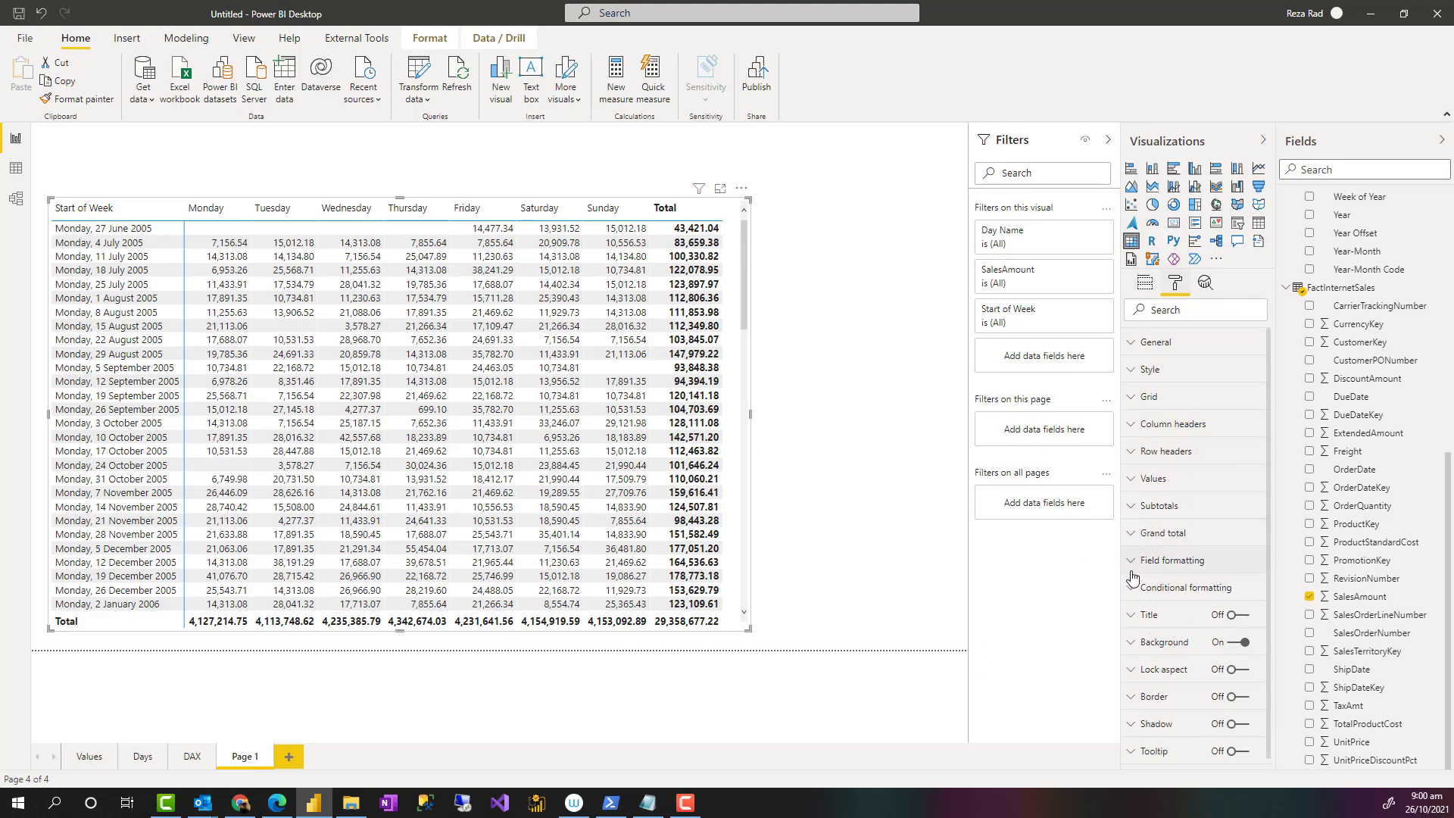
left_click(1157, 506)
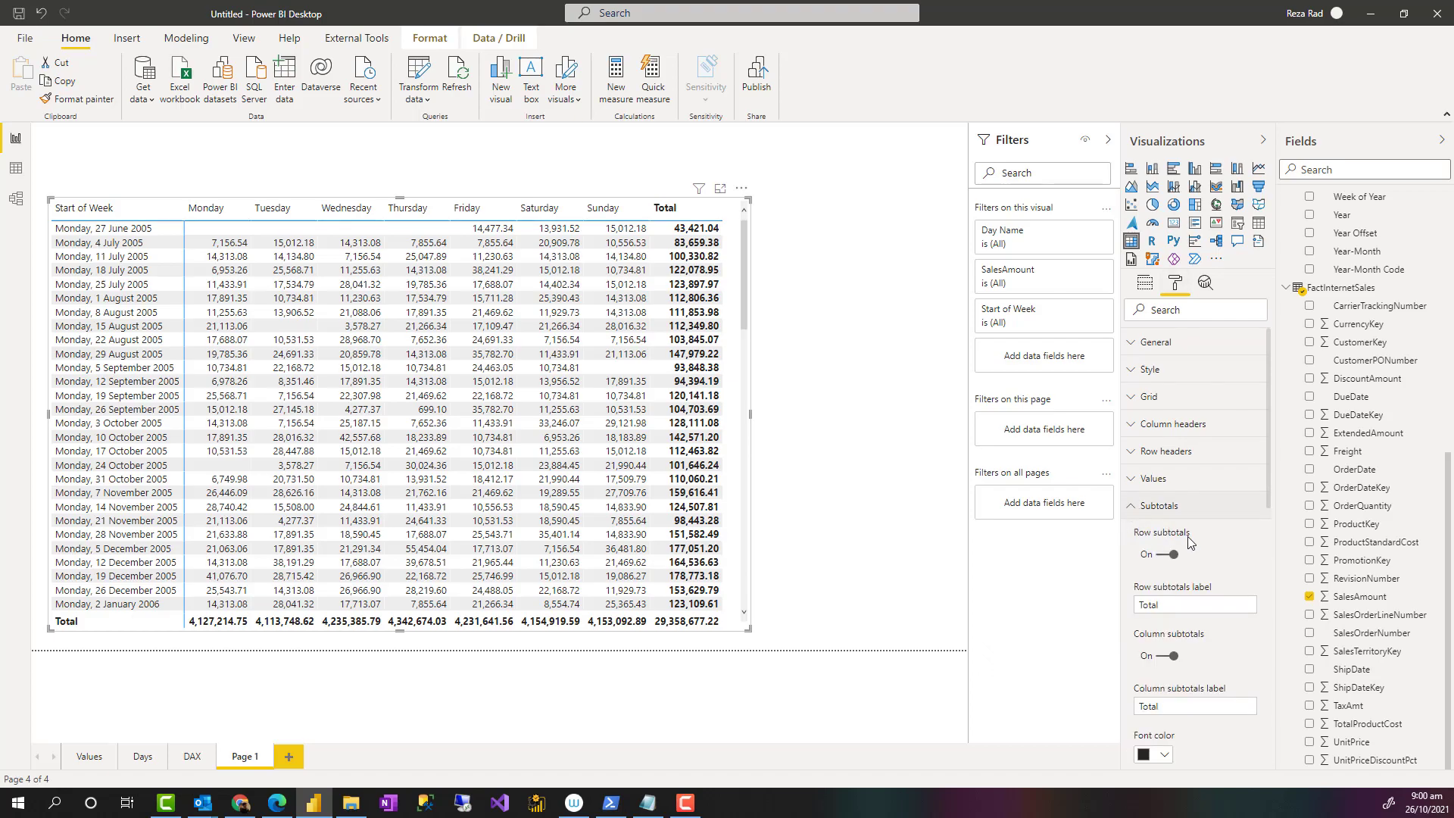
left_click(1169, 554)
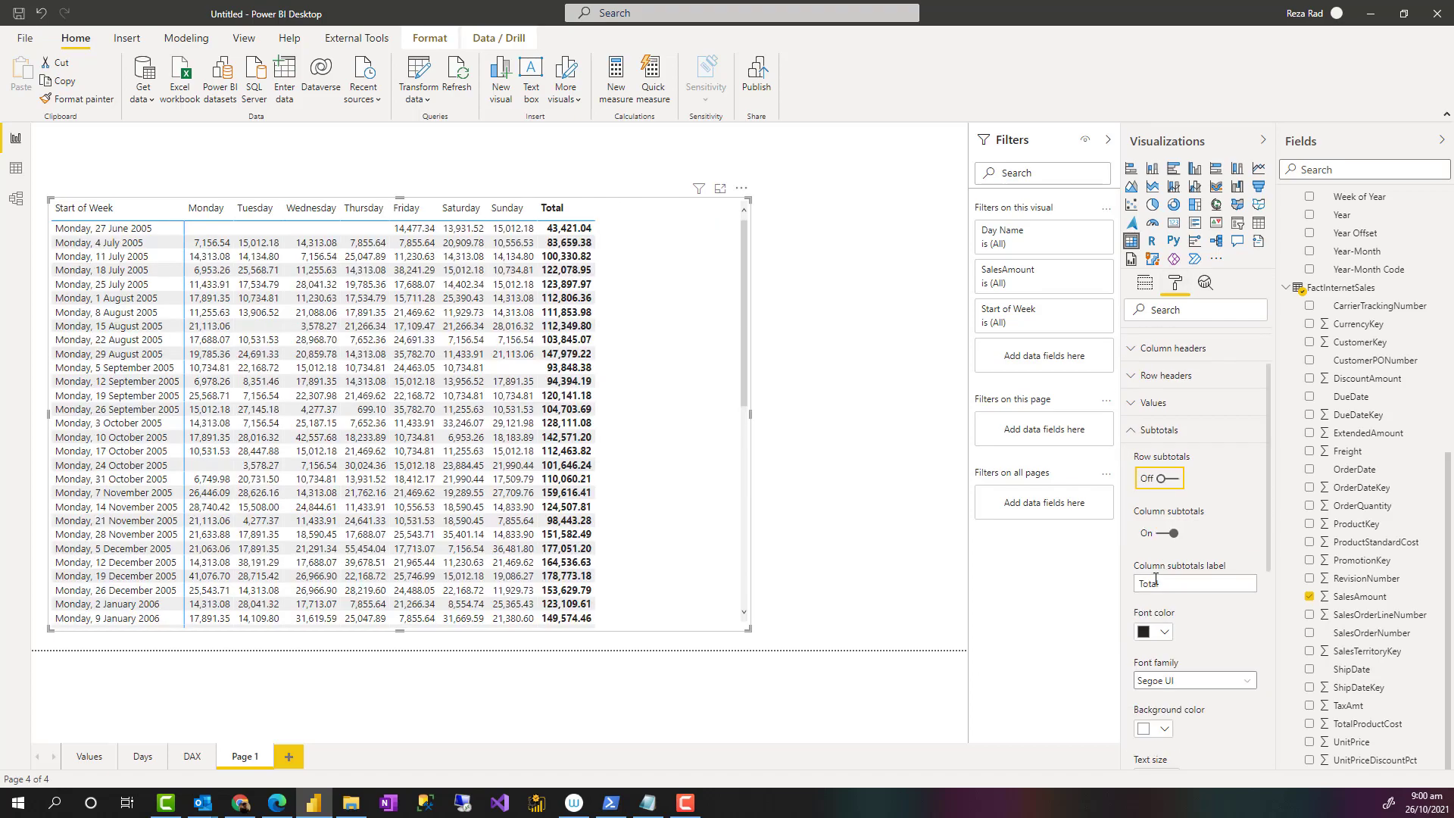
left_click(1160, 533)
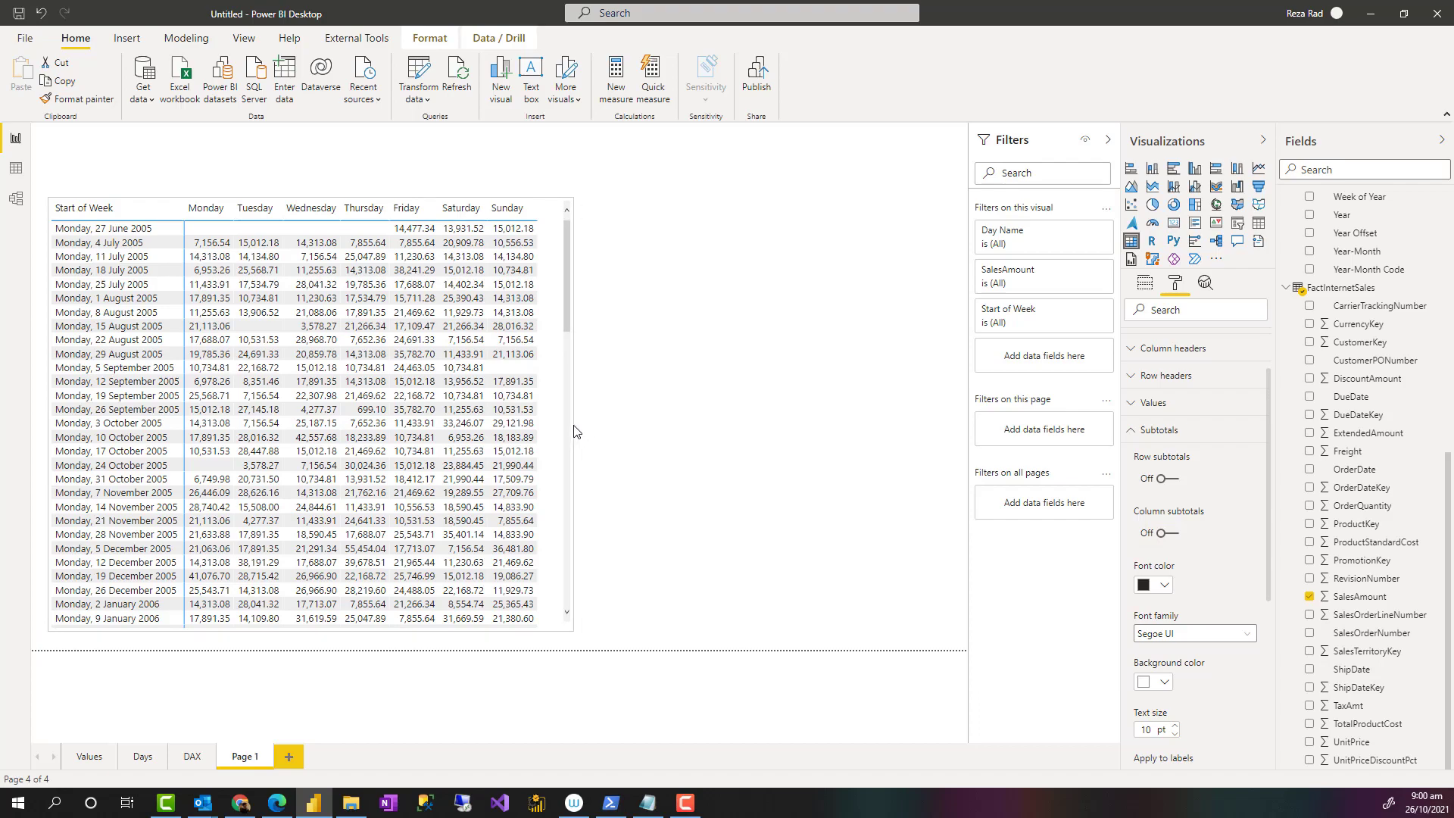
left_click(99, 242)
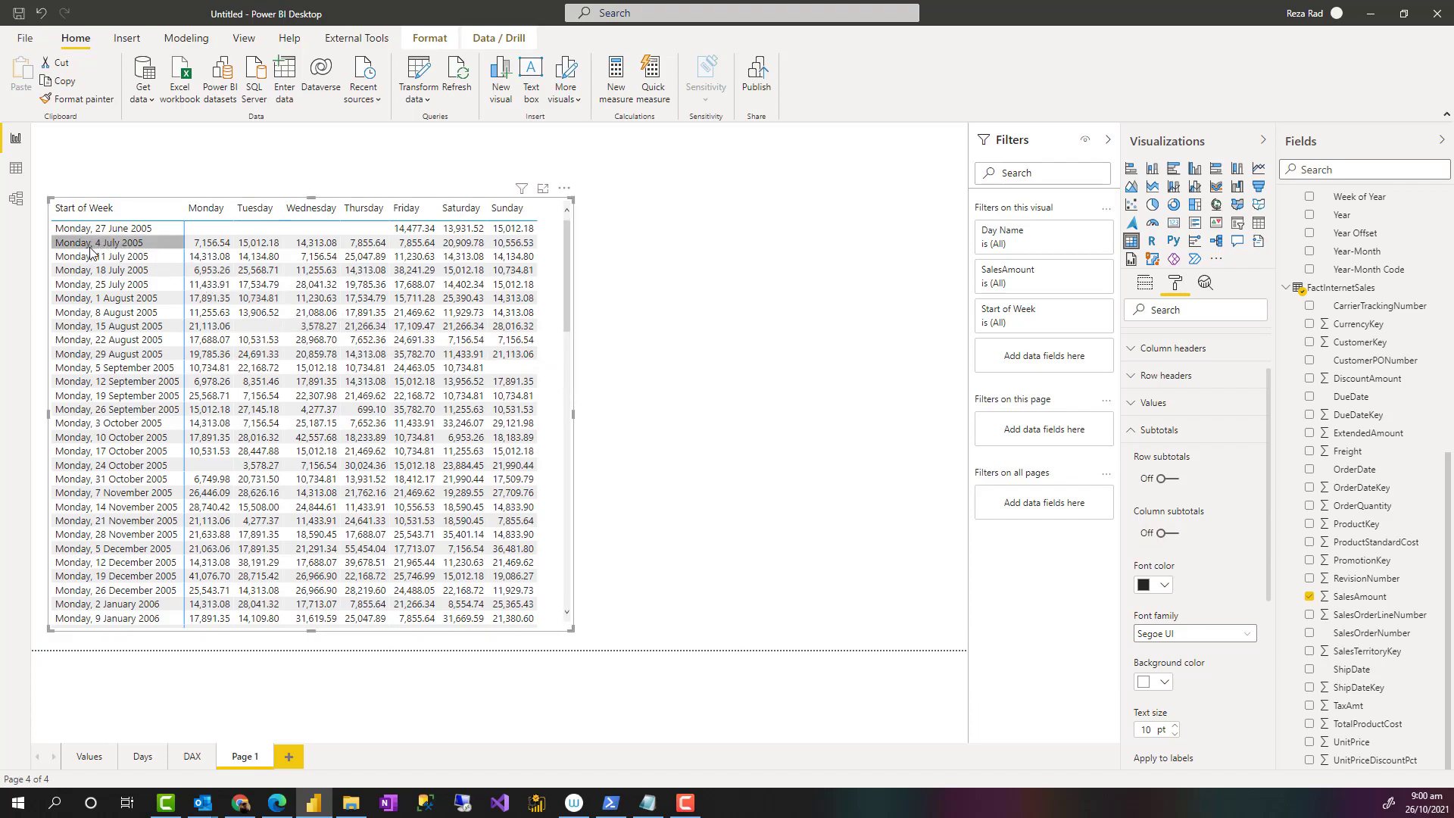
mouse_move(116, 250)
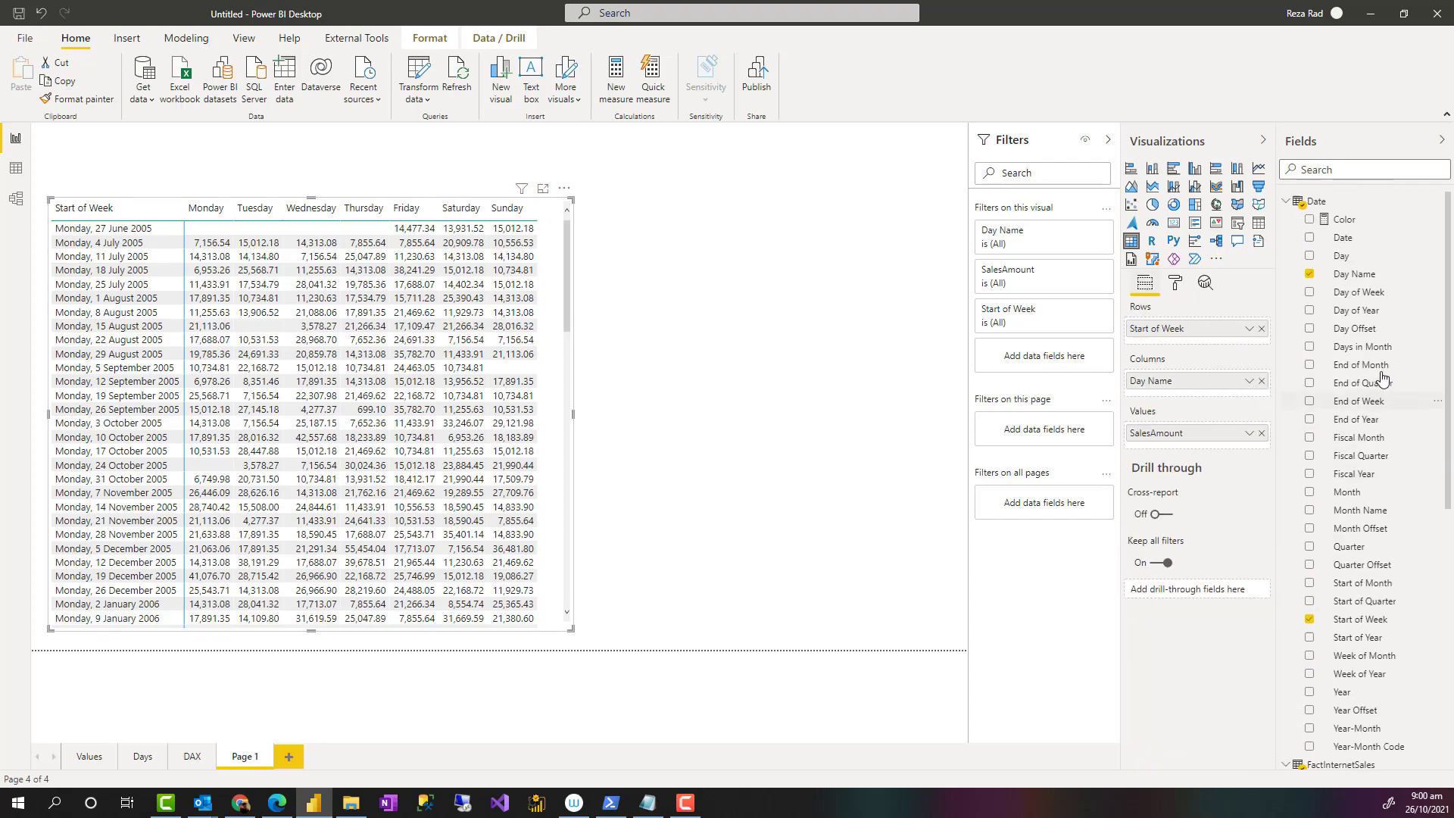
mouse_move(1372, 605)
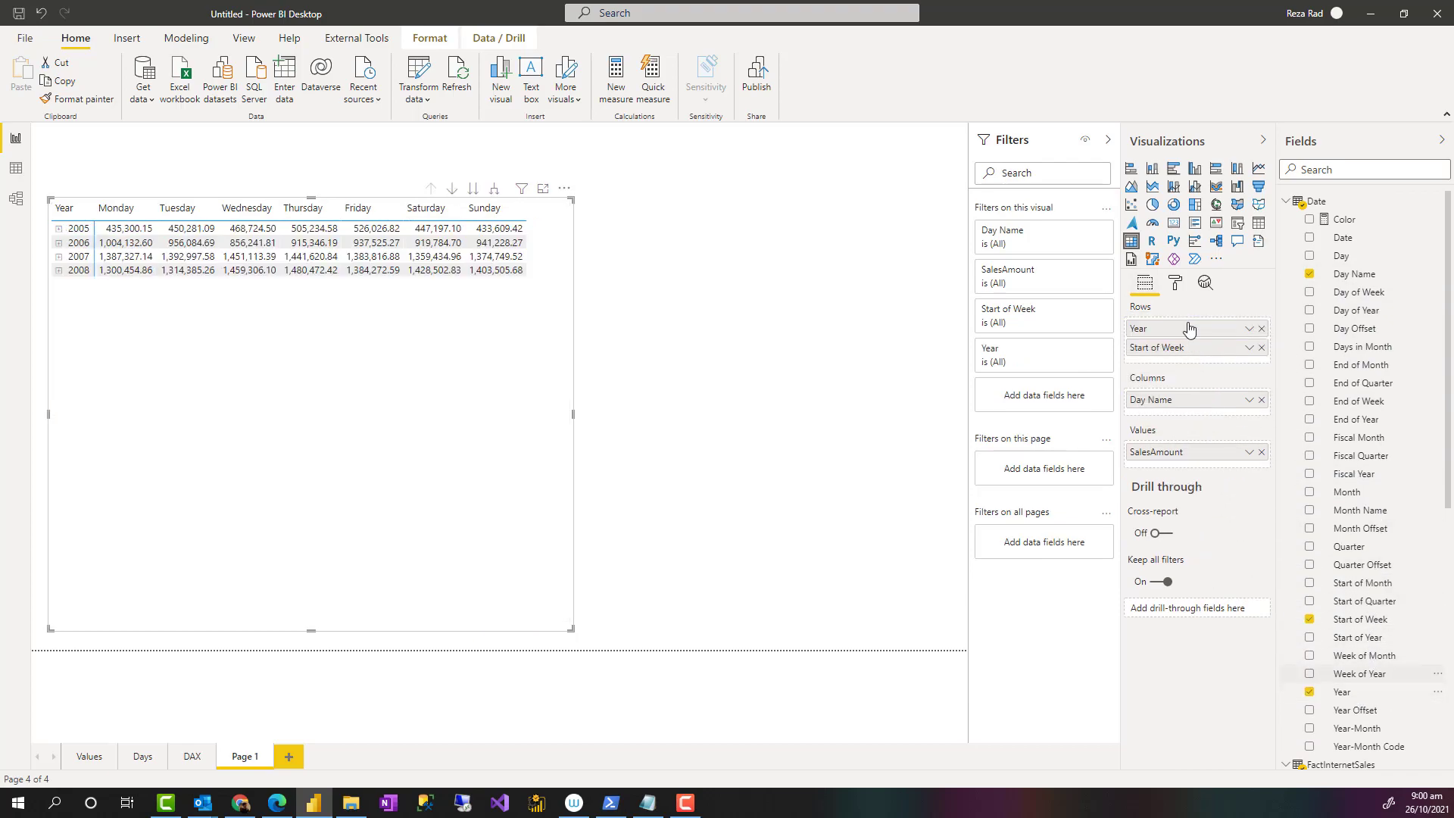
mouse_move(1396, 458)
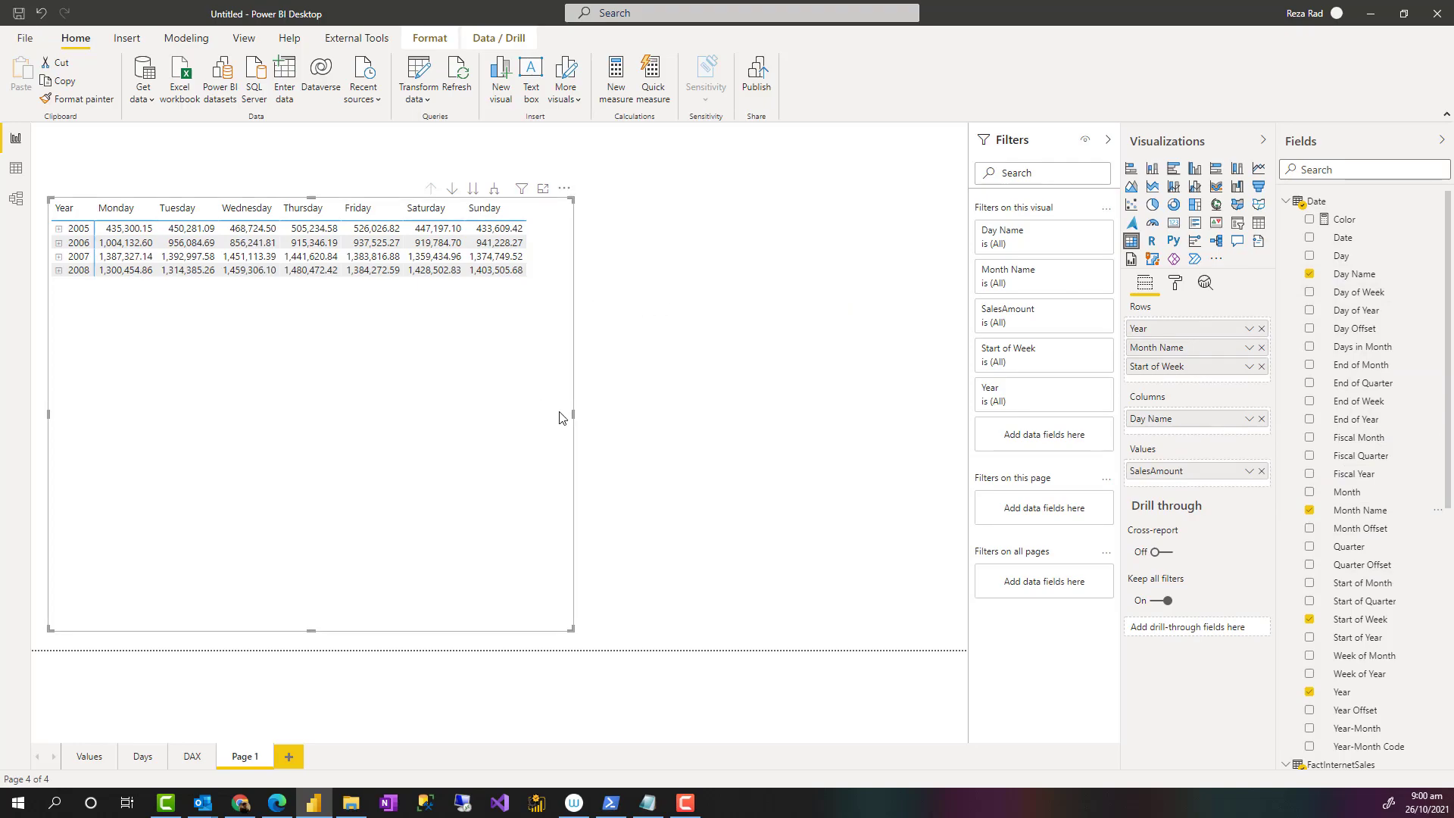
- Expand July 2006 into its weeks, then drill the matrix back up to Year rows
left_click(60, 243)
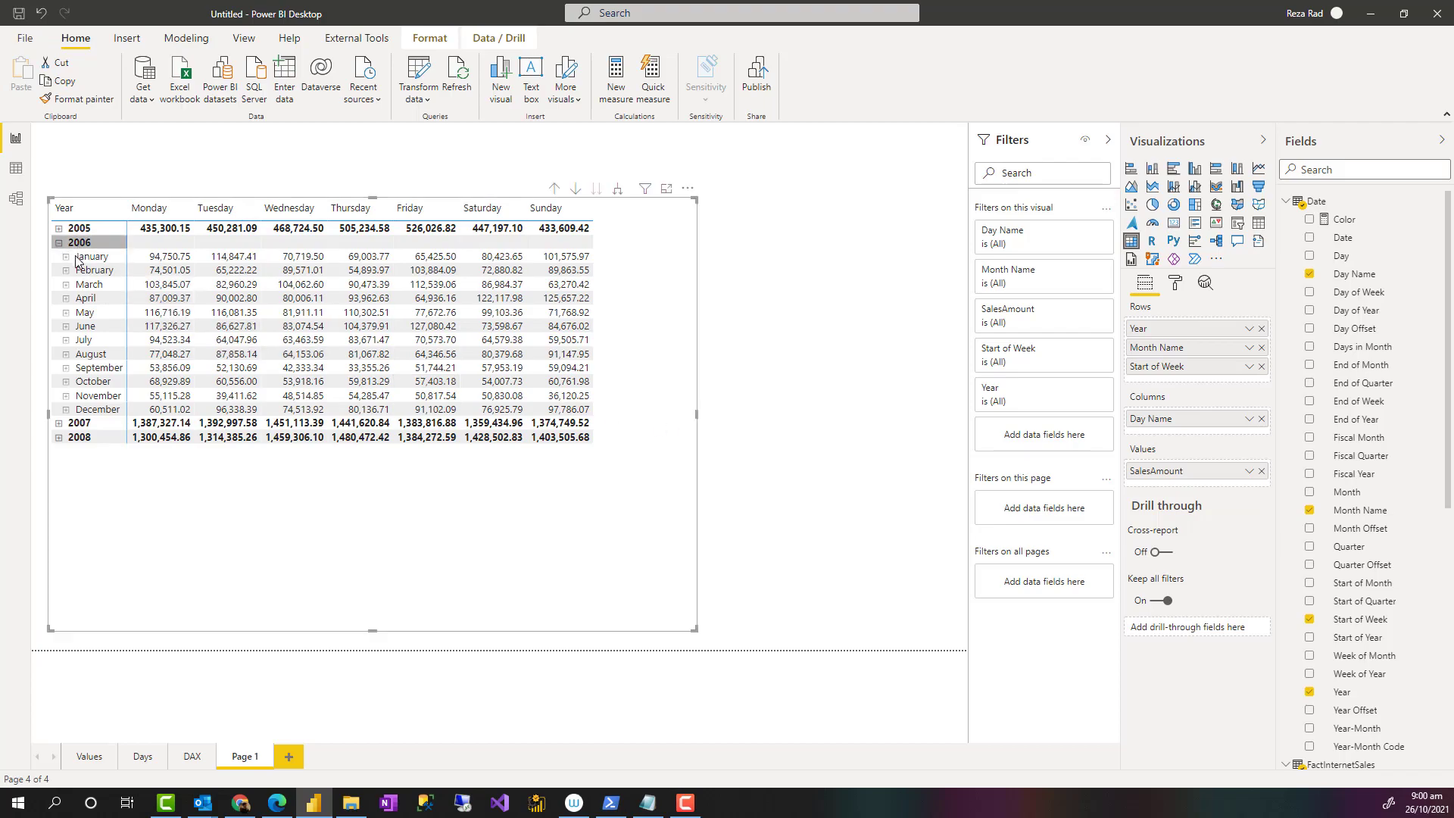
mouse_move(63, 343)
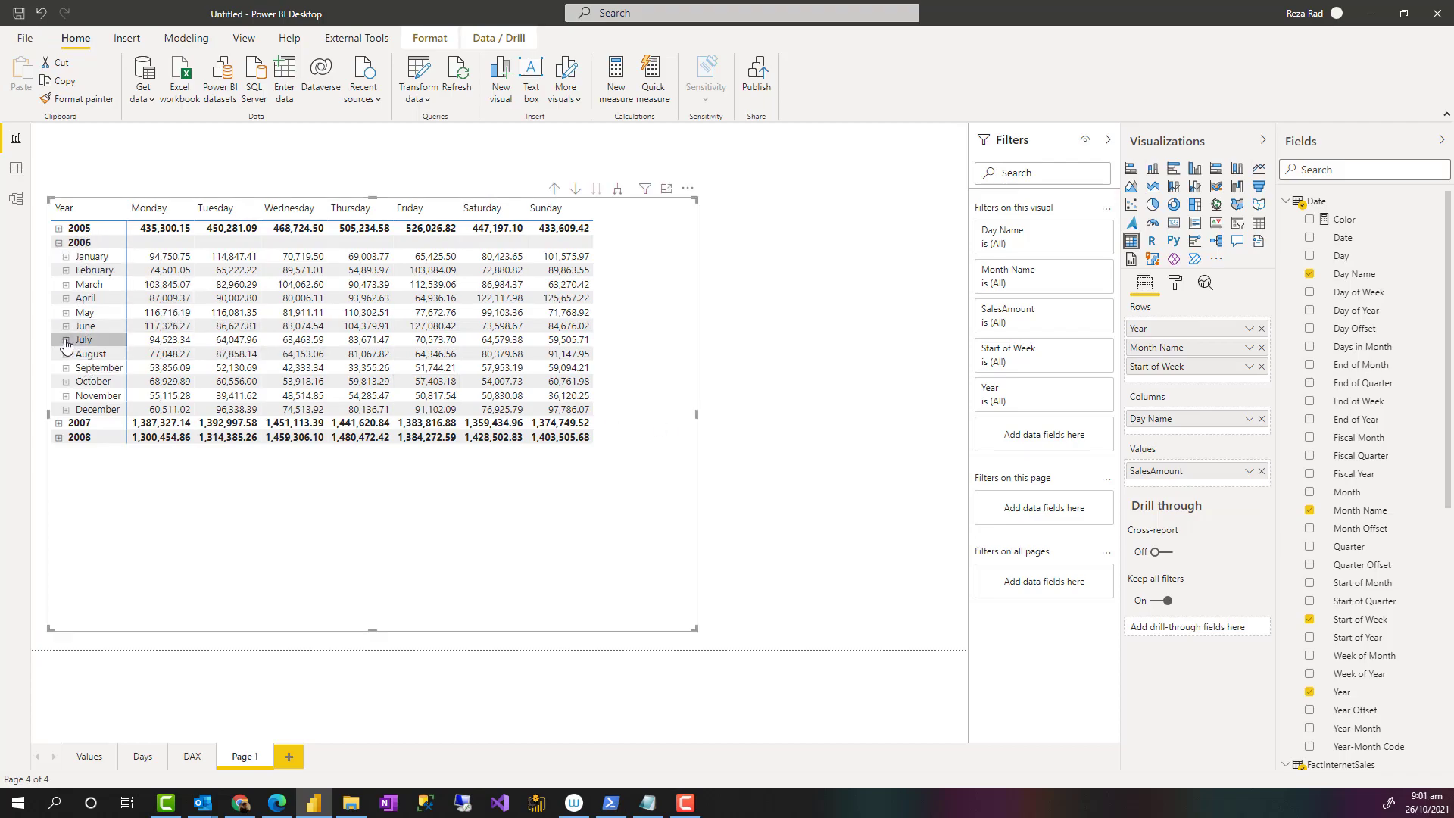
left_click(65, 339)
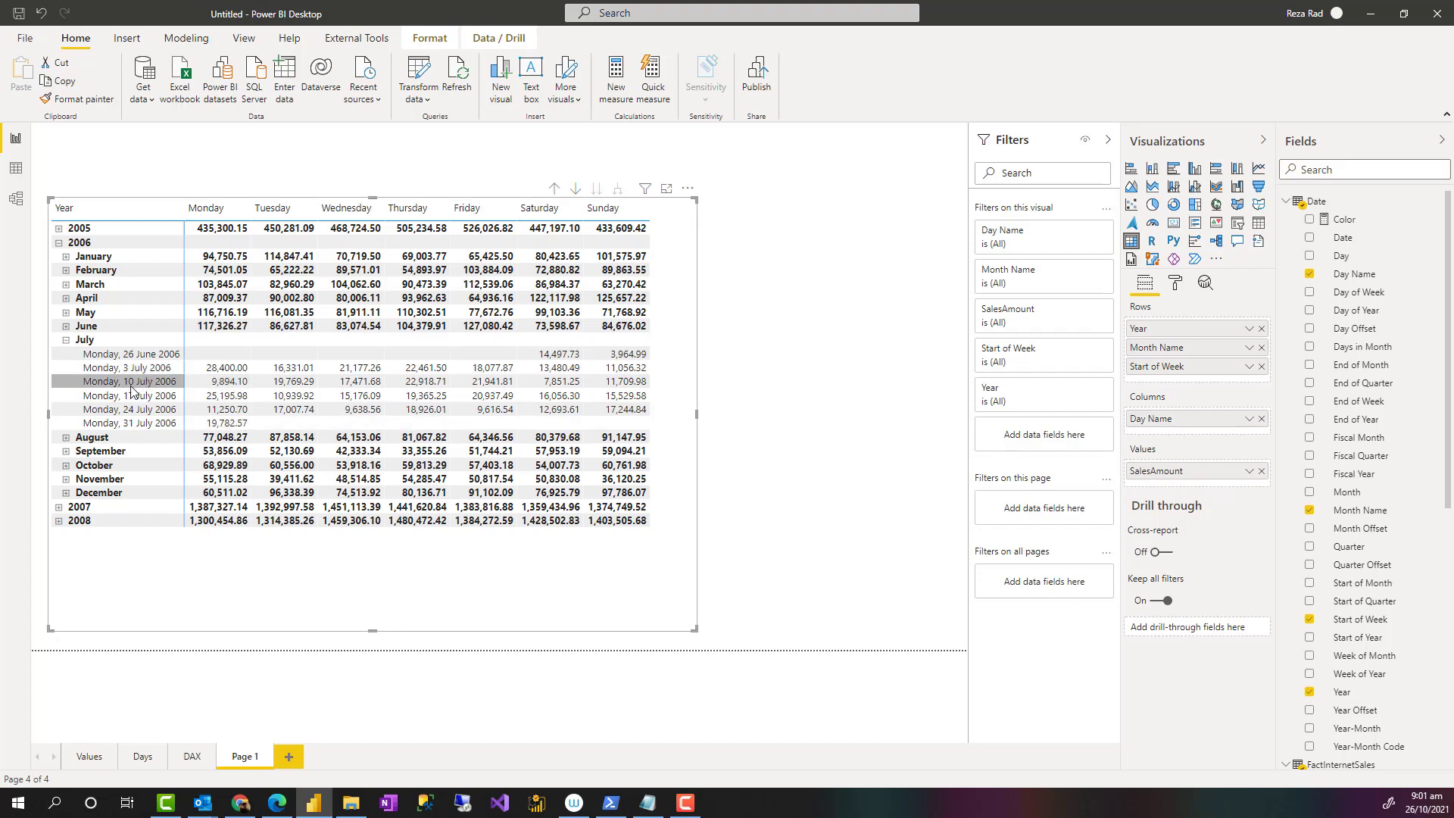
mouse_move(697, 415)
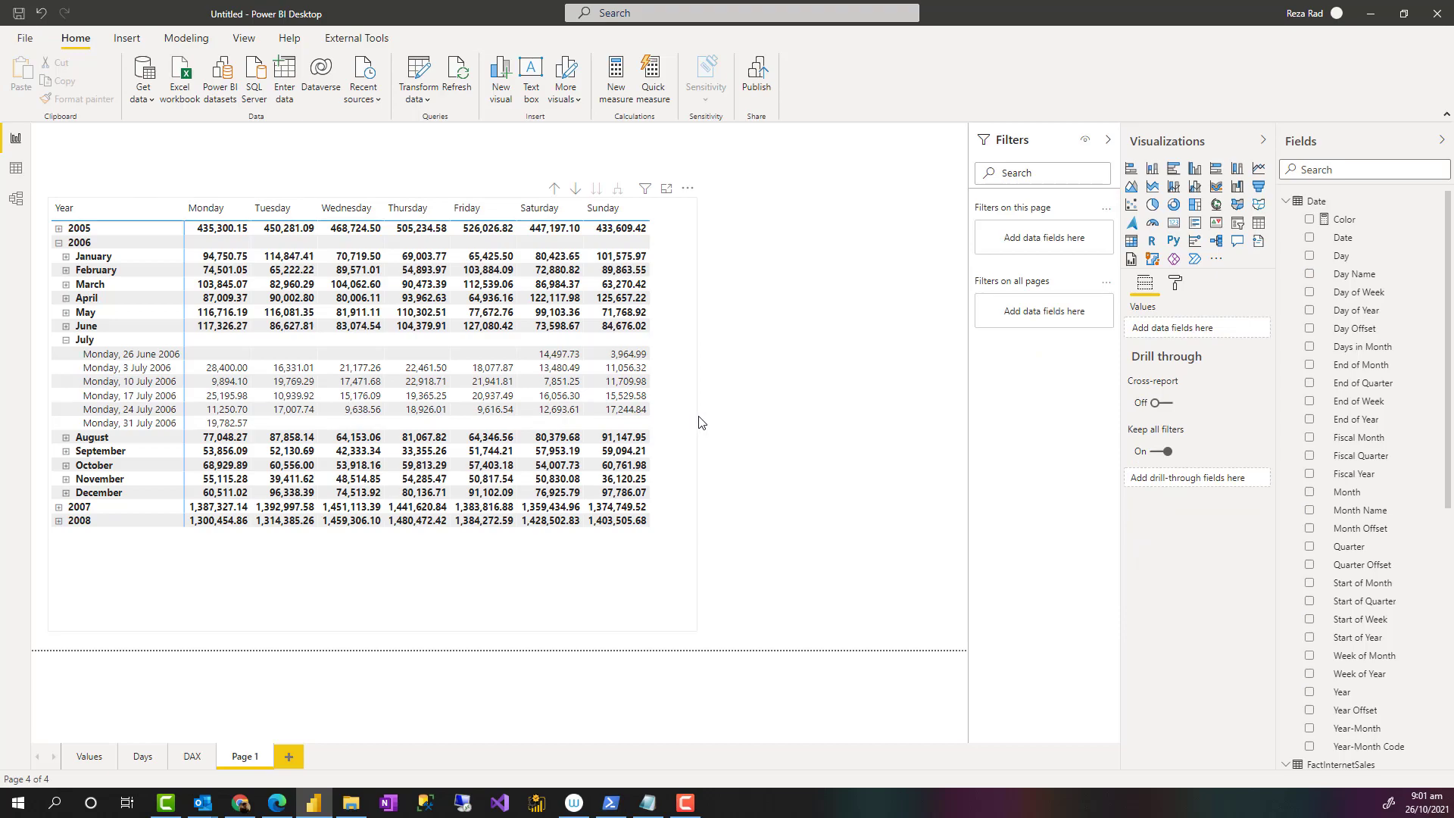
left_click(364, 400)
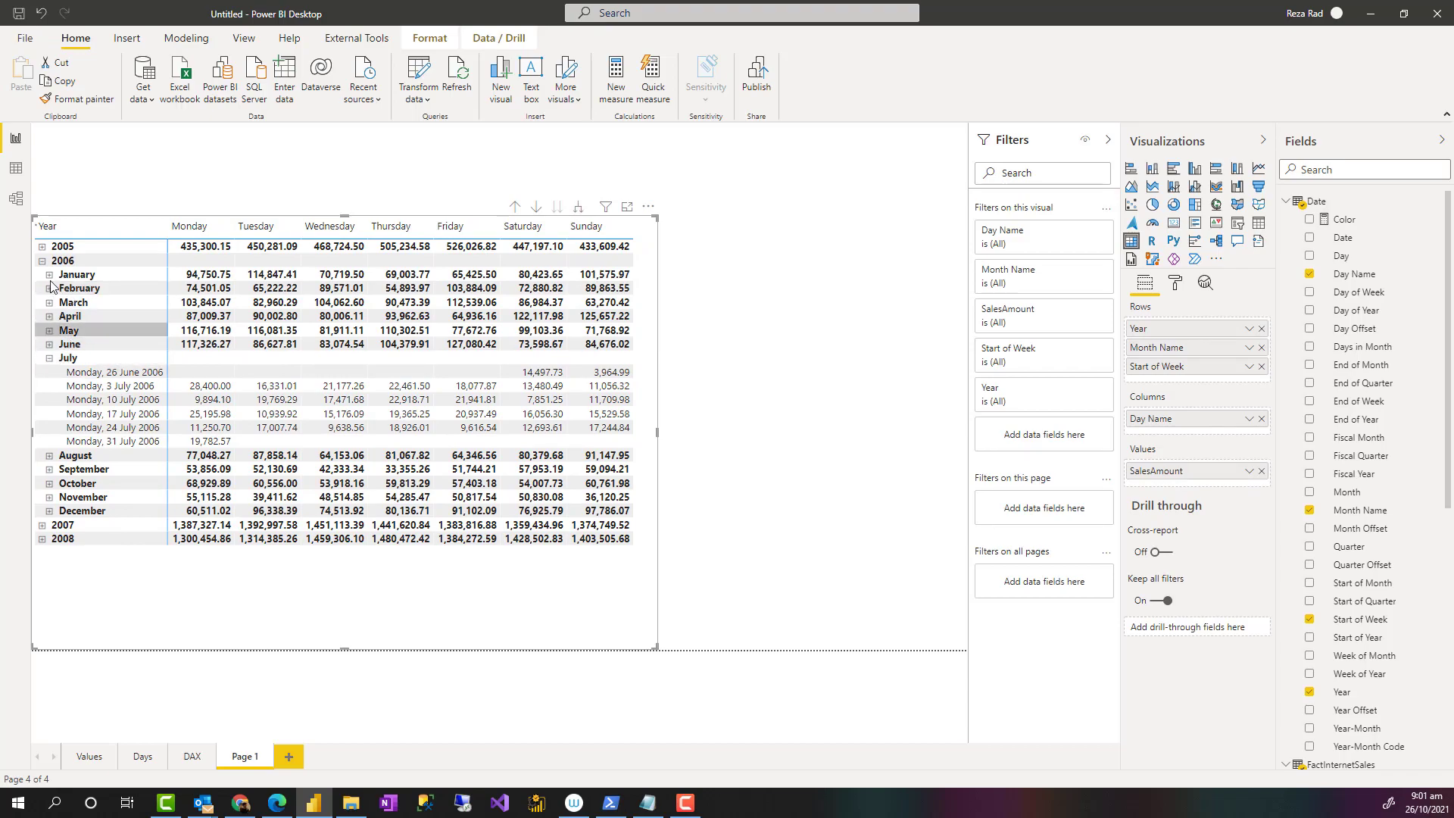
left_click(578, 206)
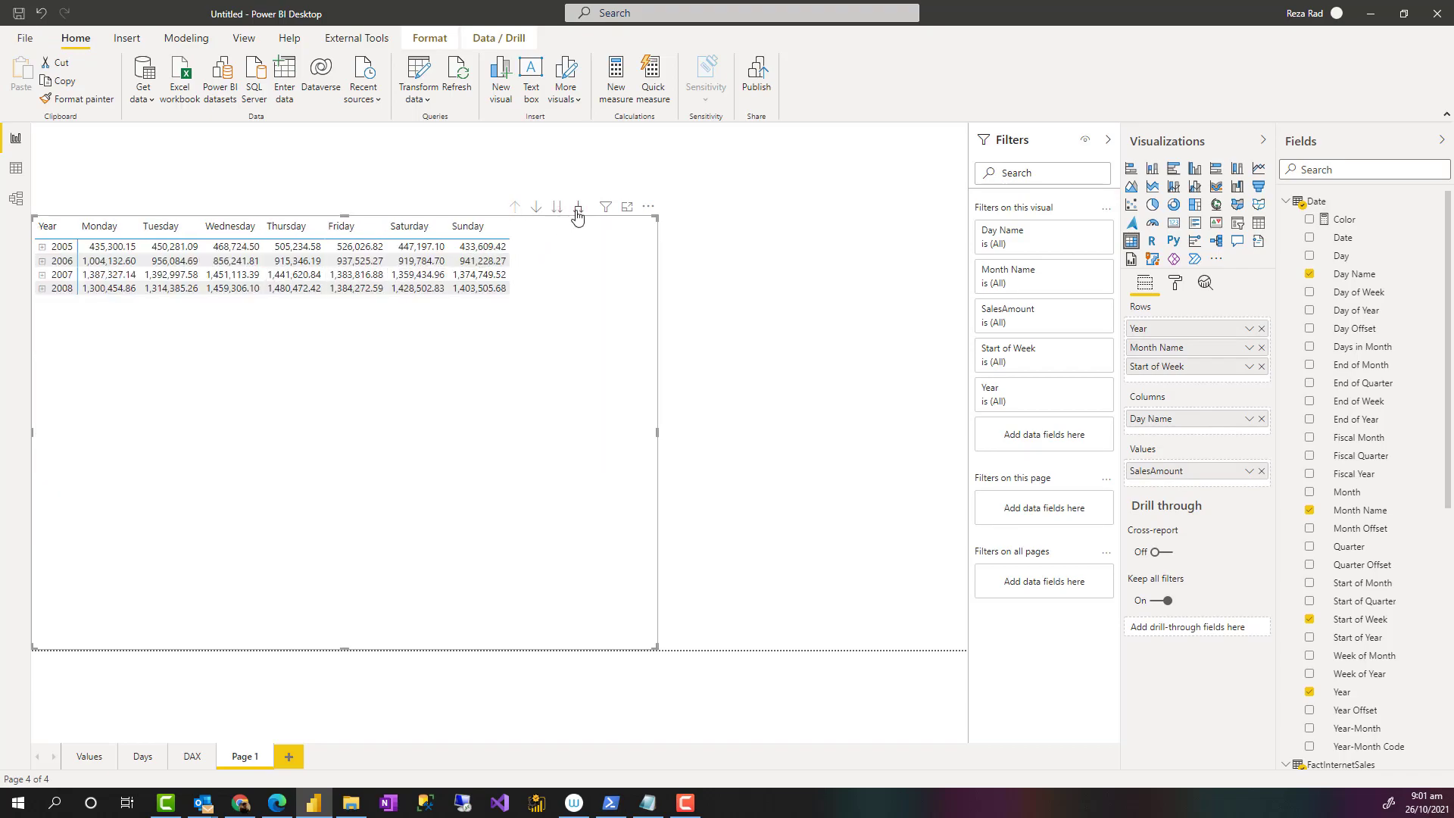
mouse_move(578, 206)
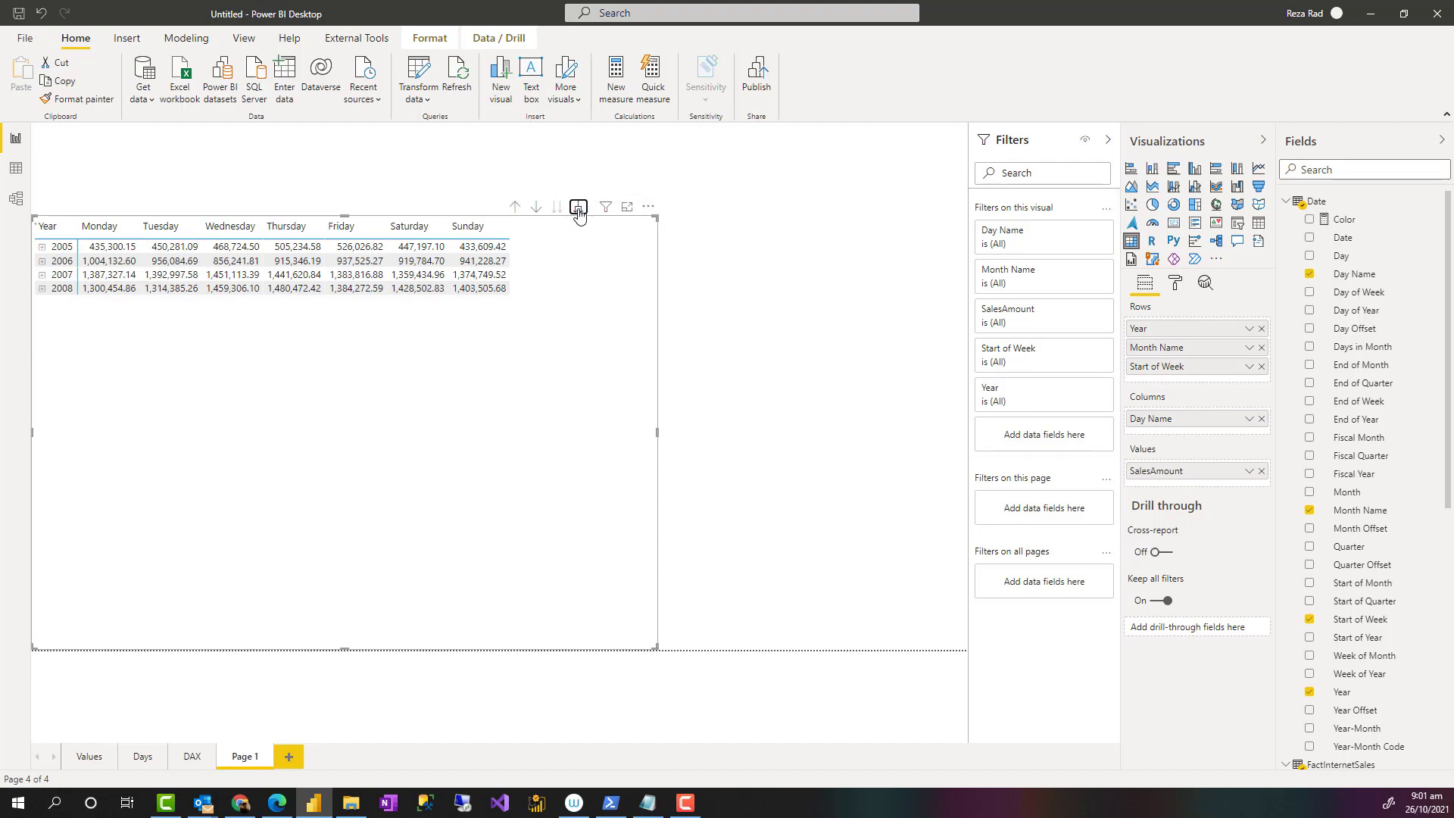
- Expand all rows down two levels so every year shows months and weeks
left_click(578, 206)
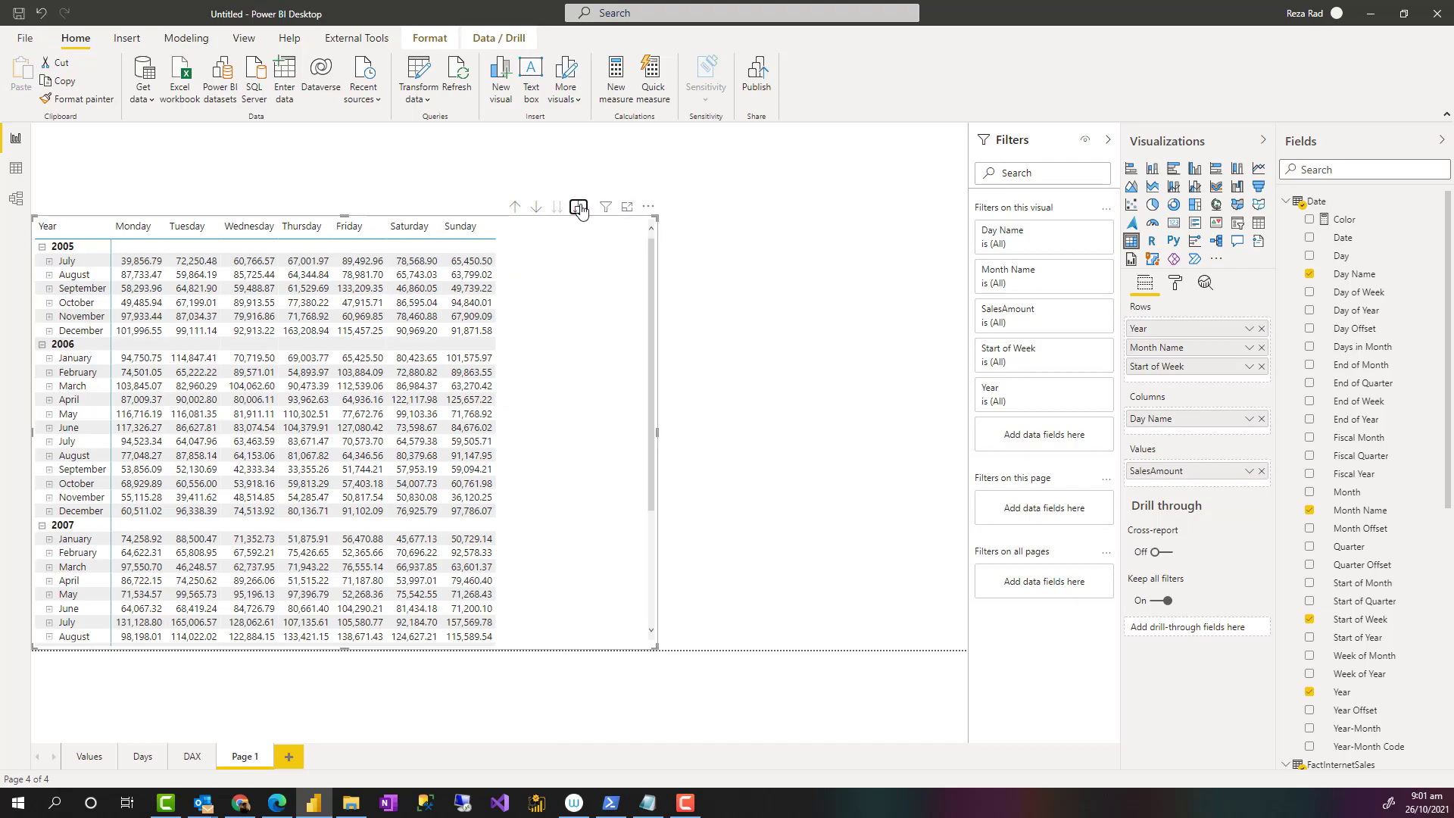
left_click(578, 206)
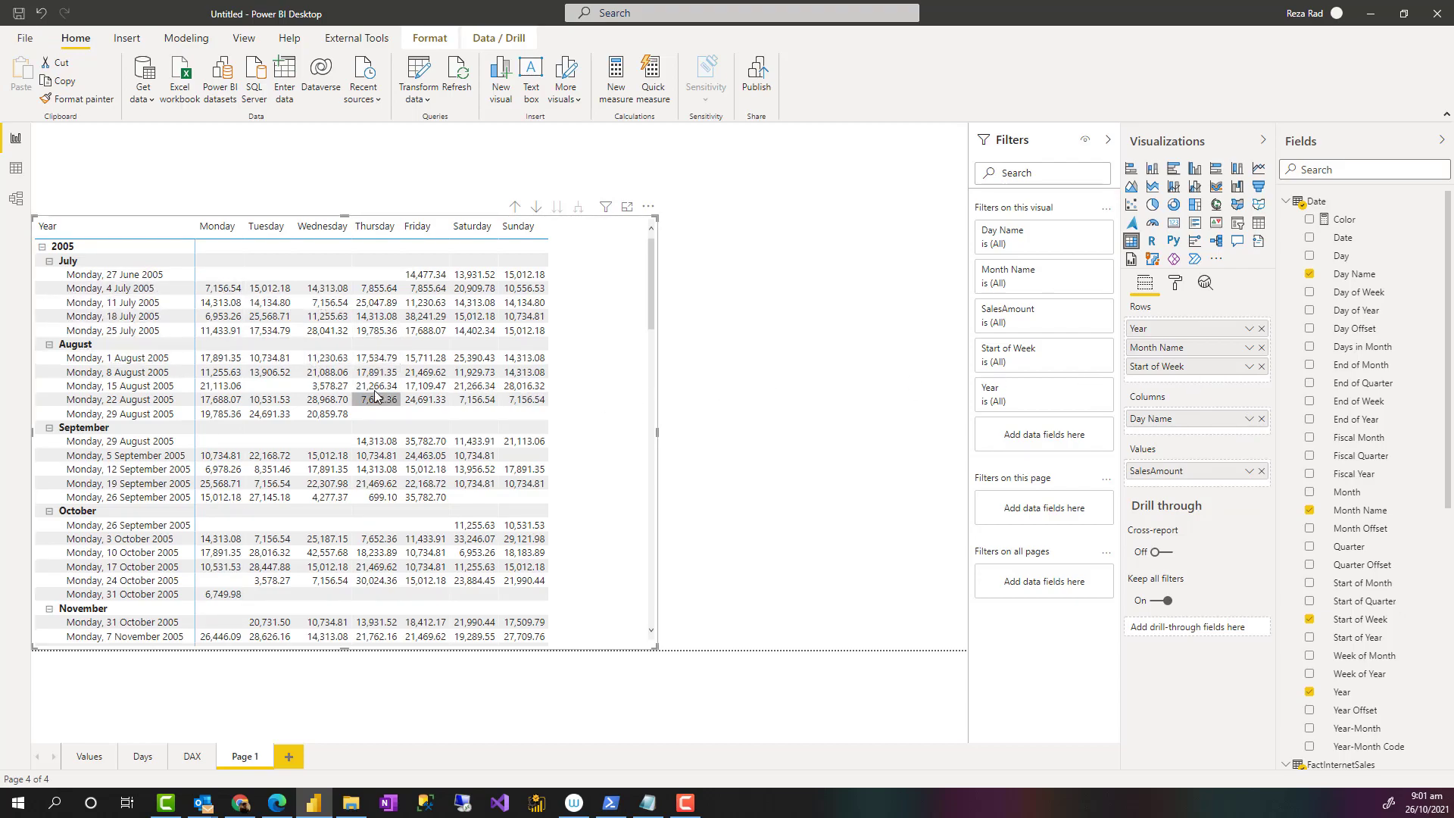
mouse_move(603, 398)
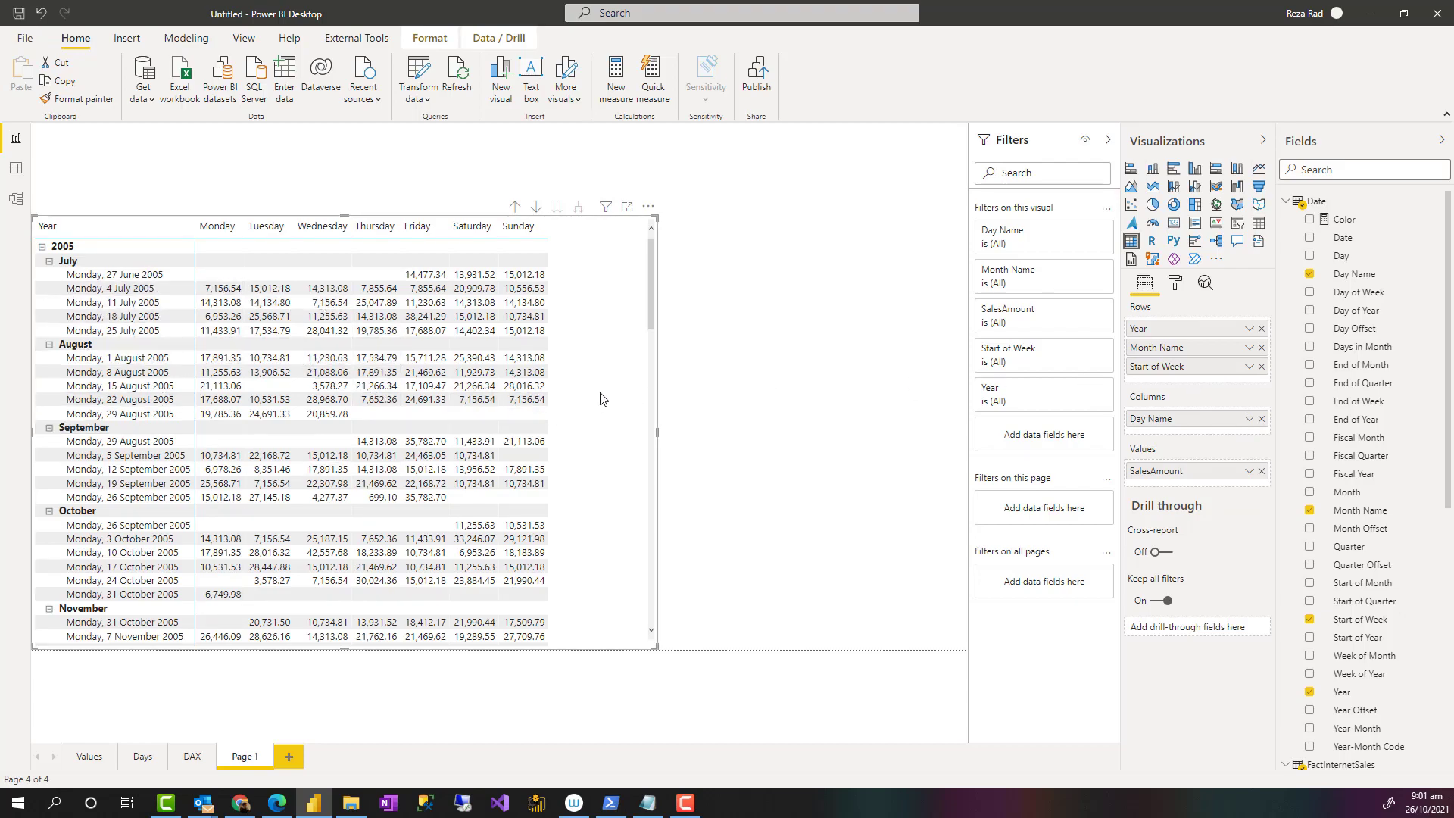
mouse_move(651, 442)
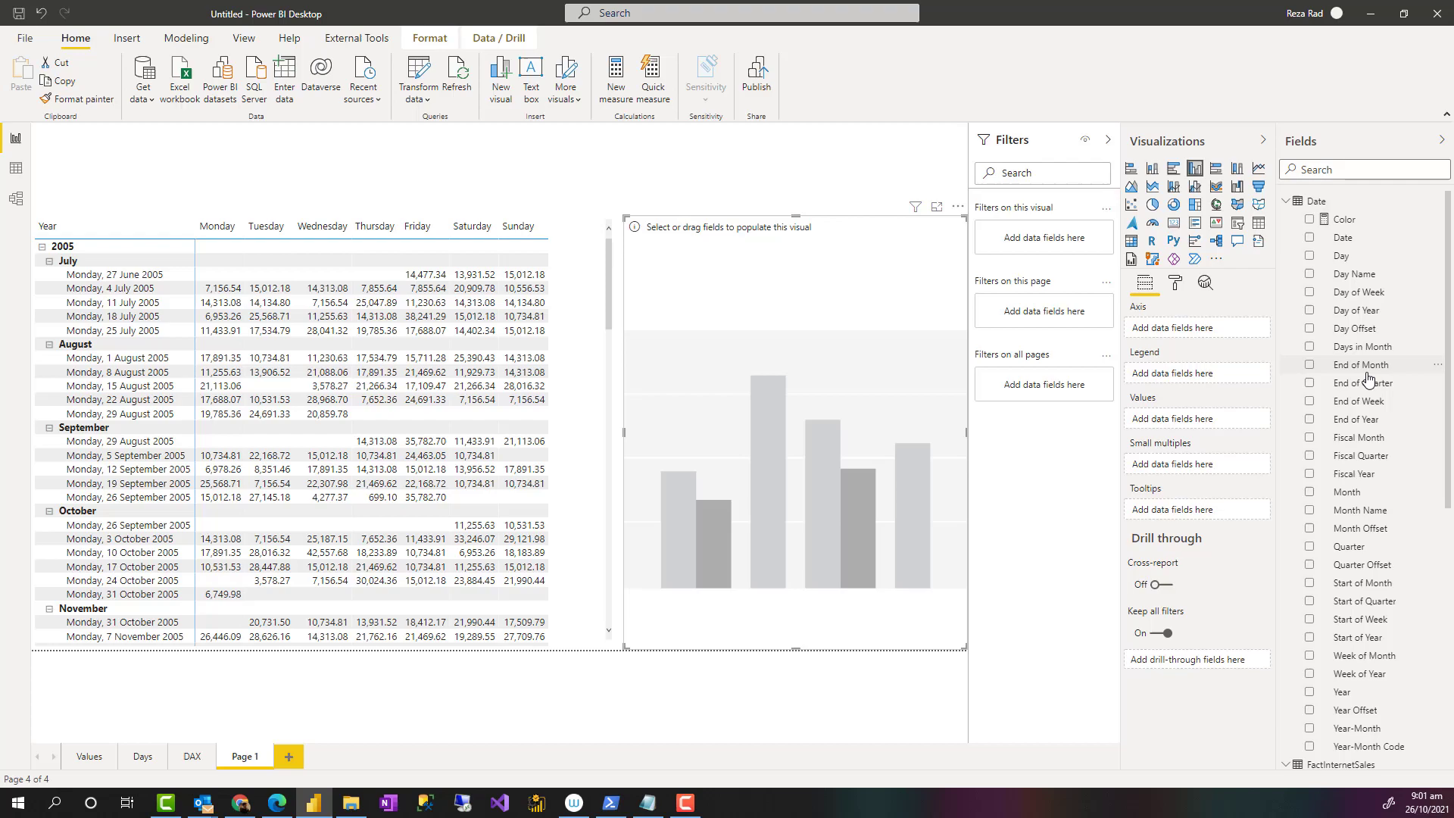
mouse_move(1325, 427)
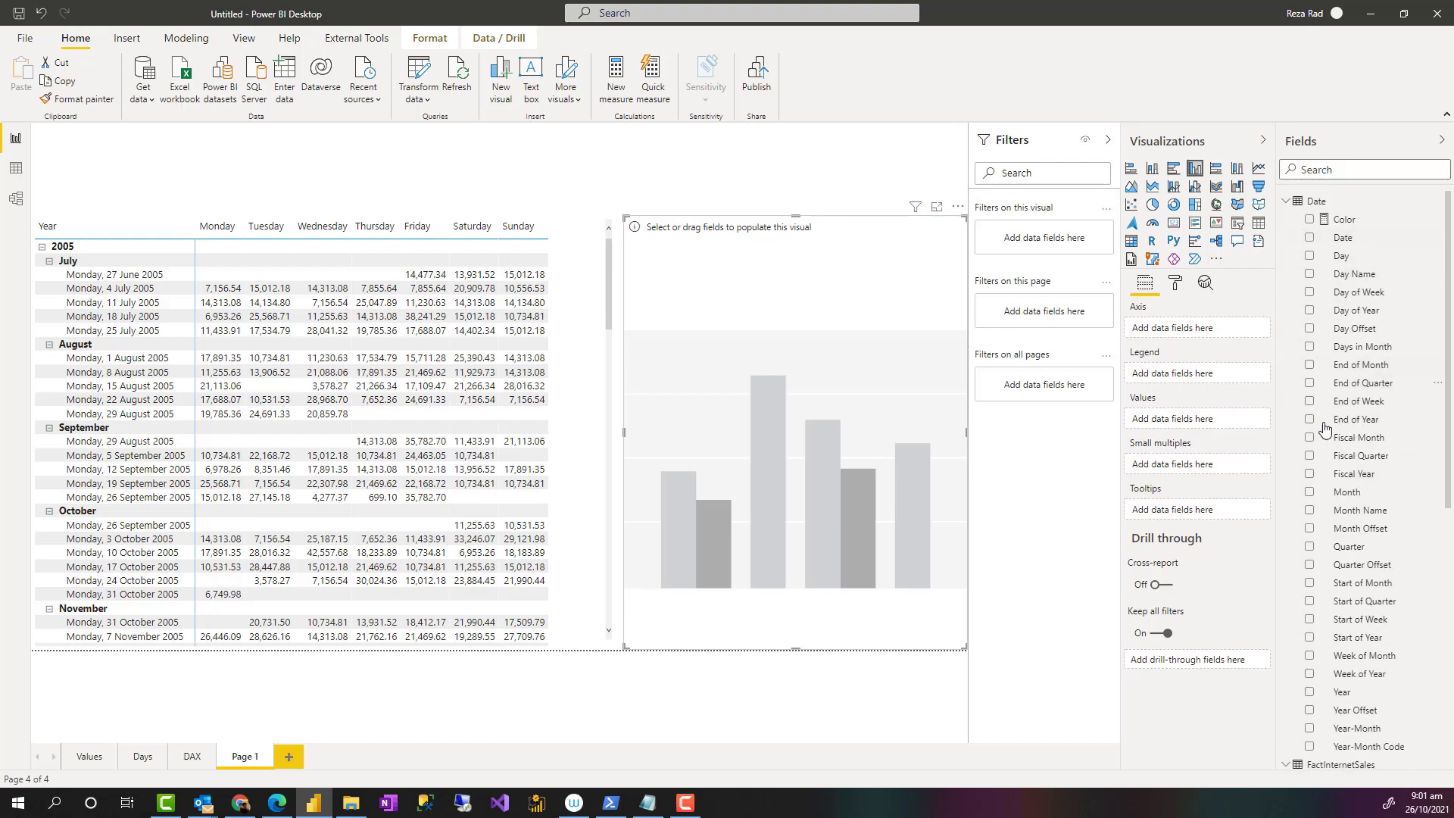
- Build a clustered column chart of SalesAmount split by Year beside the matrix
scroll("down", 3)
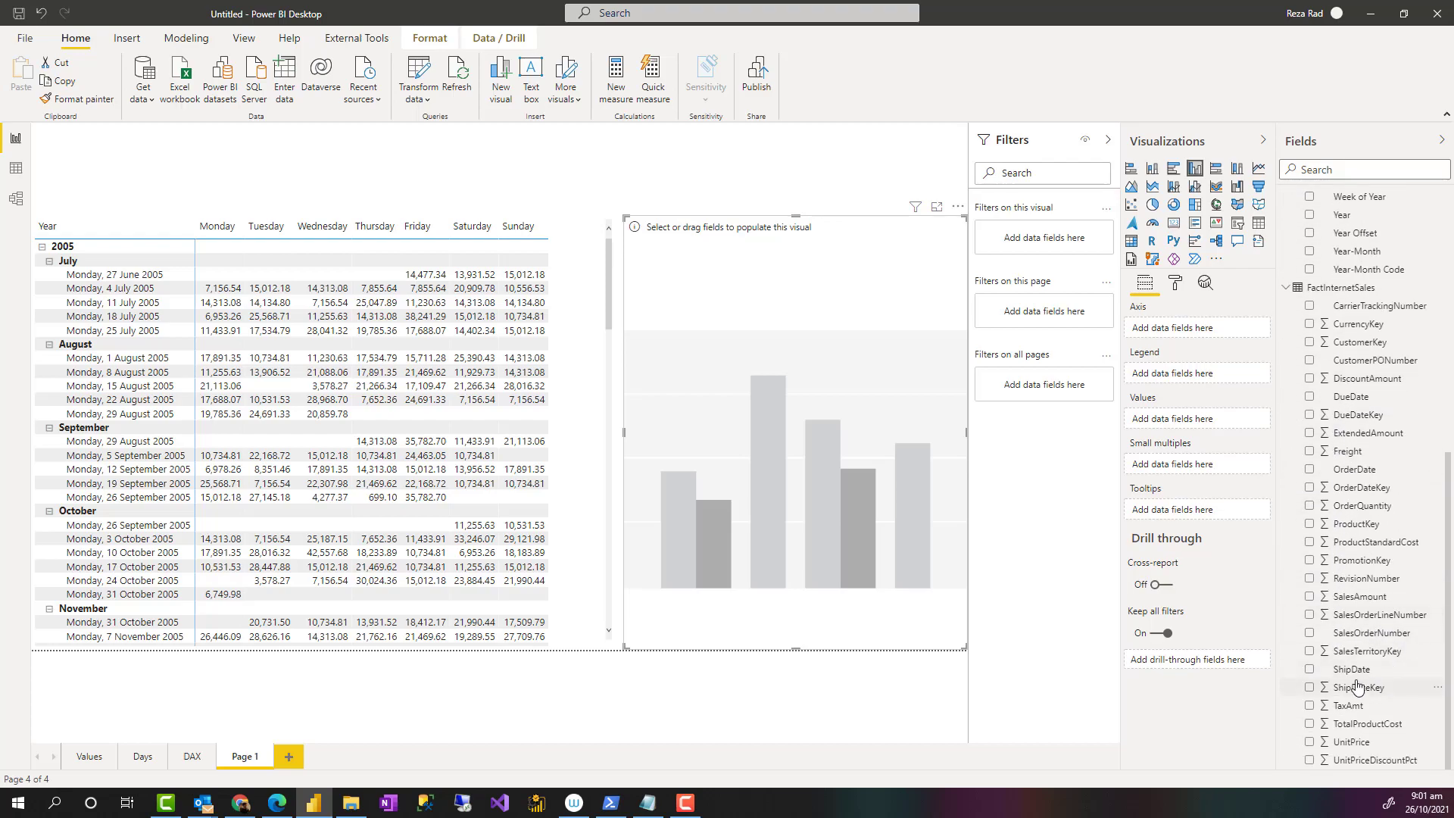
mouse_move(1354, 599)
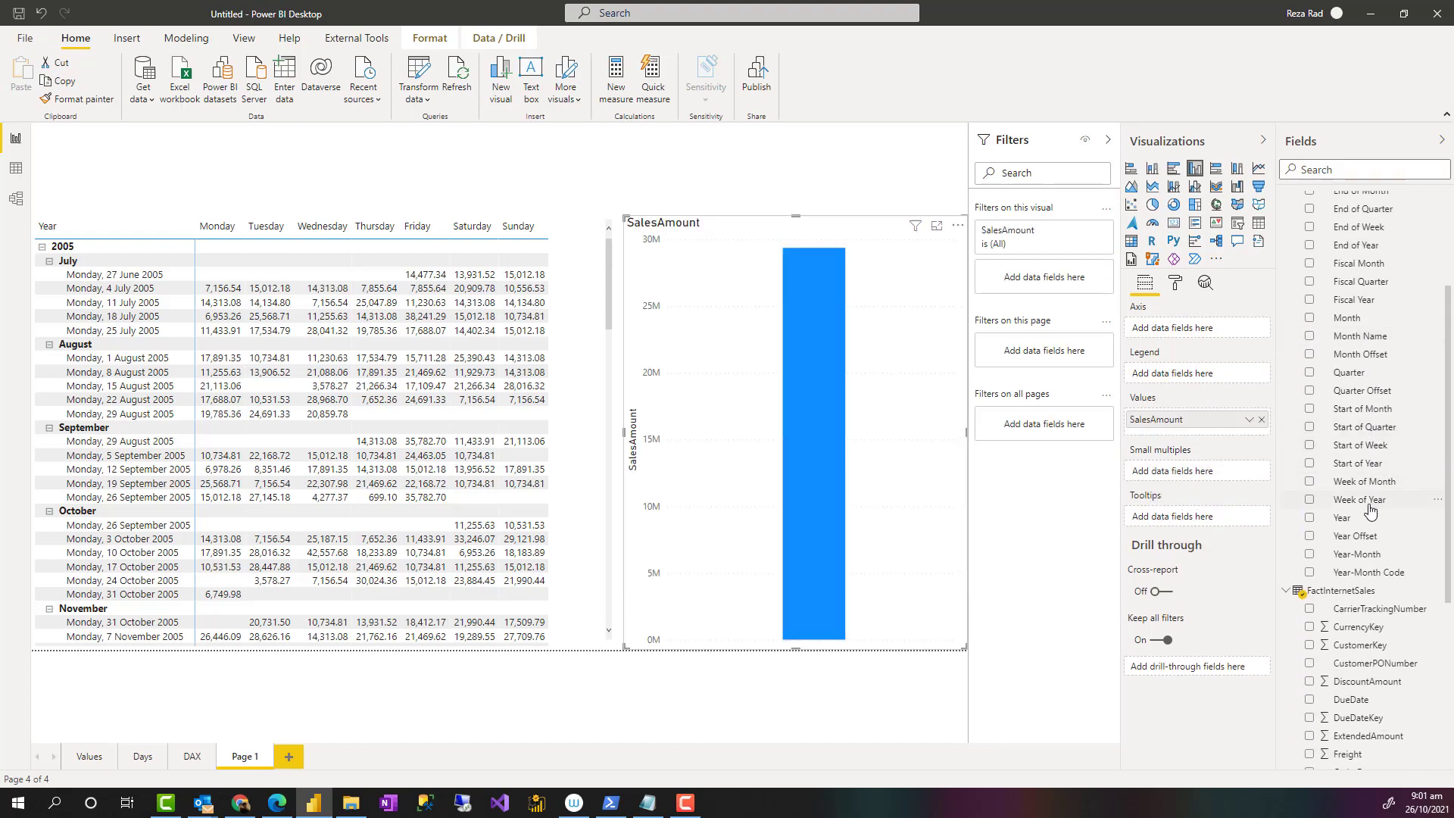
left_click(1309, 518)
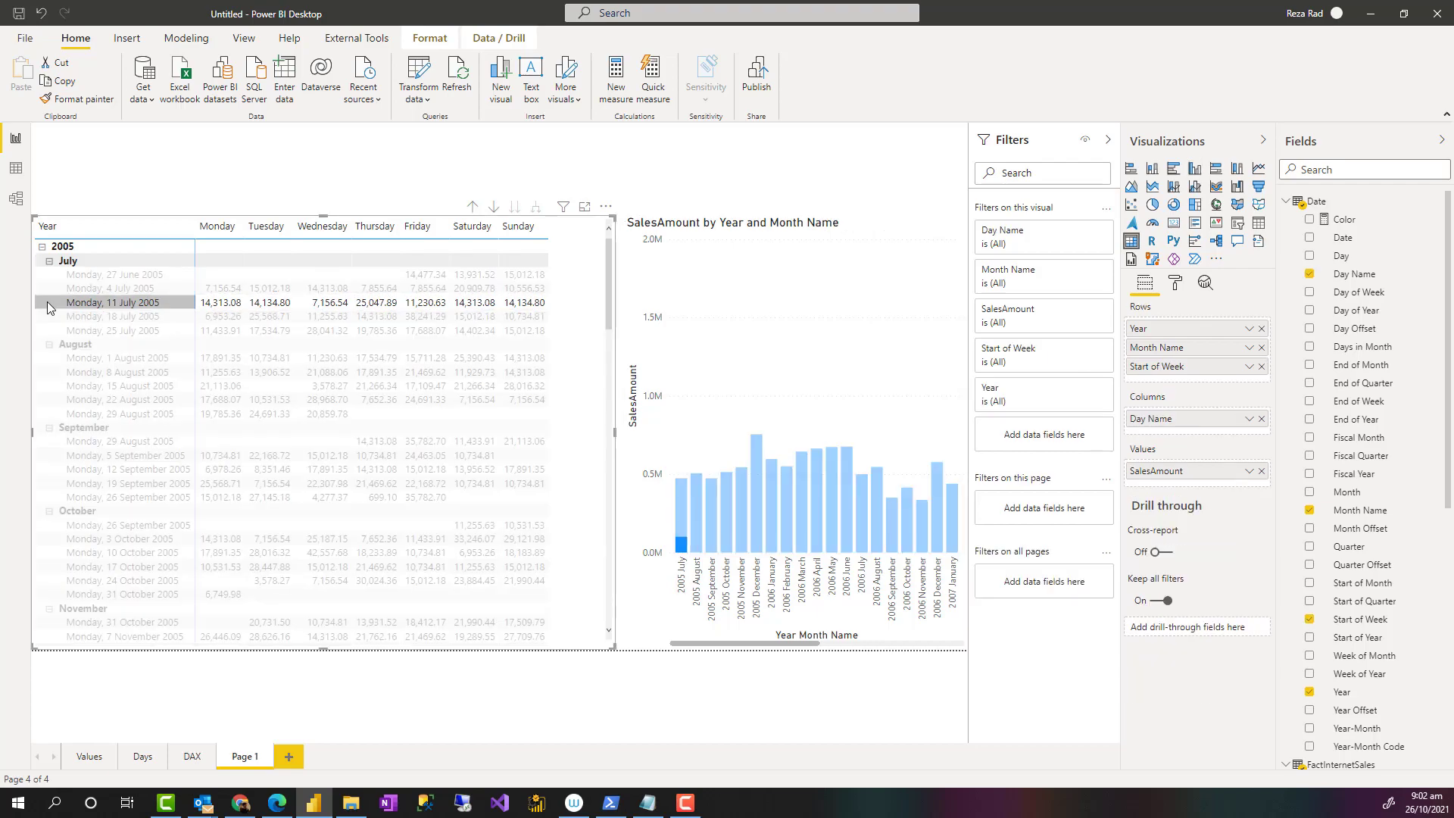
mouse_move(577, 370)
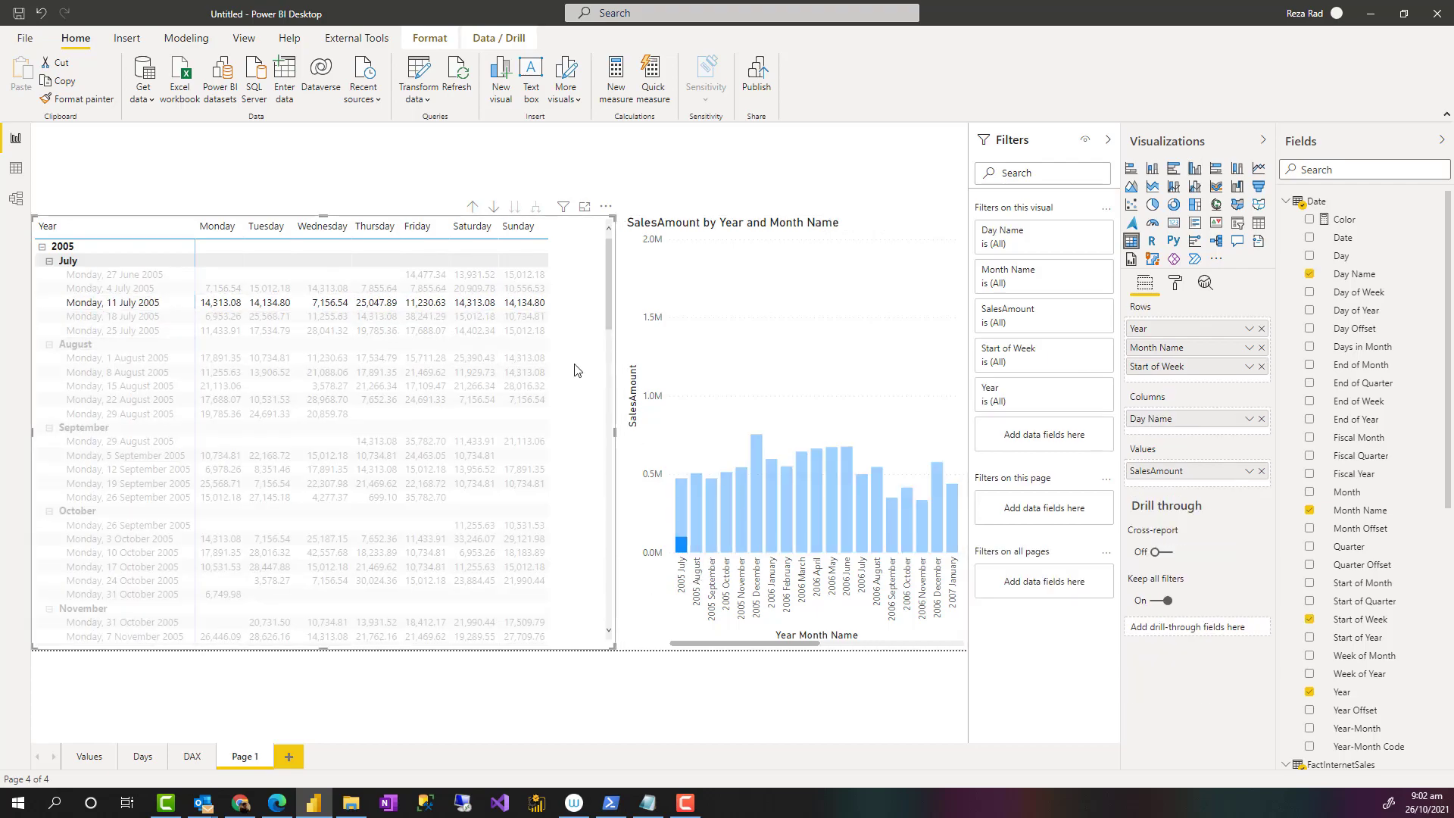
left_click(321, 226)
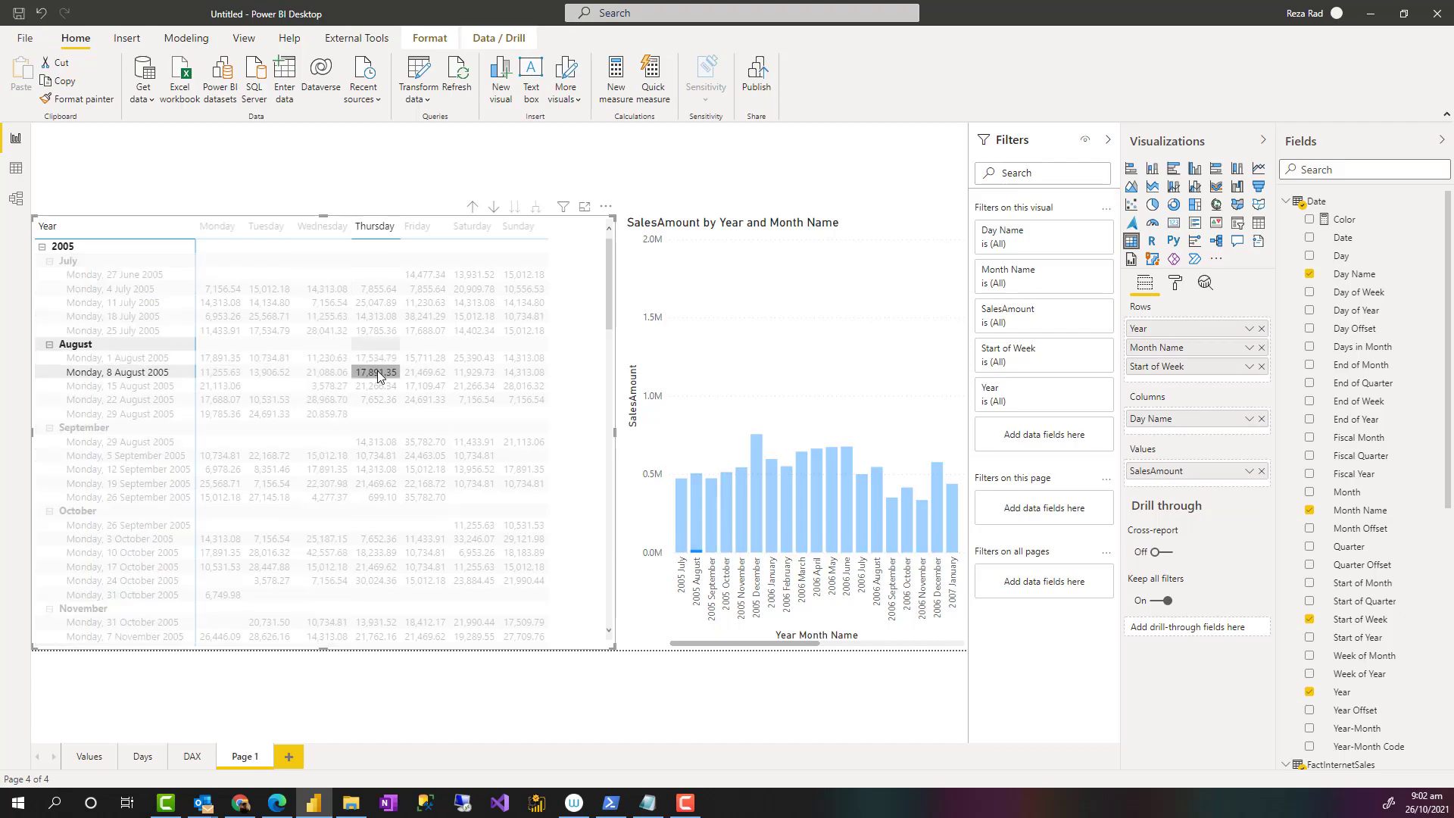
mouse_move(442, 409)
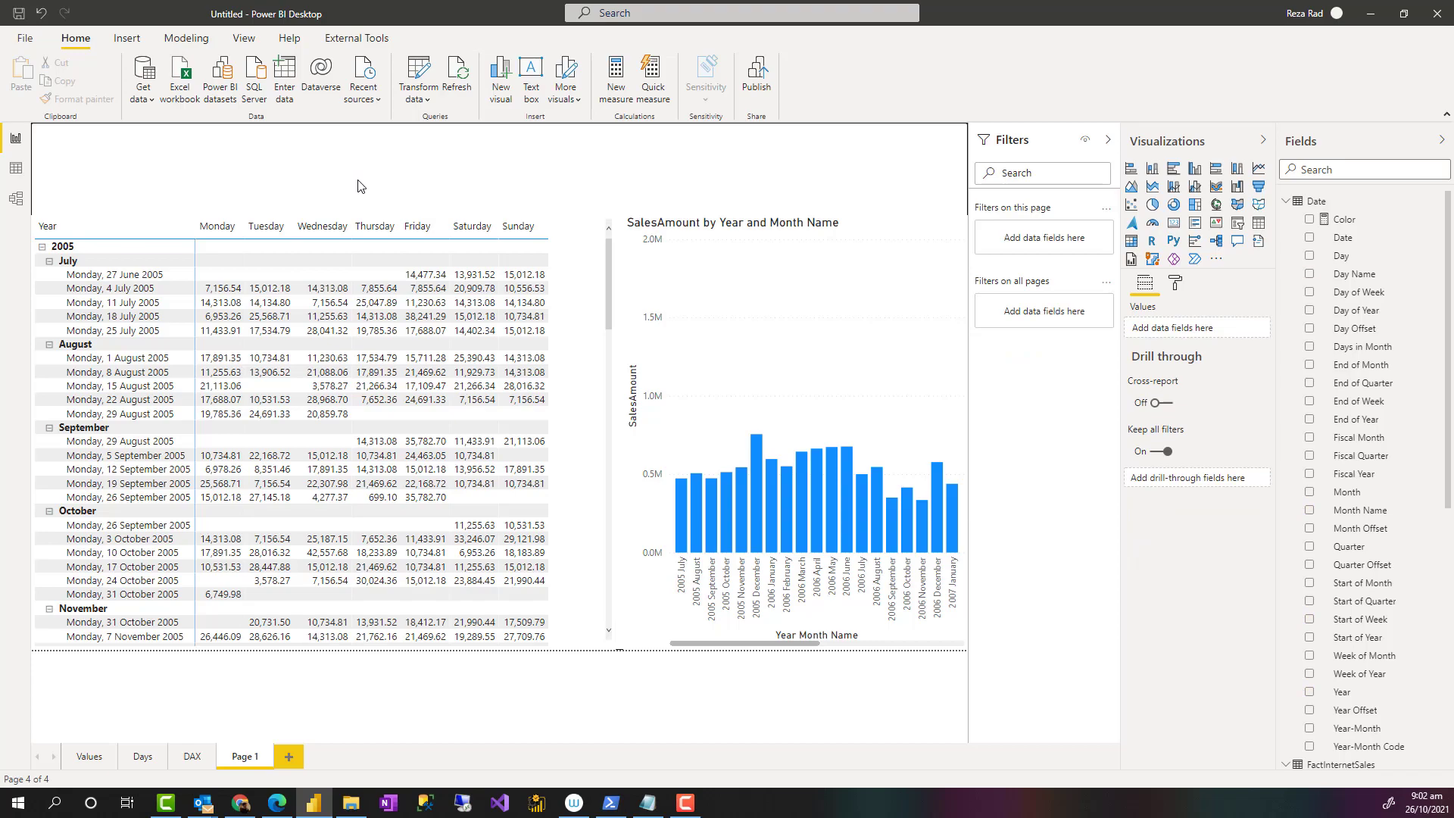
mouse_move(365, 189)
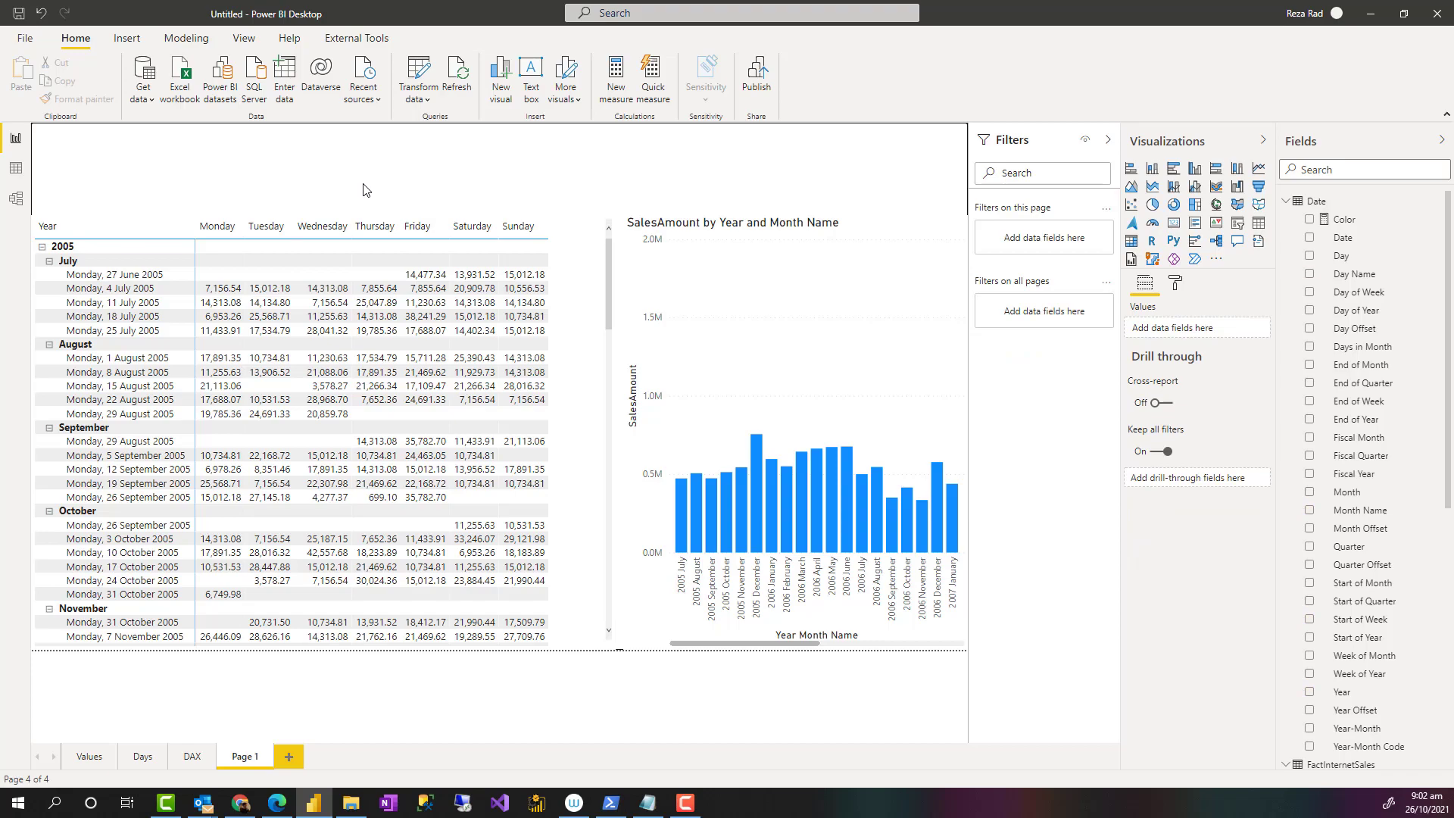
mouse_move(1066, 248)
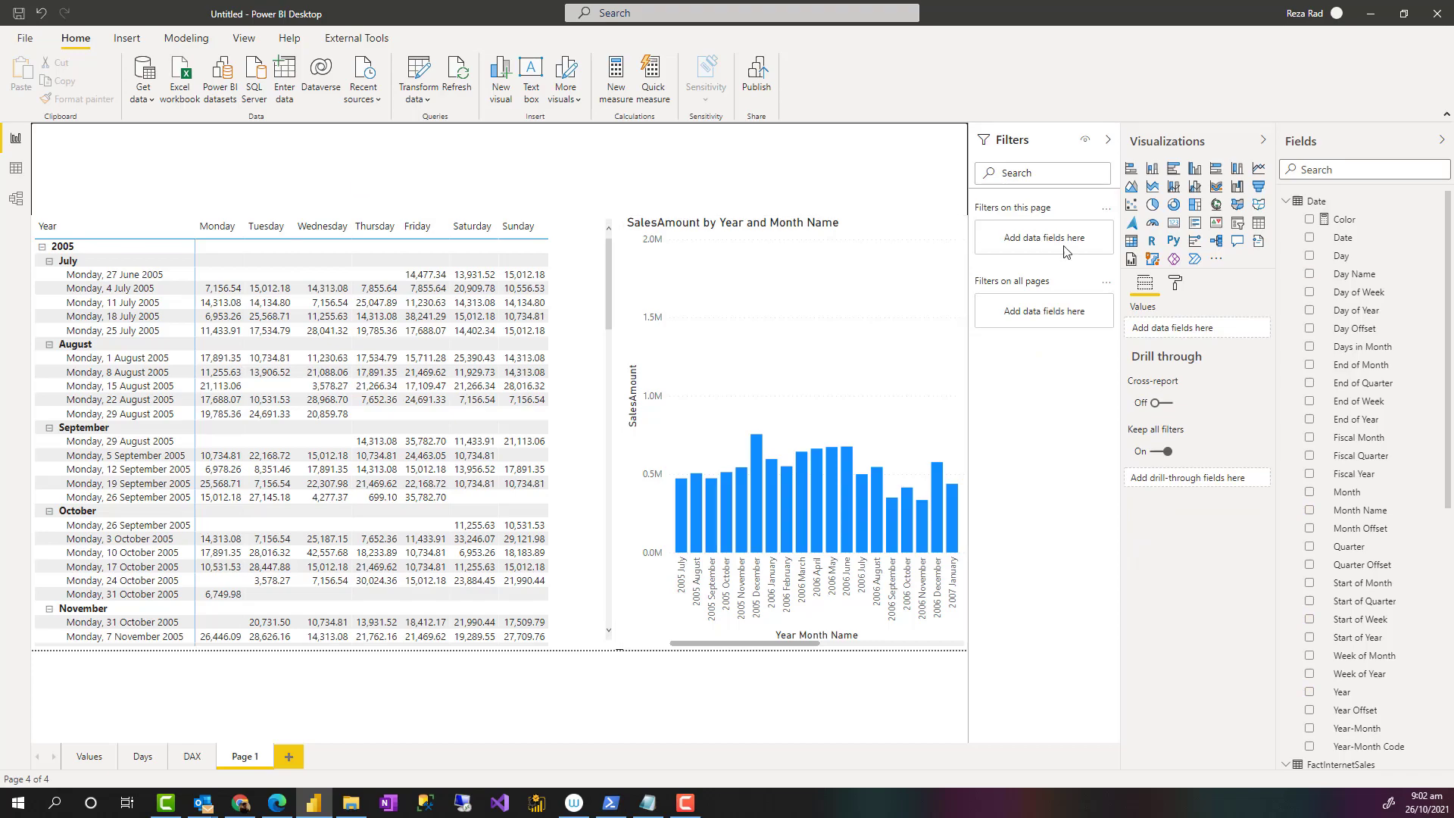
mouse_move(1238, 224)
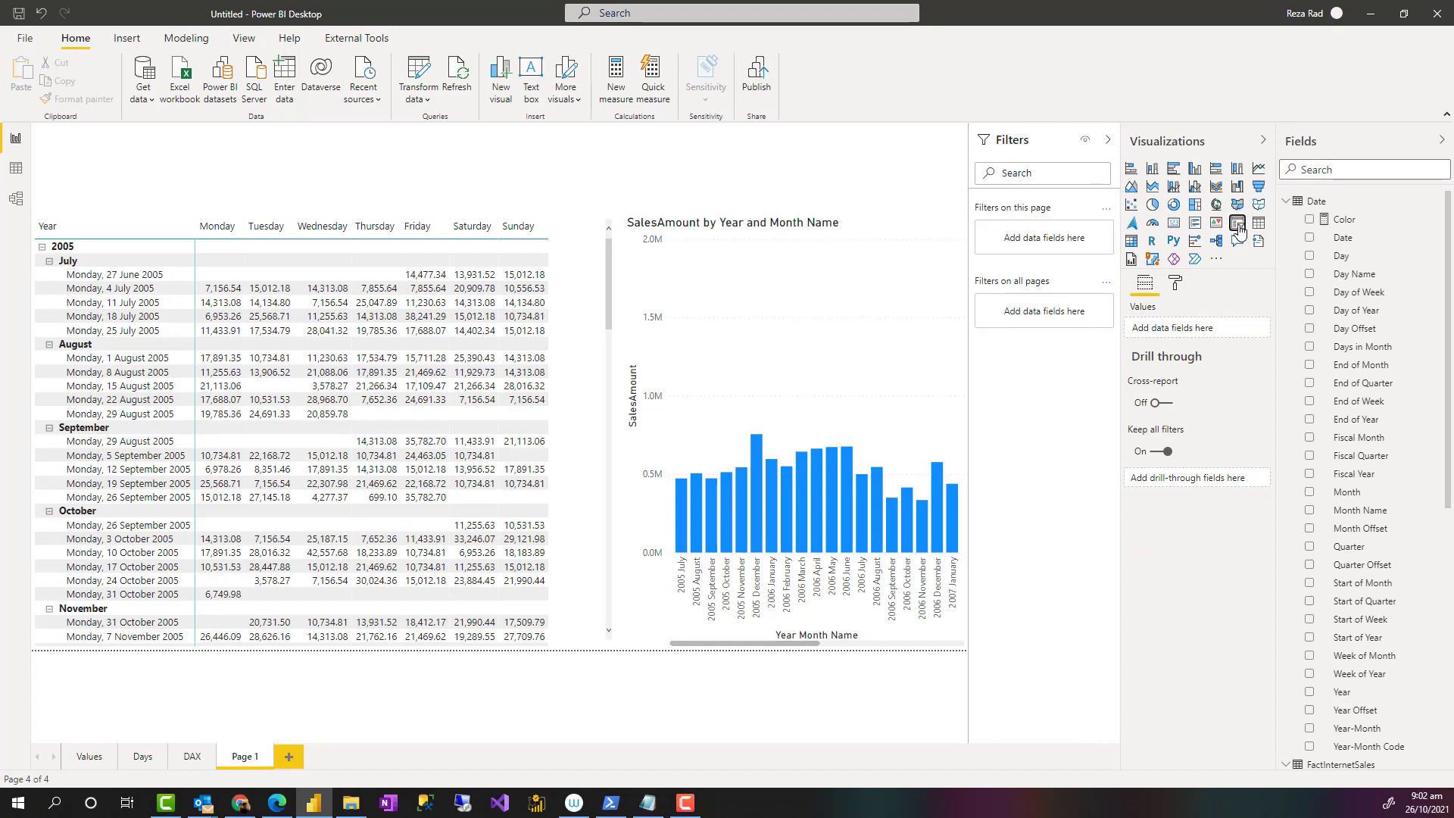
- Add a Date slicer and drag its range to February–May 2007
left_click(303, 356)
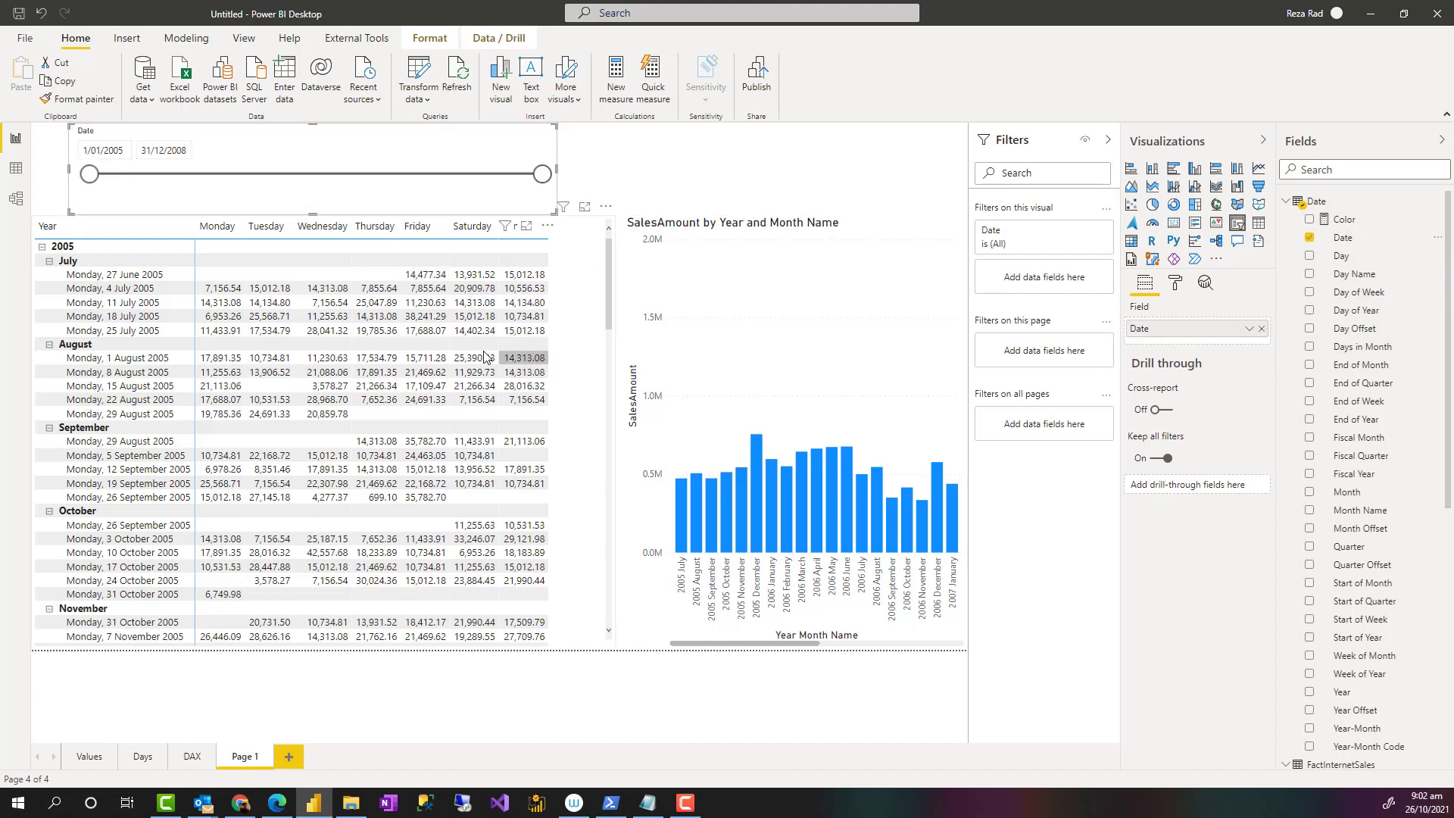
scroll("down", 3)
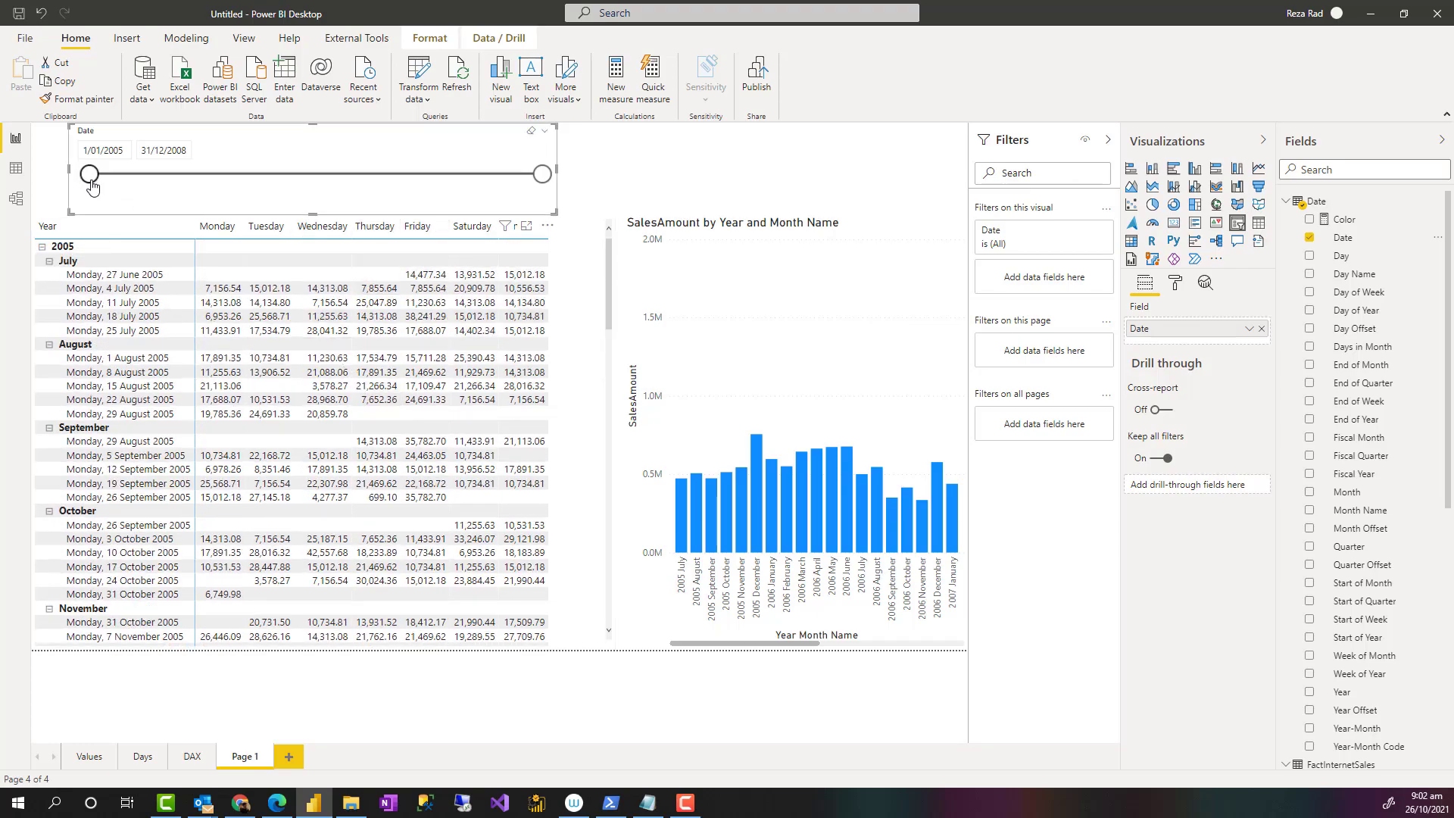
left_click_drag(88, 173, 332, 173)
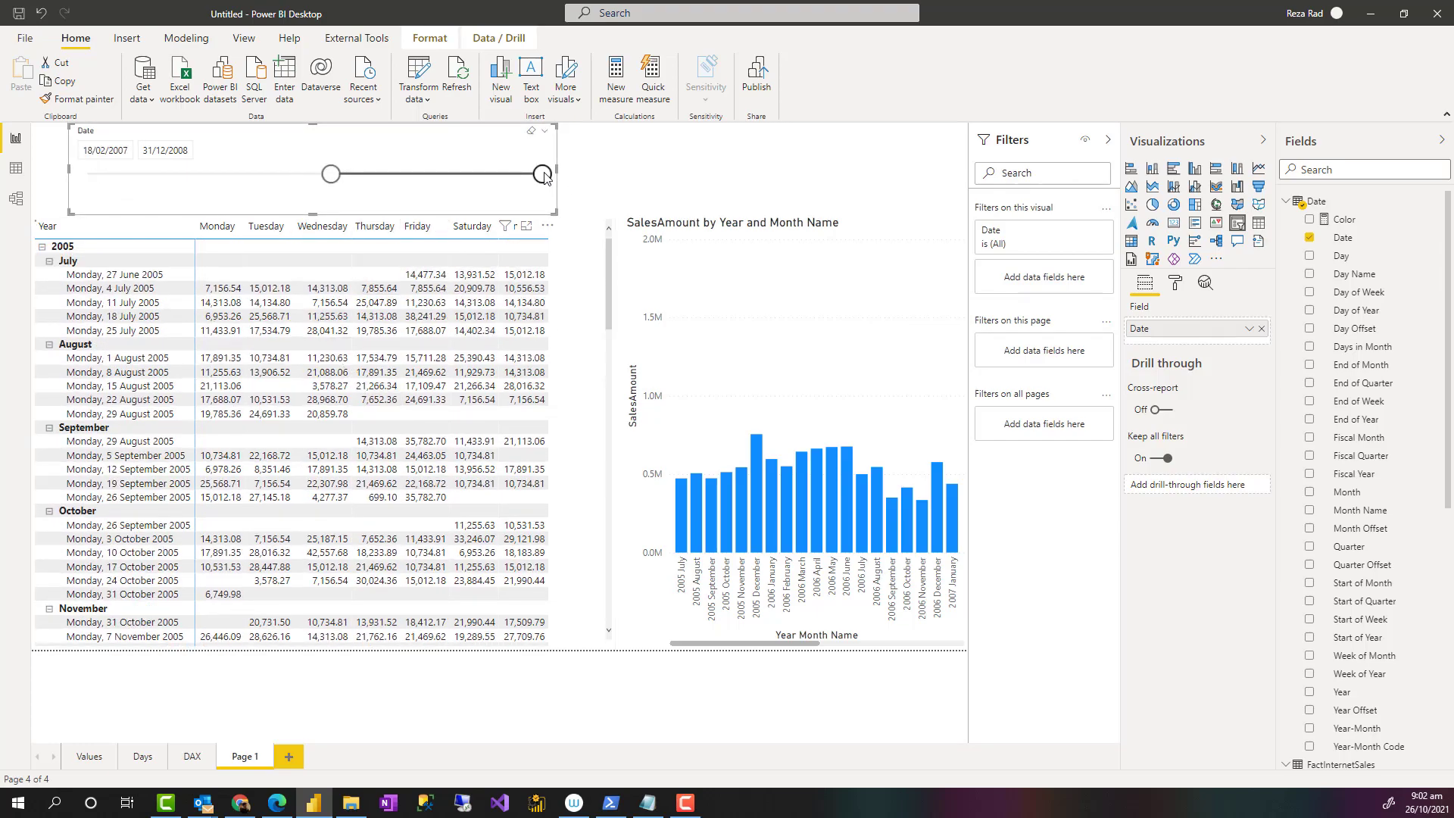
left_click_drag(542, 173, 357, 173)
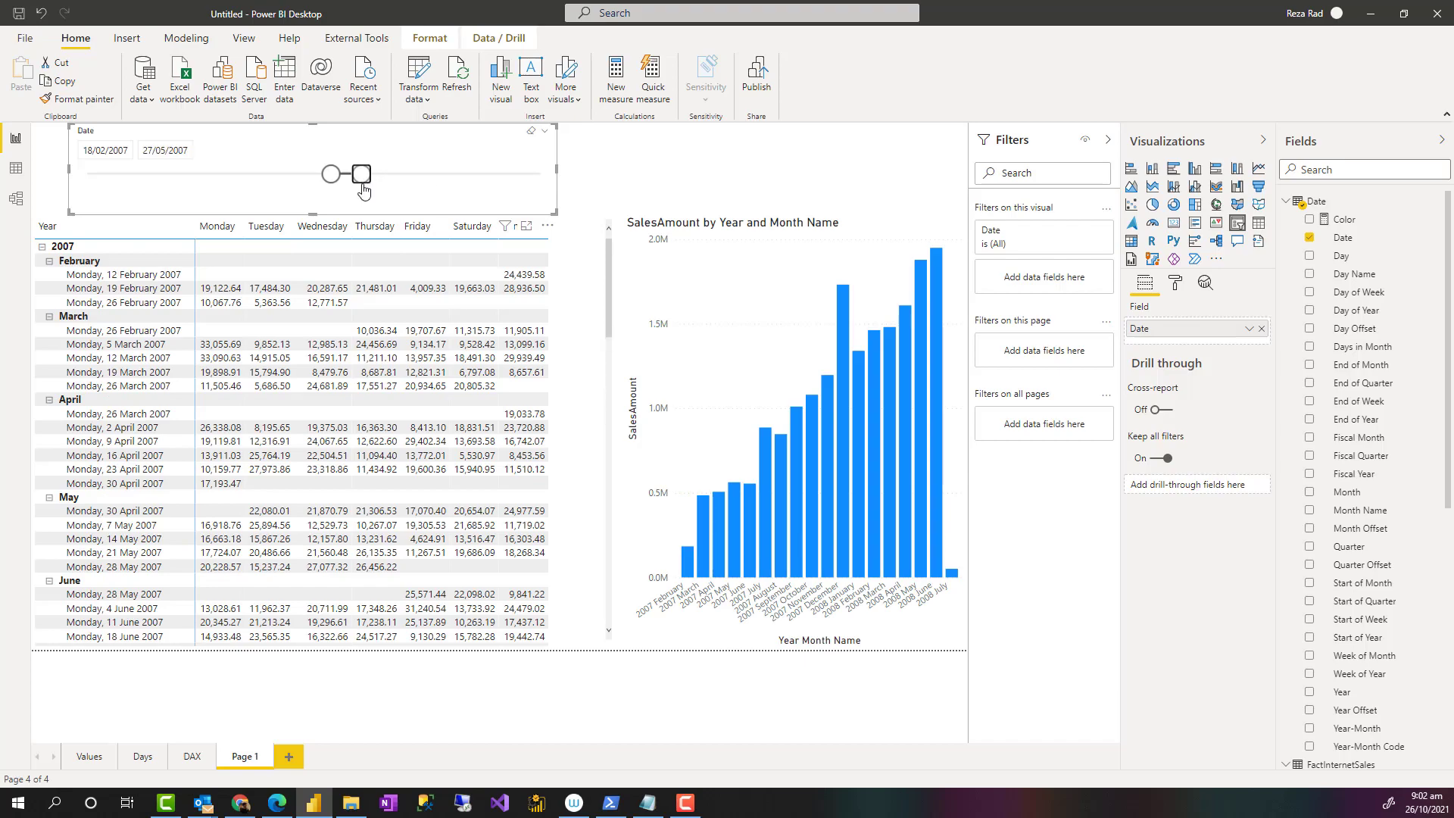
- Fine-tune the slicer range to 18/02/2007–27/05/2007 via the end date box
left_click_drag(355, 174, 329, 174)
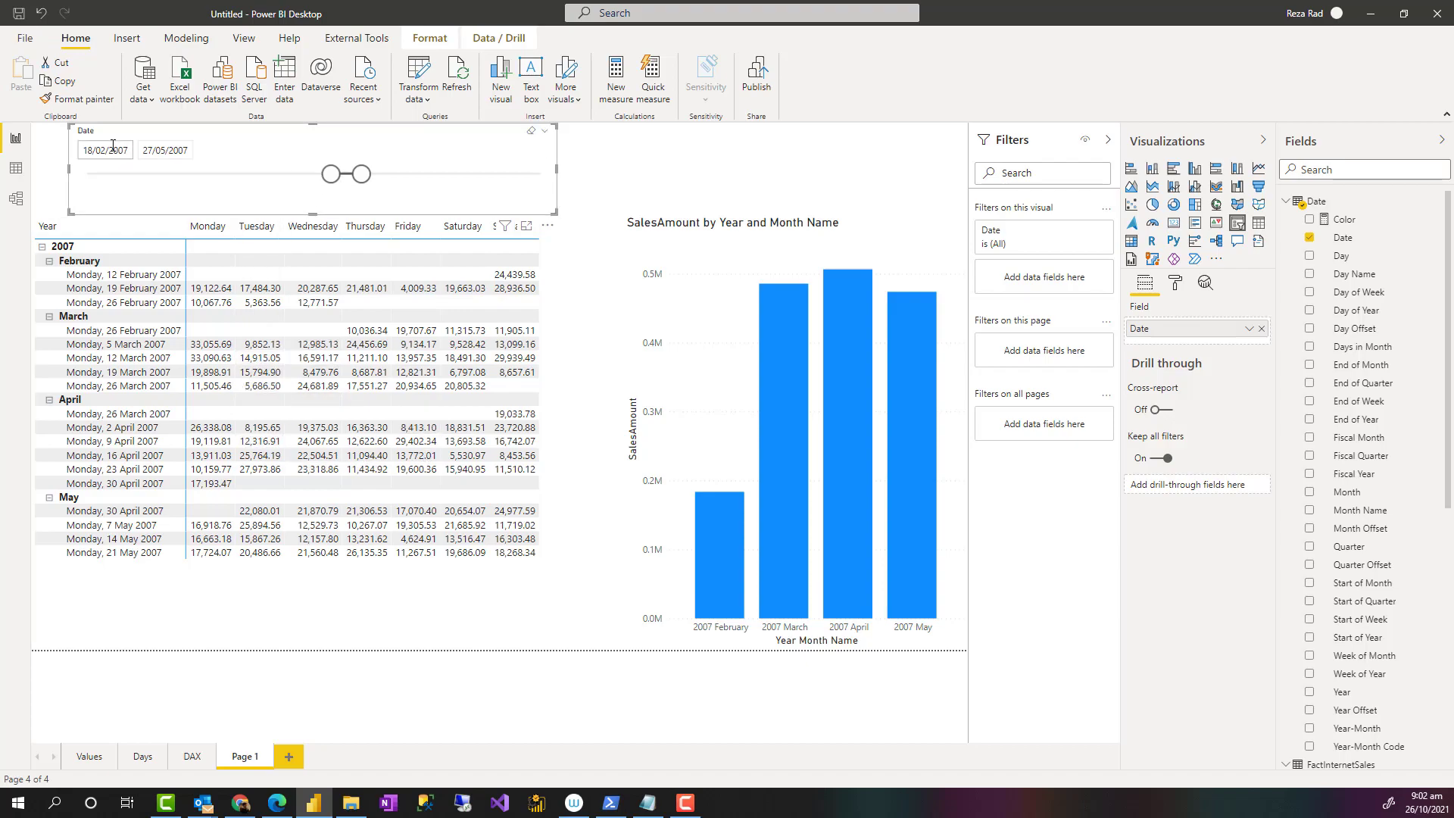
left_click(166, 149)
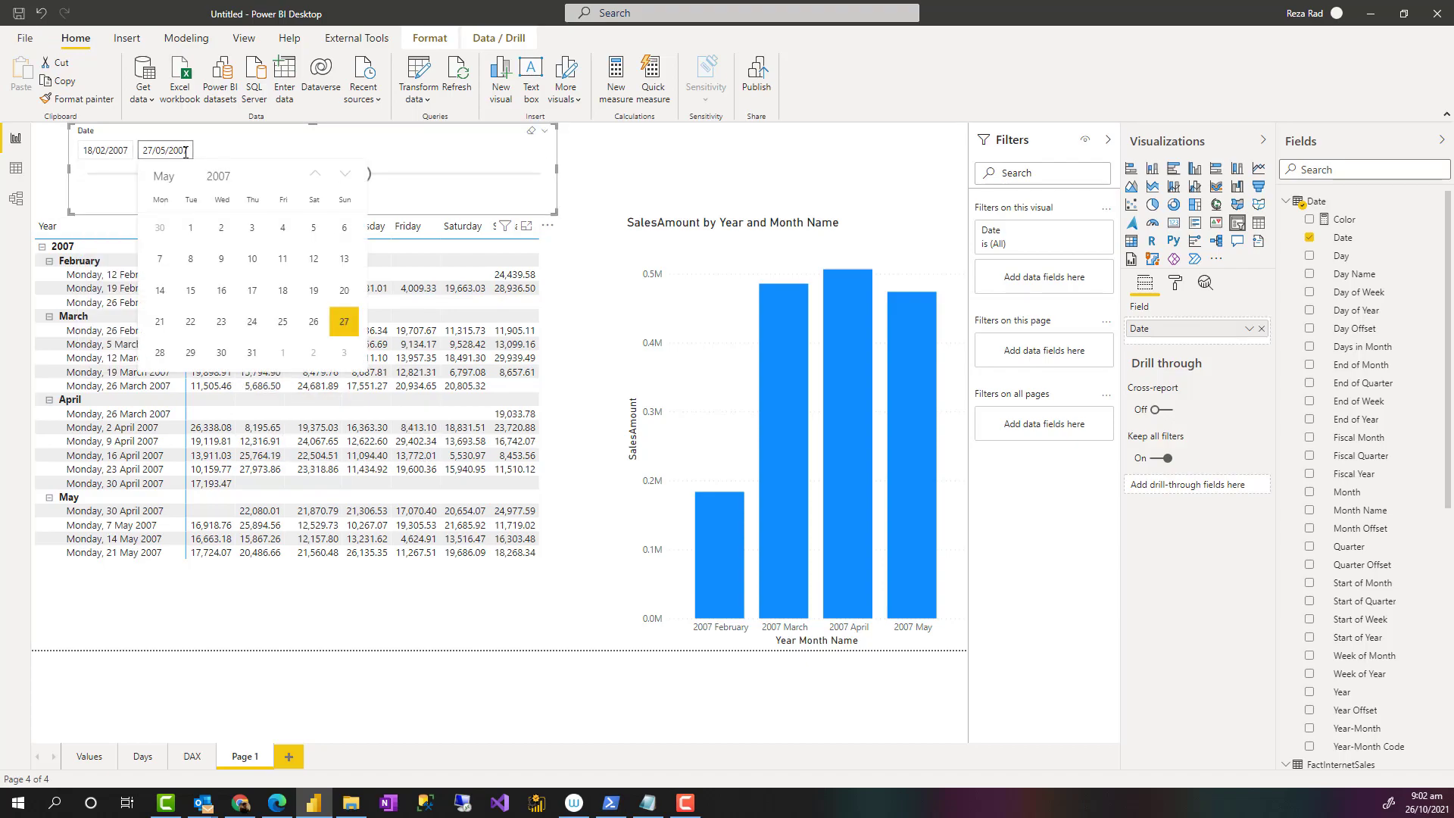
left_click(408, 144)
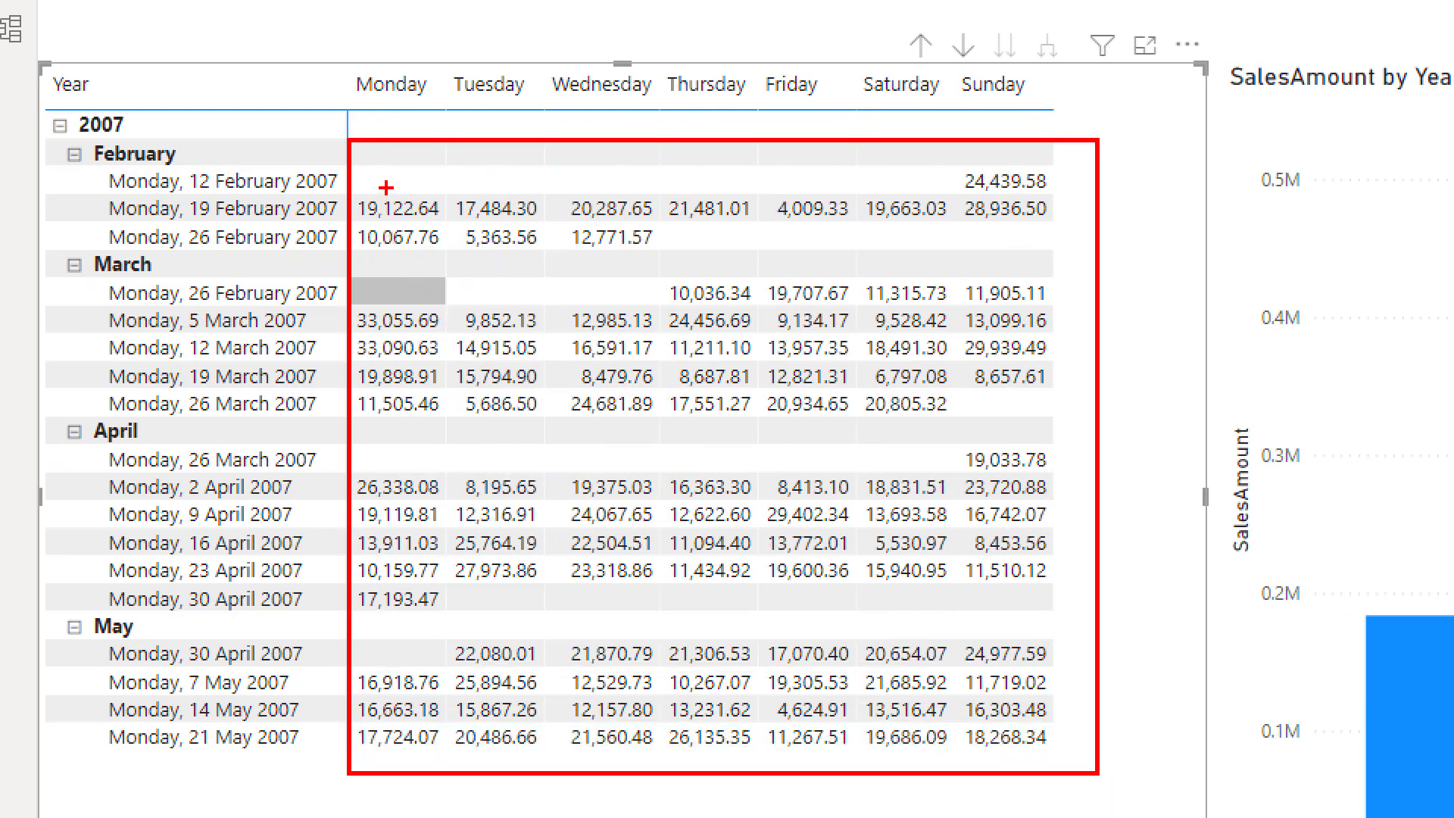
mouse_move(490, 212)
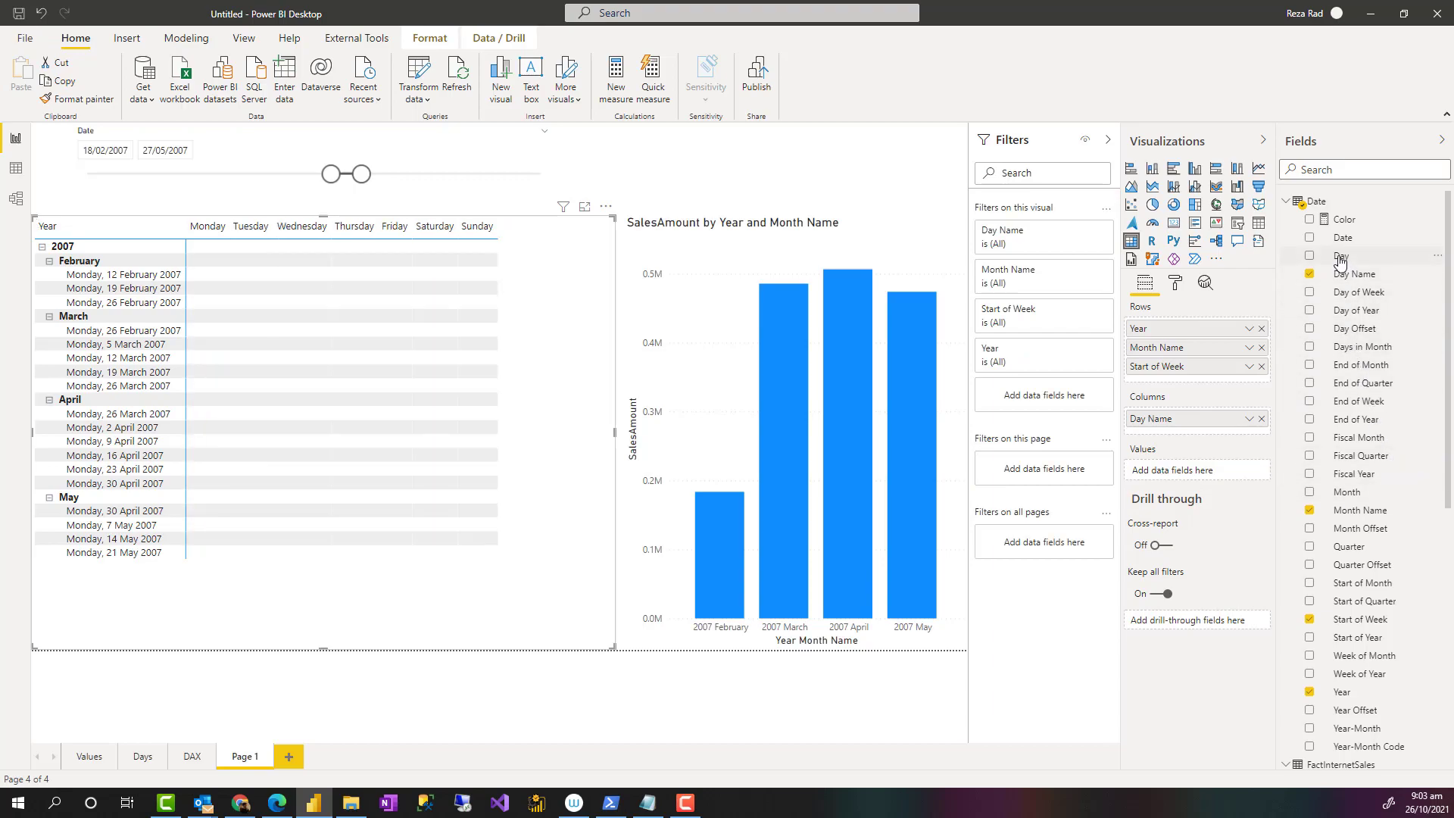
mouse_move(1340, 259)
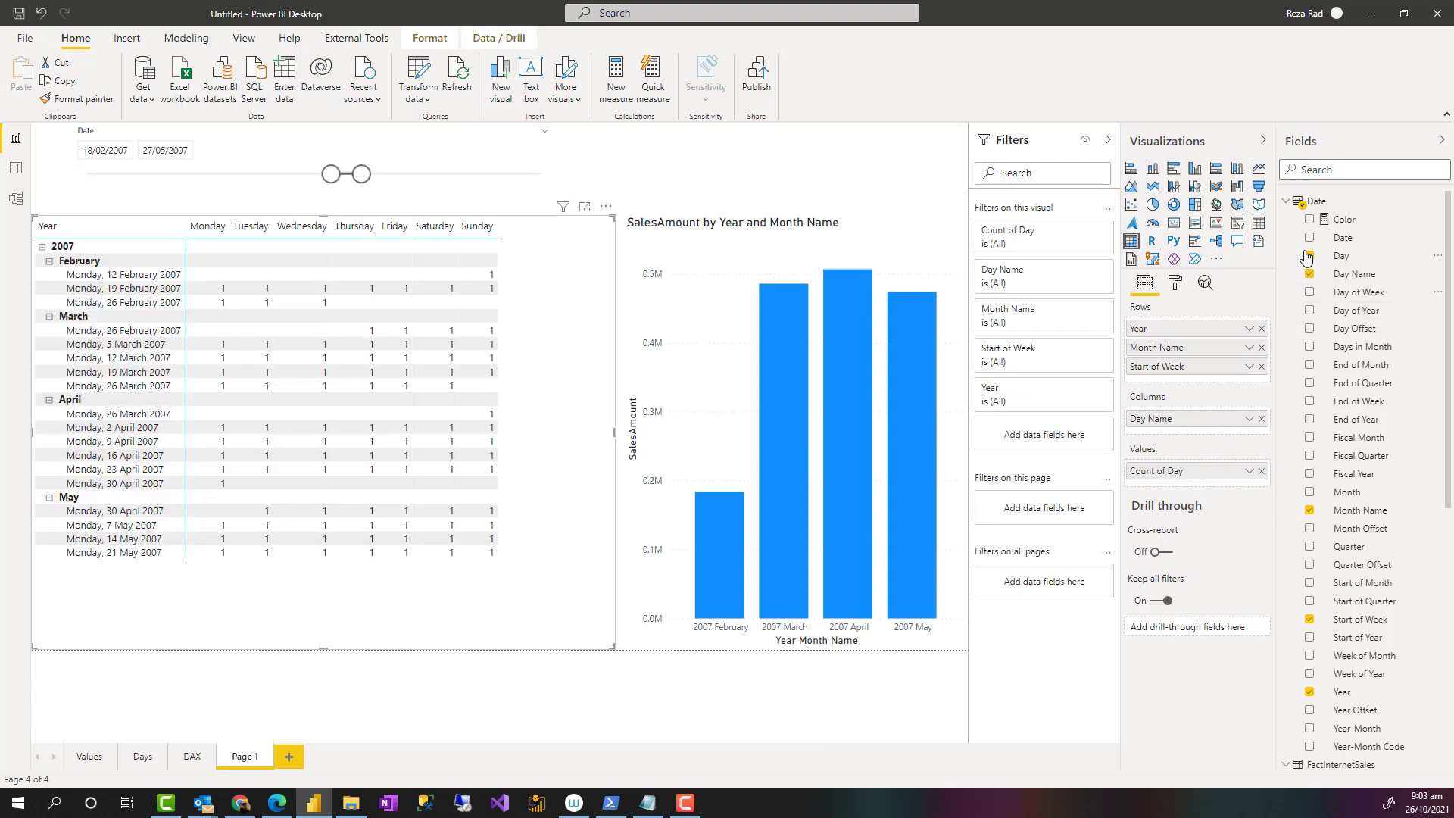
- Change the Day value aggregation from Count to Sum so cells show day numbers
left_click(1251, 471)
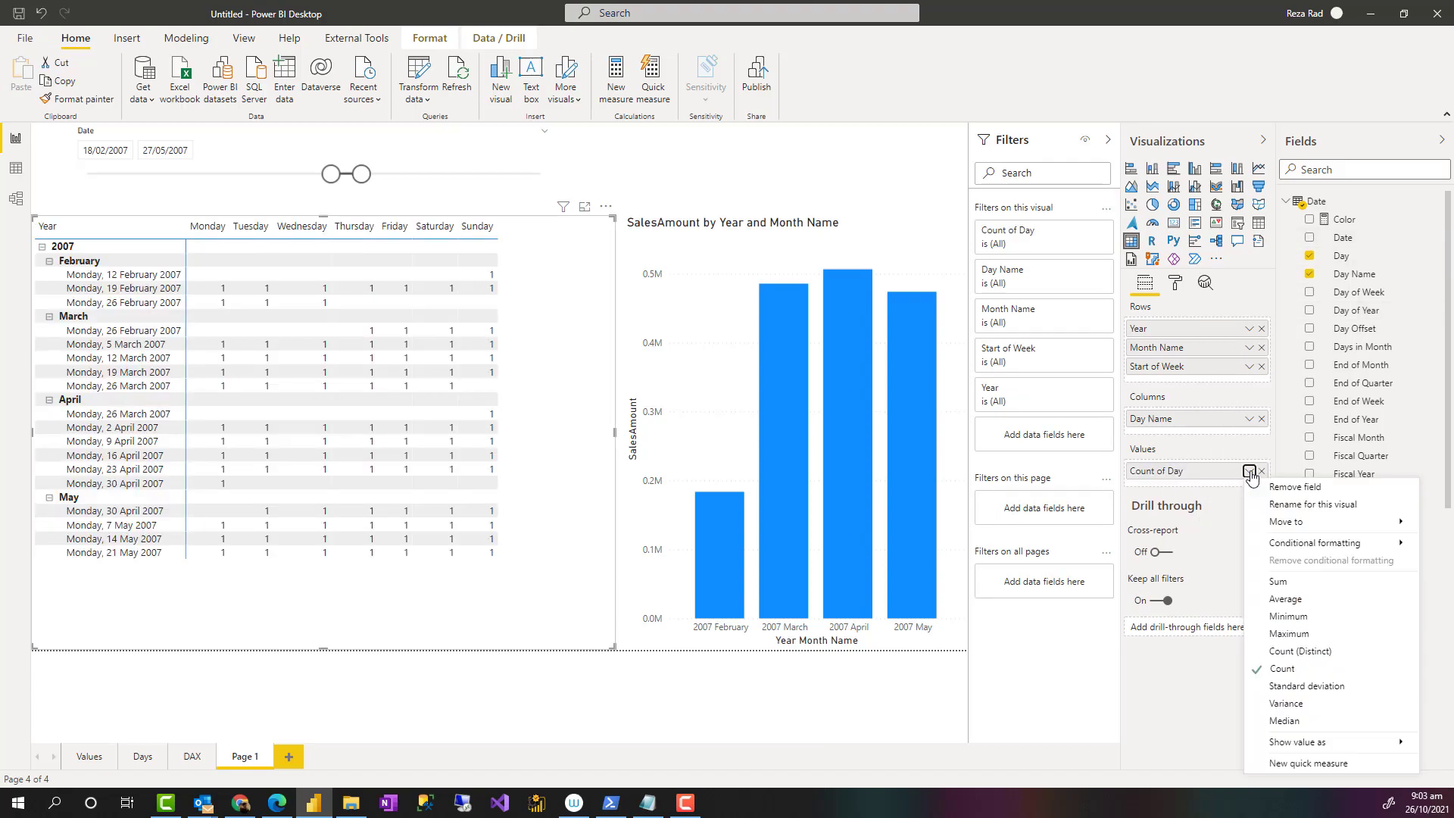
mouse_move(1287, 615)
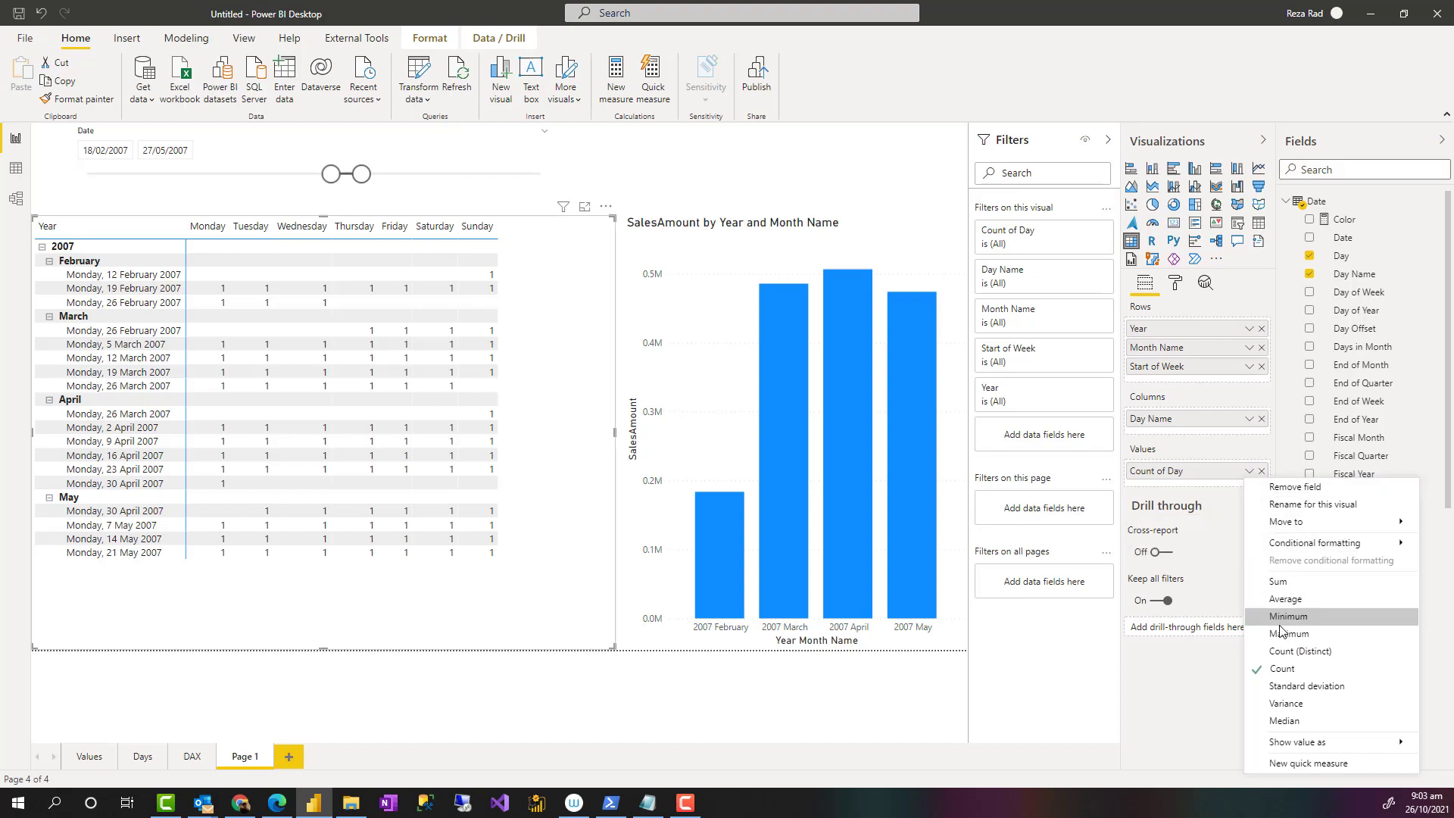
mouse_move(1286, 639)
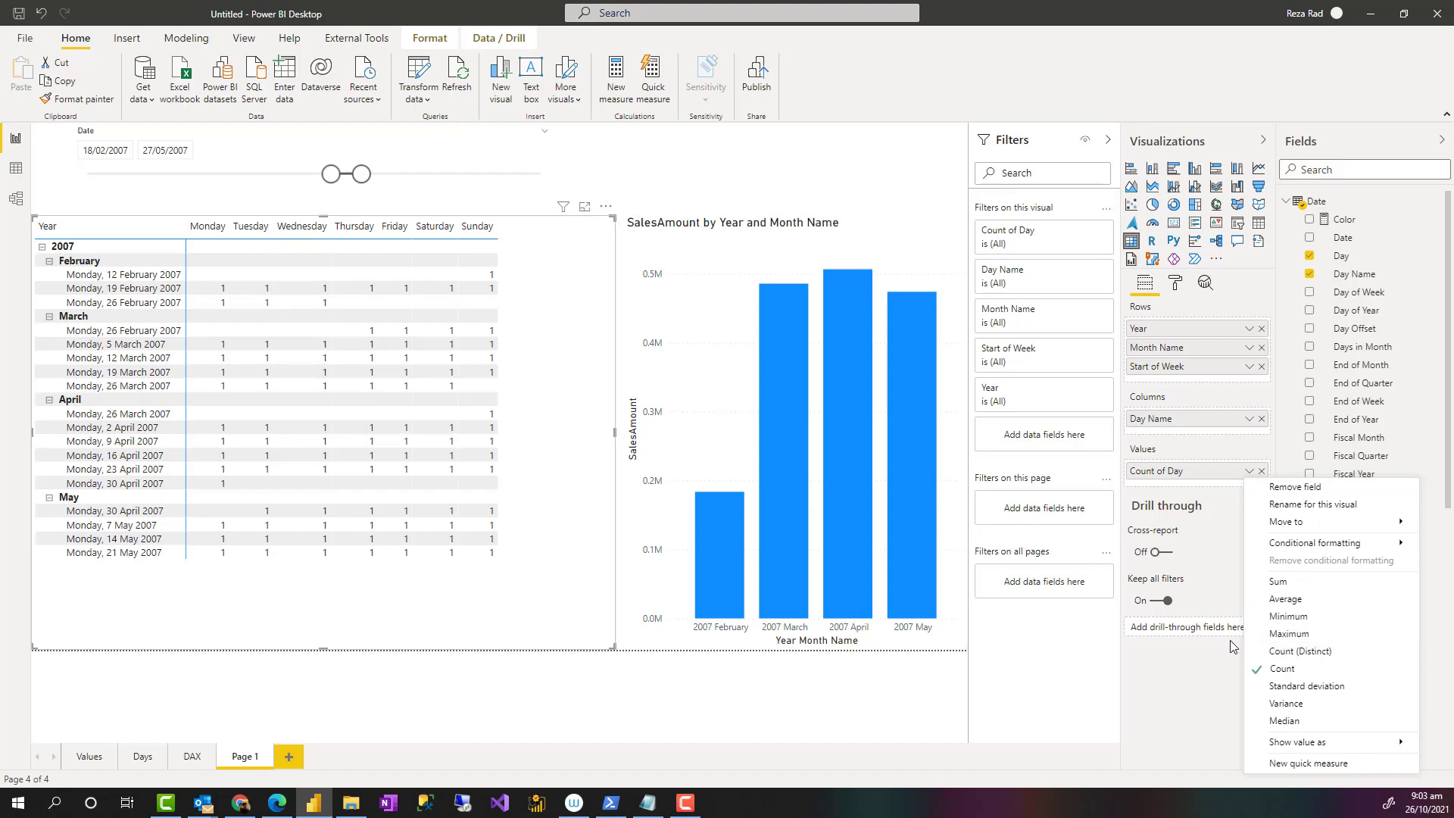
mouse_move(1284, 600)
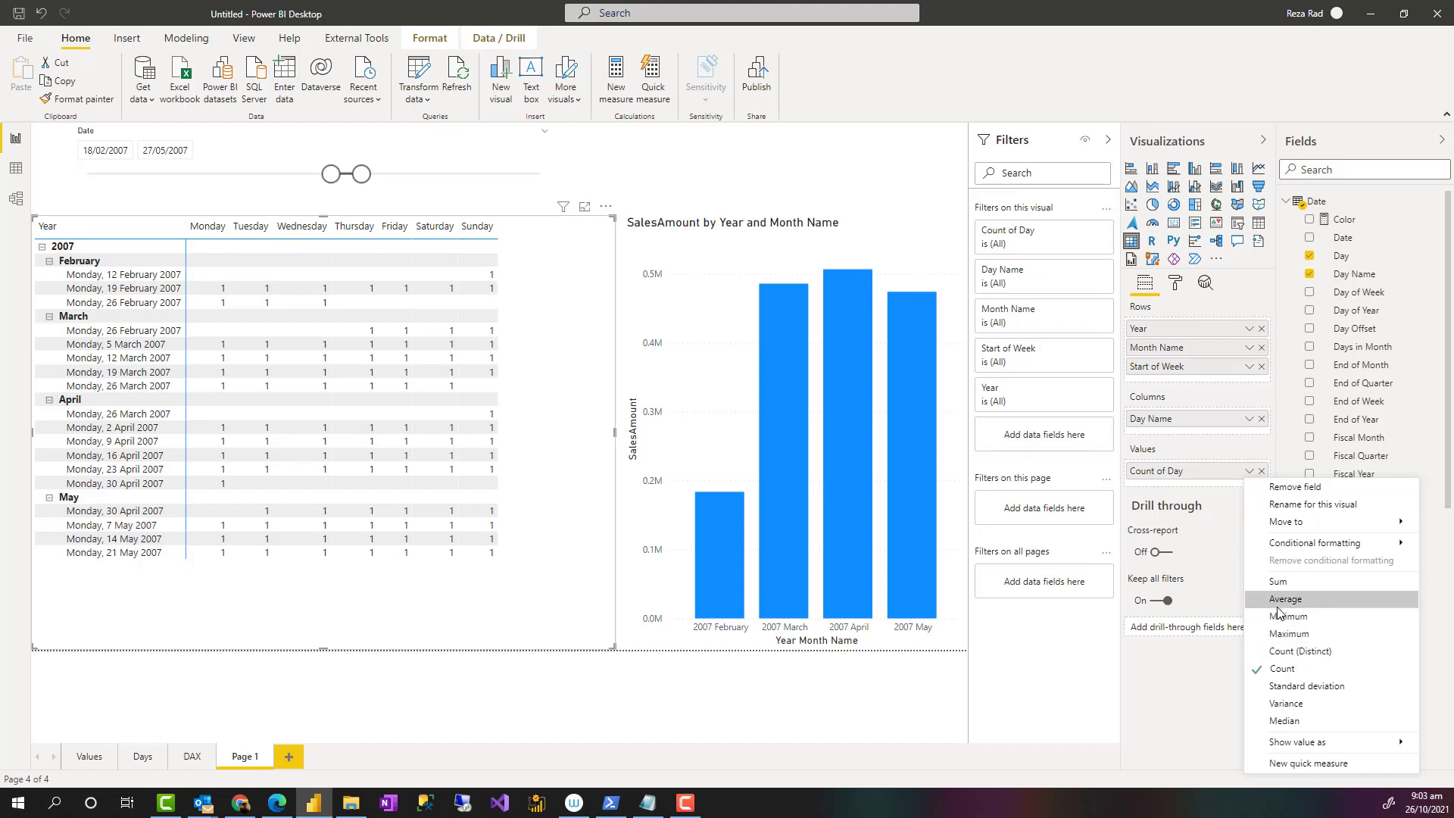
mouse_move(1278, 581)
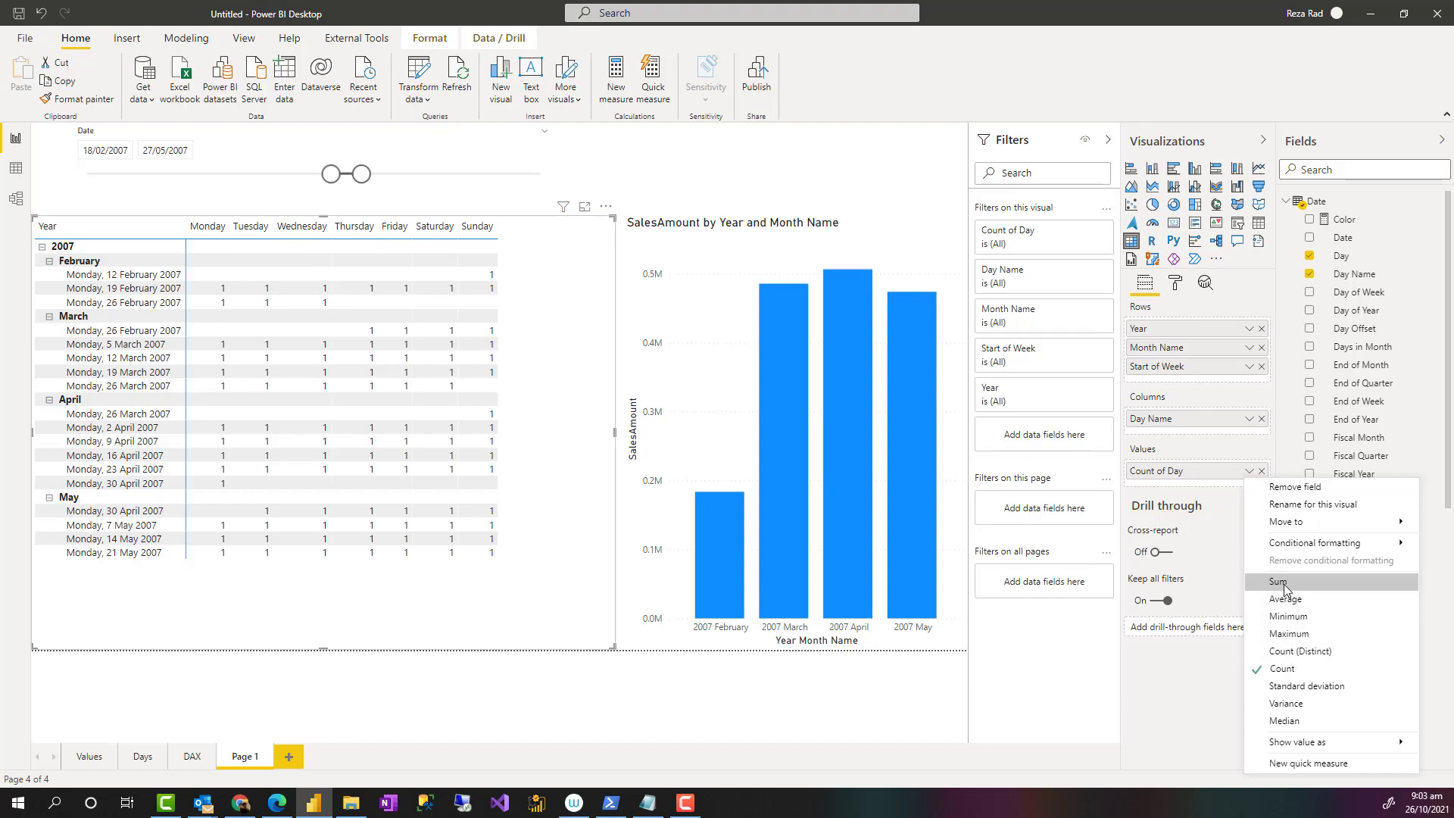
left_click(1278, 581)
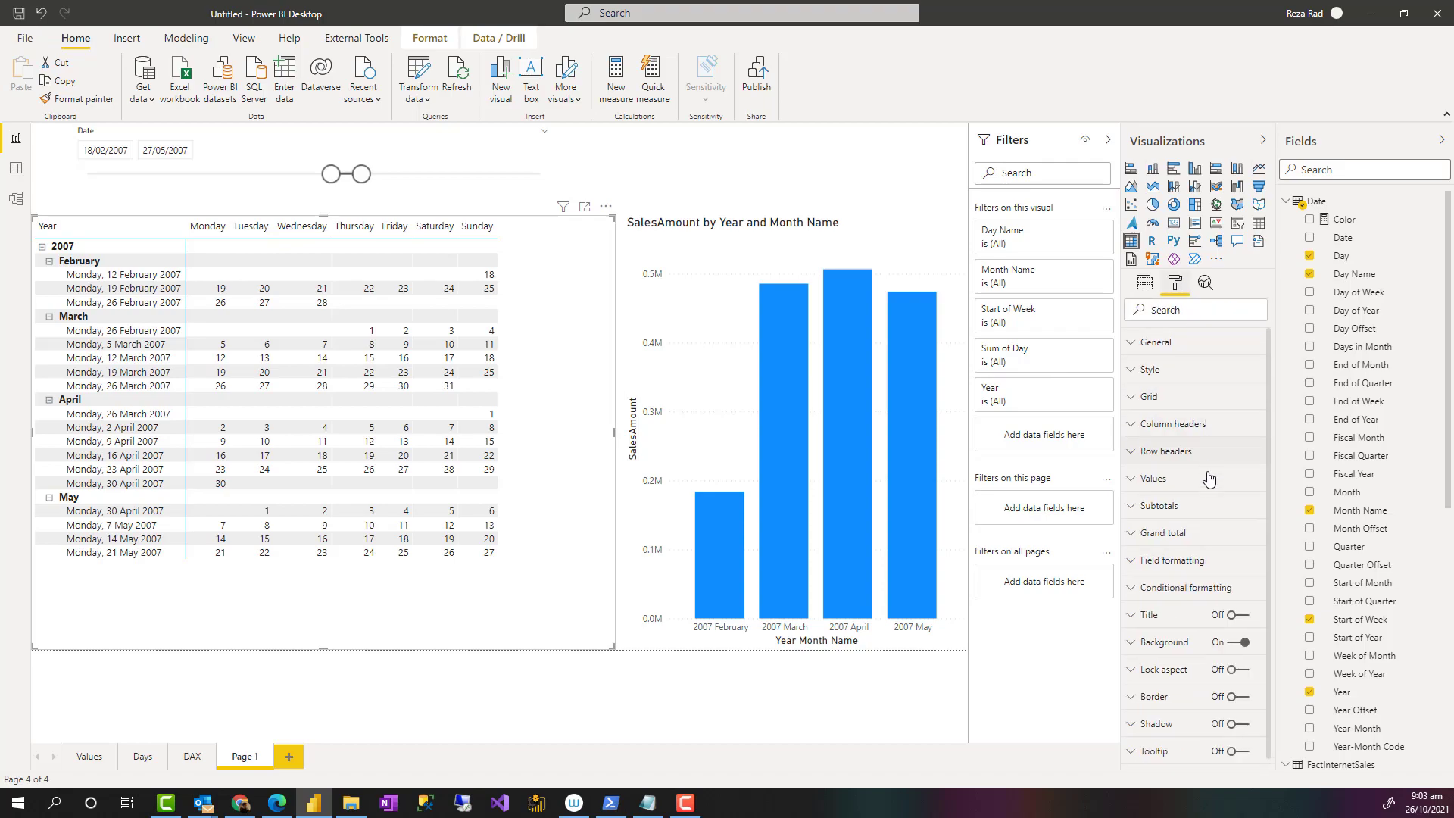
- Select the calendar matrix and show its Format (paint roller) settings
left_click(1160, 506)
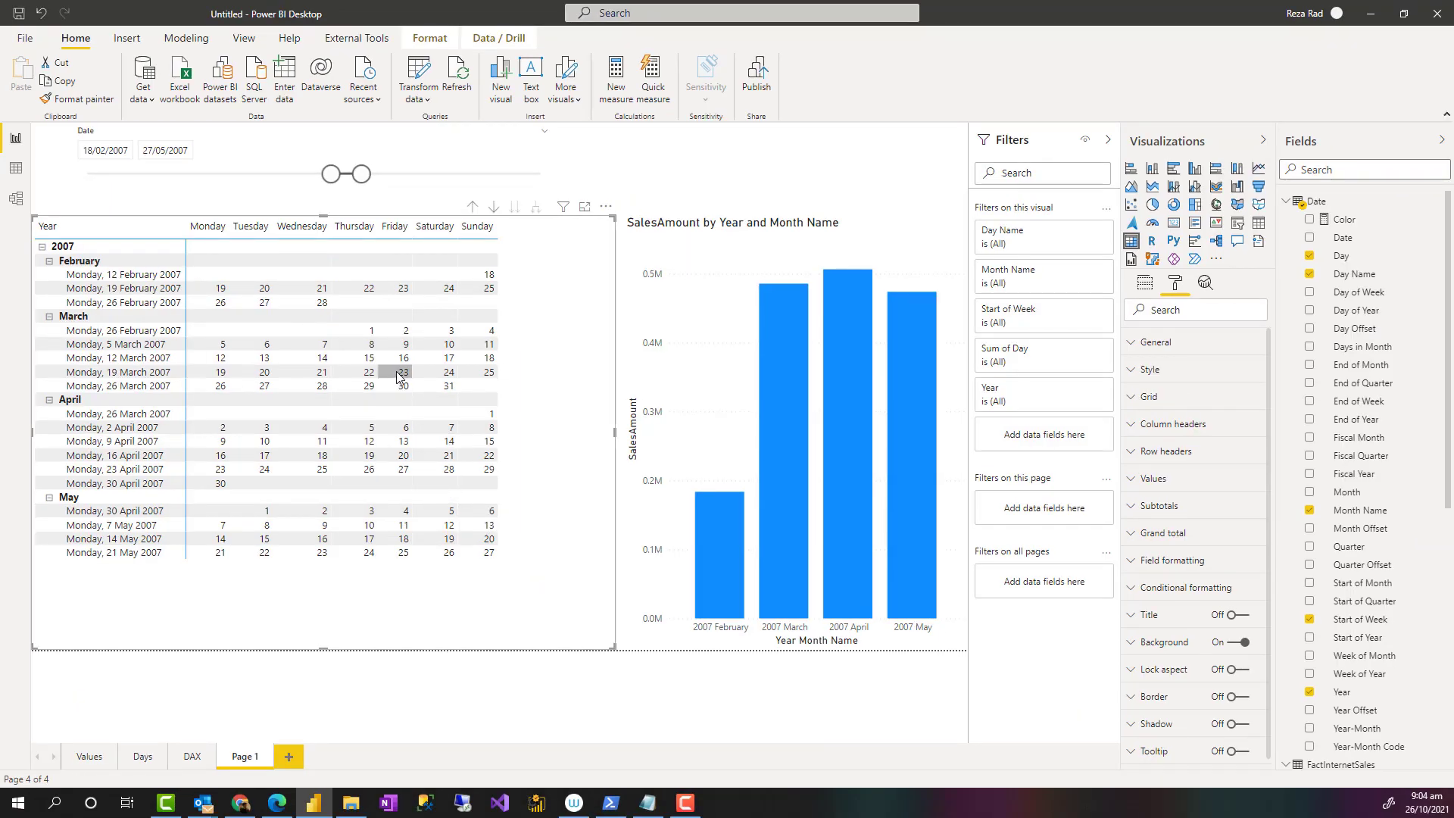
left_click(116, 357)
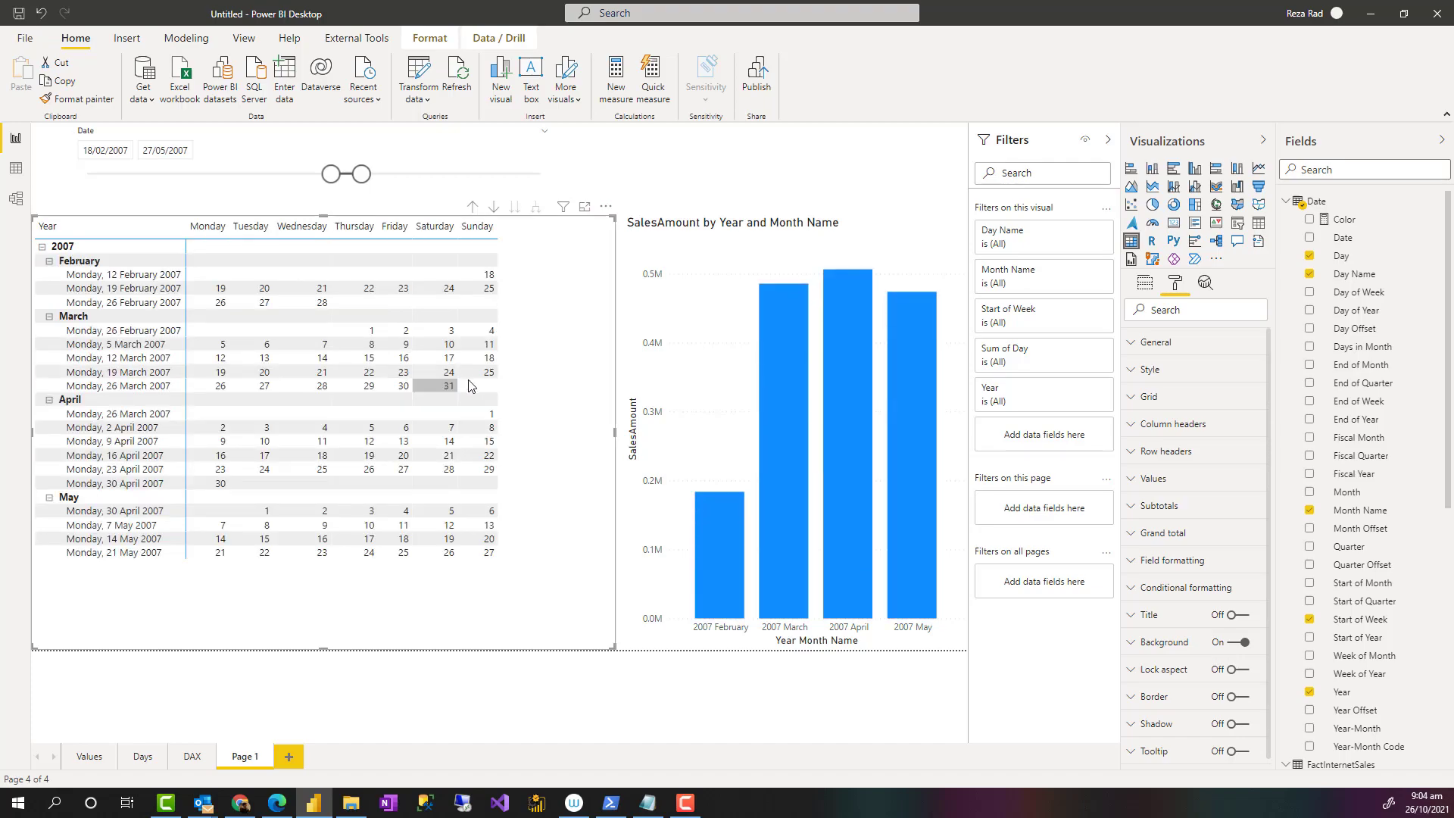
mouse_move(684, 321)
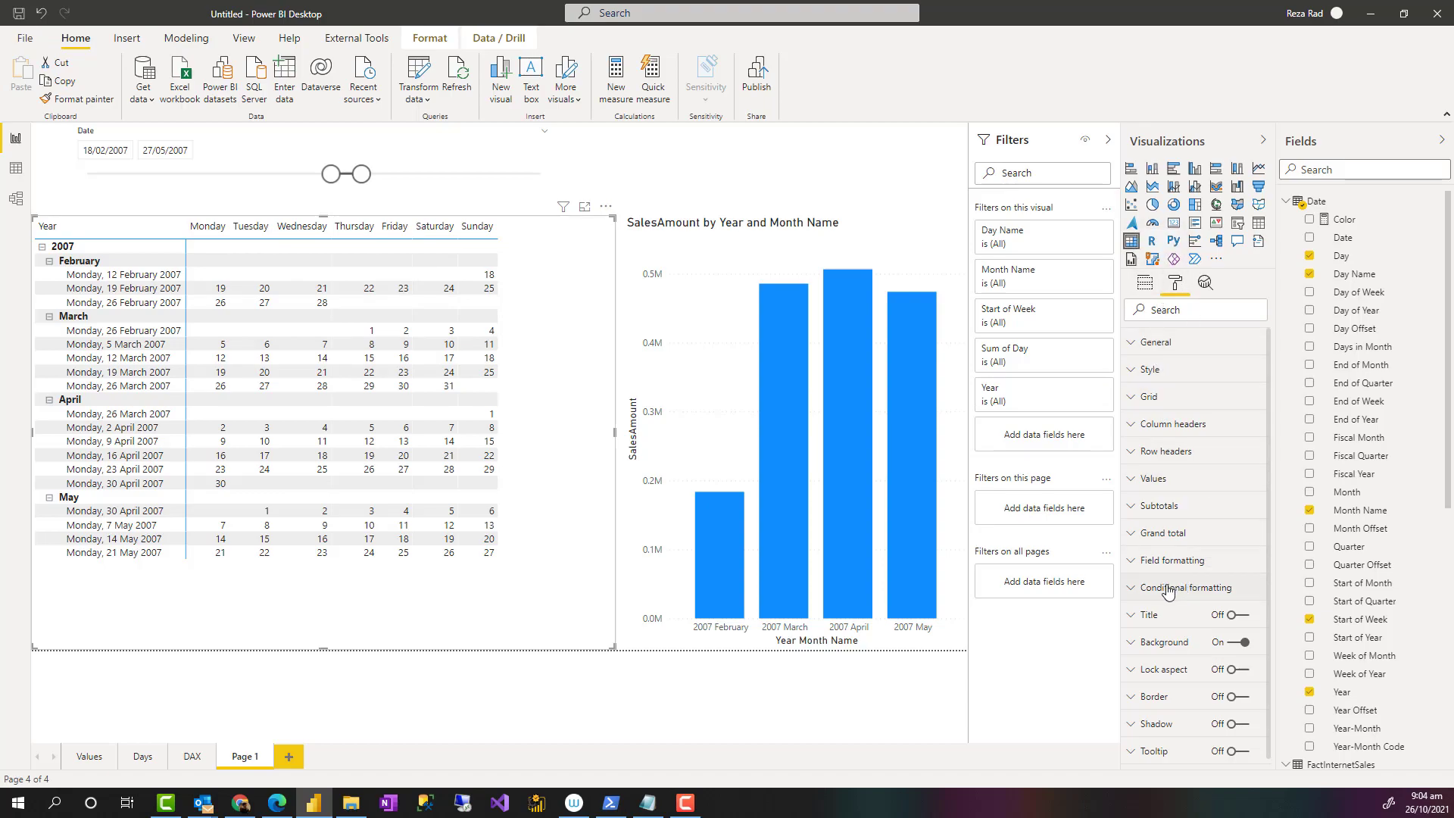
- Turn on Background color for Sum of Day with a diverging scale from red minimum through a middle colour to blue
left_click(1186, 588)
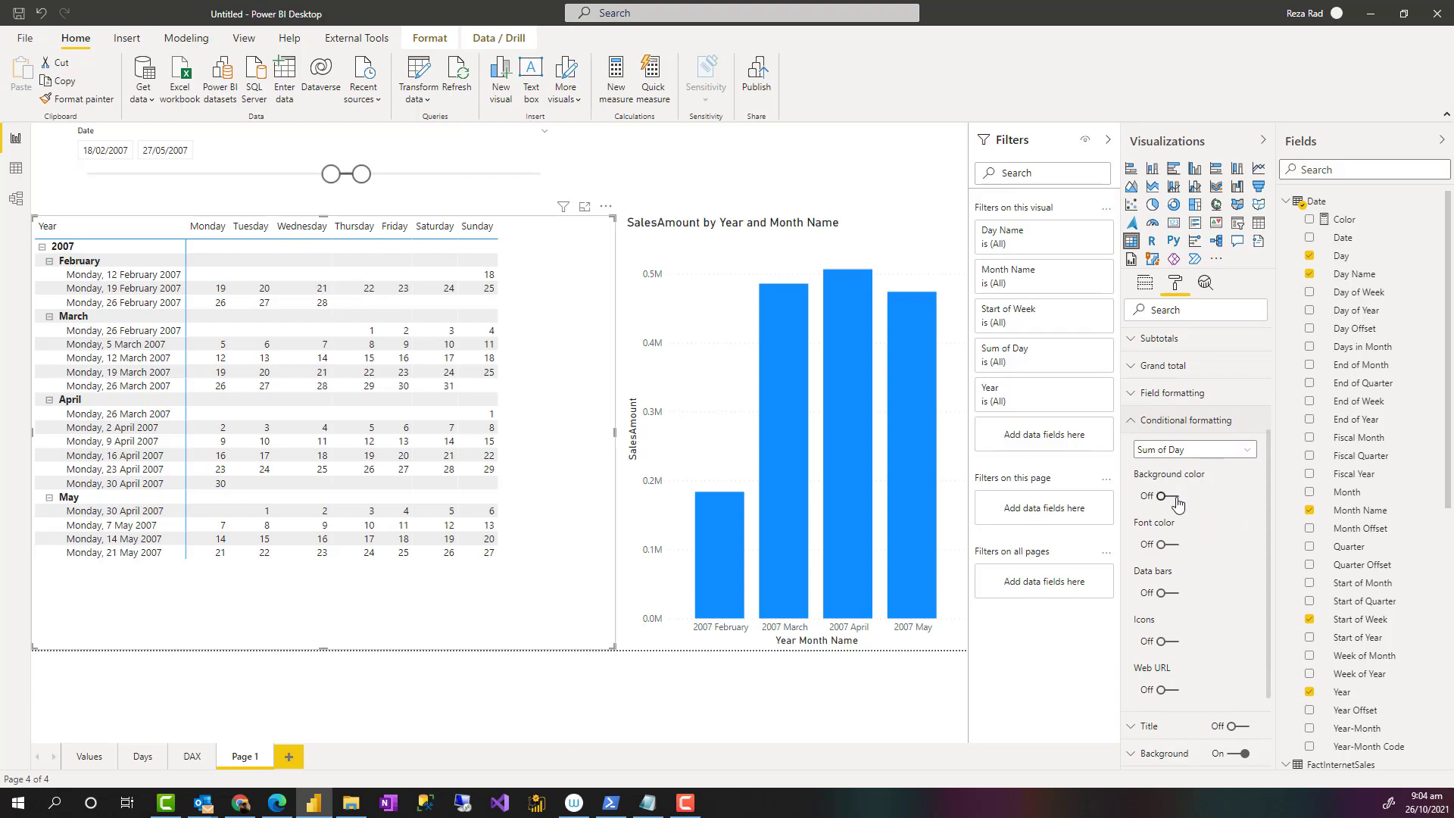
left_click(1166, 495)
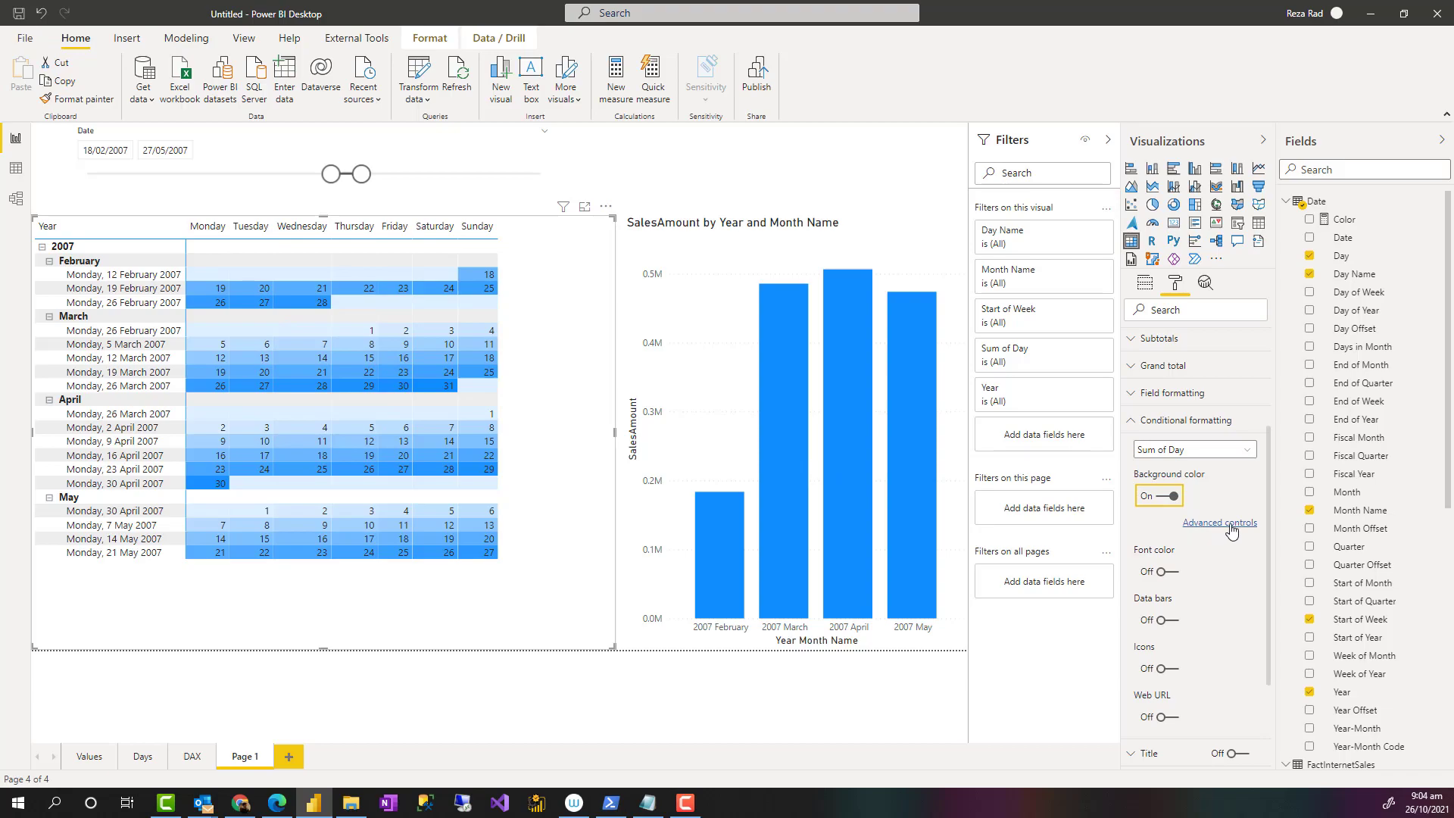
left_click(1219, 523)
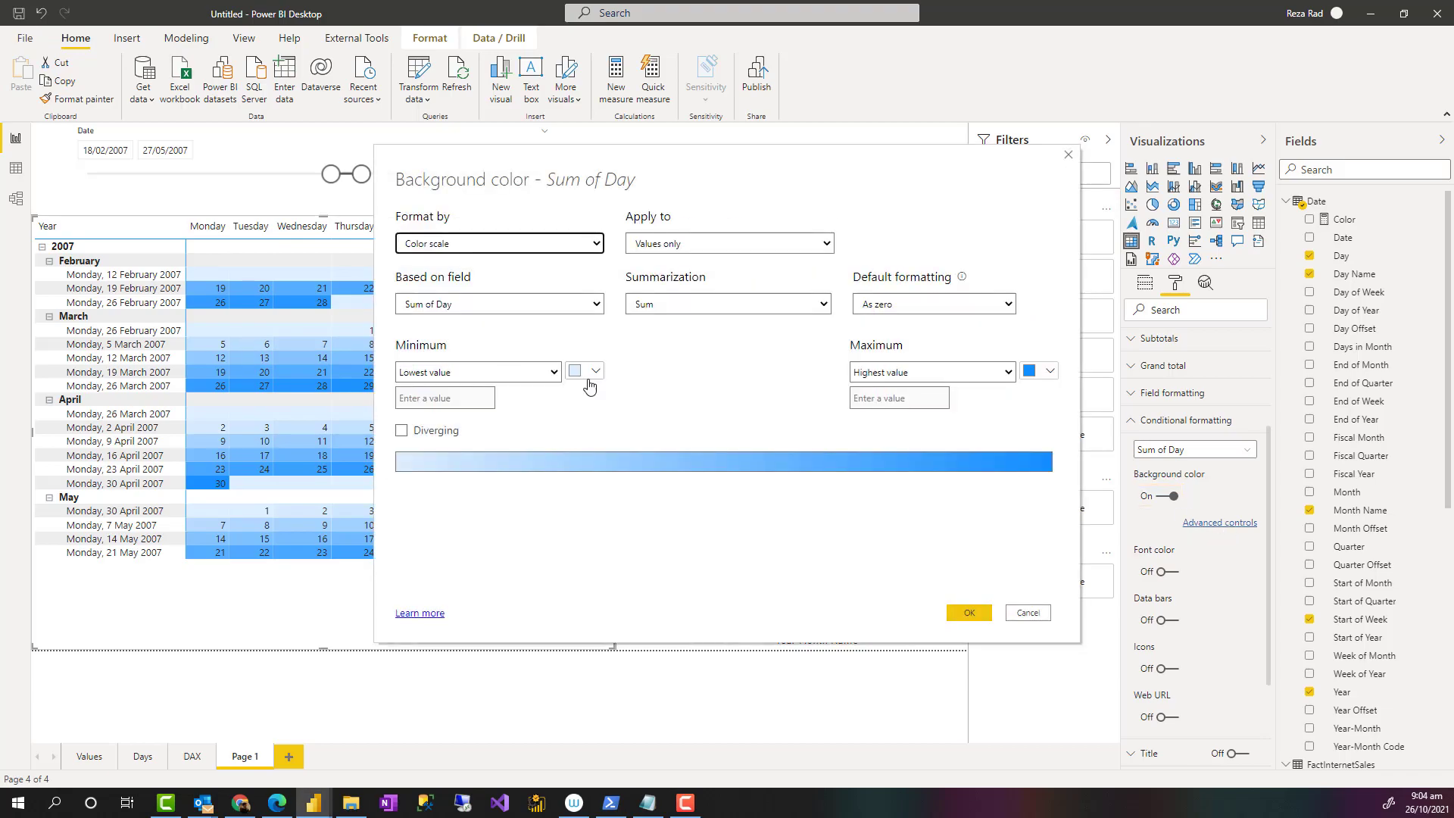
left_click(595, 371)
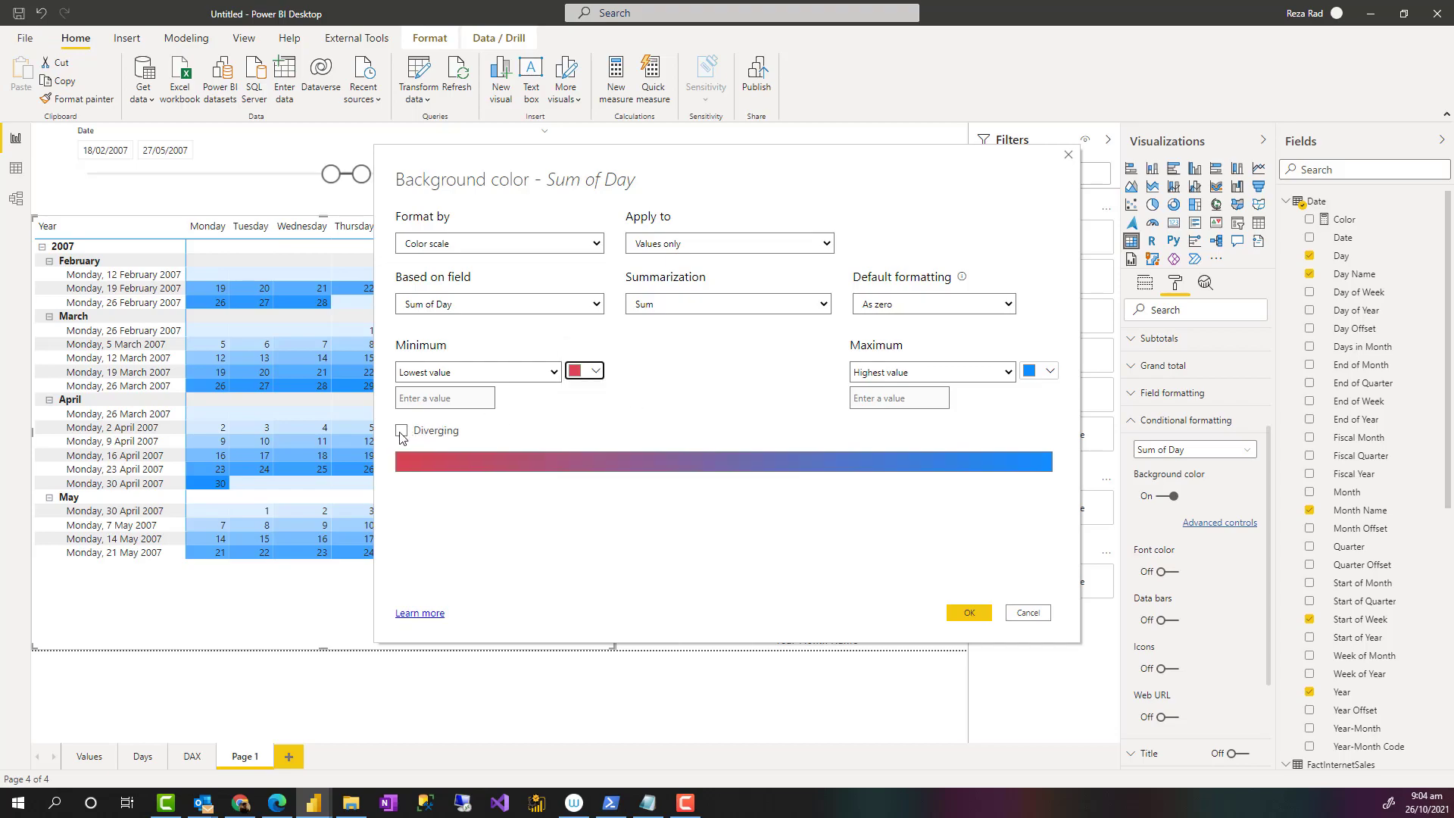
left_click(401, 430)
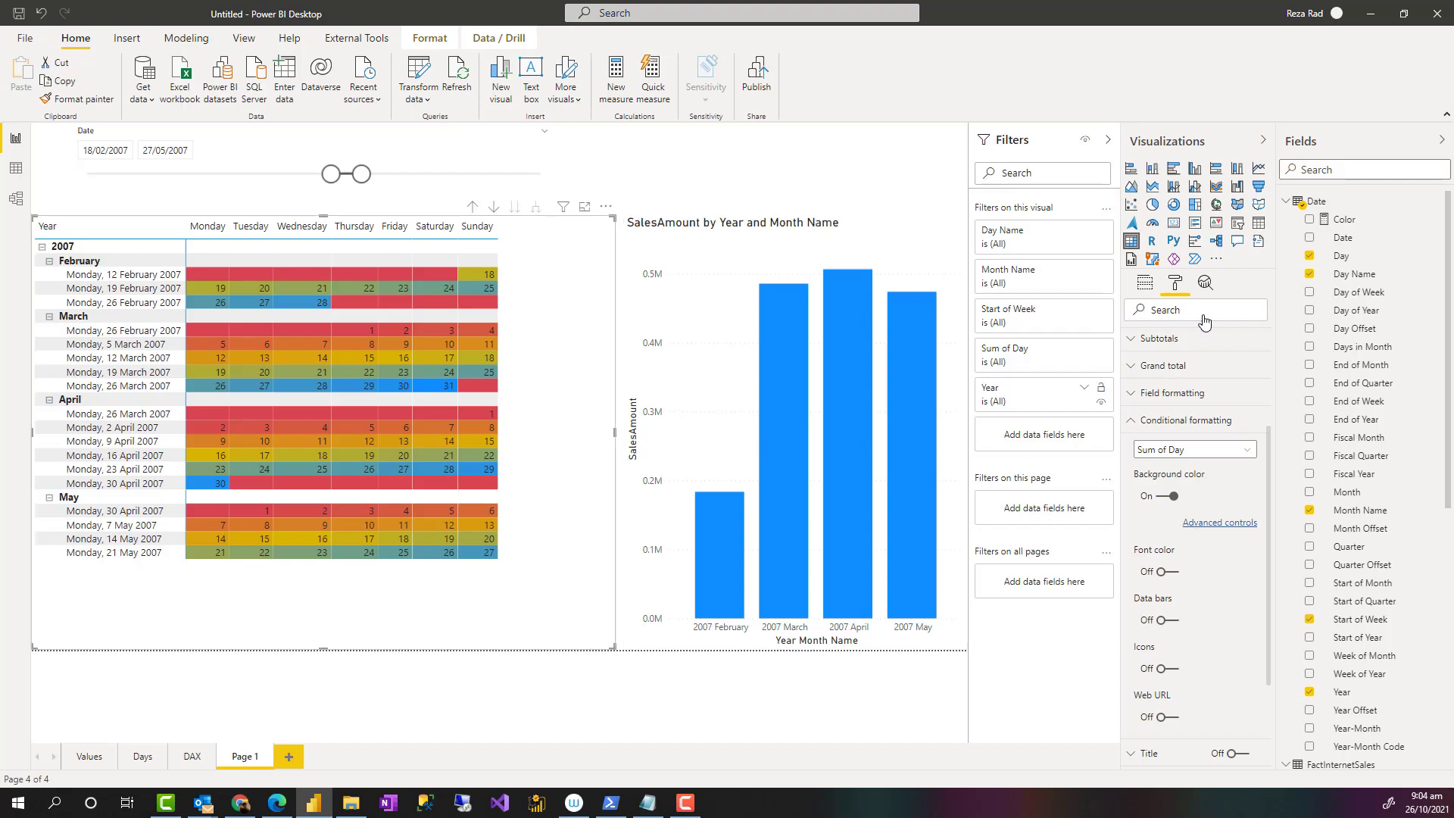
left_click(1345, 218)
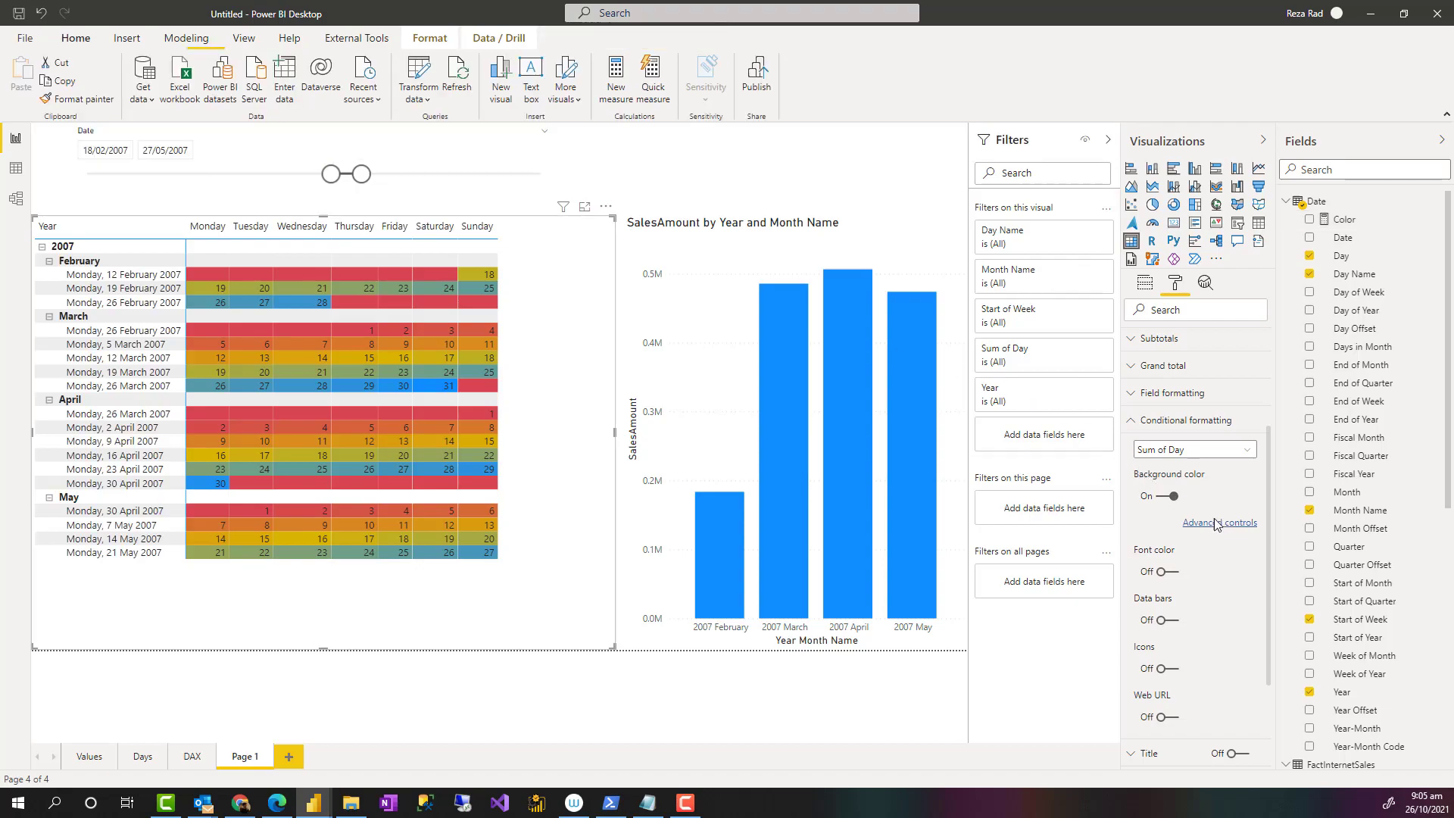
- Format the background by Field value based on the Color field and apply it
left_click(1219, 522)
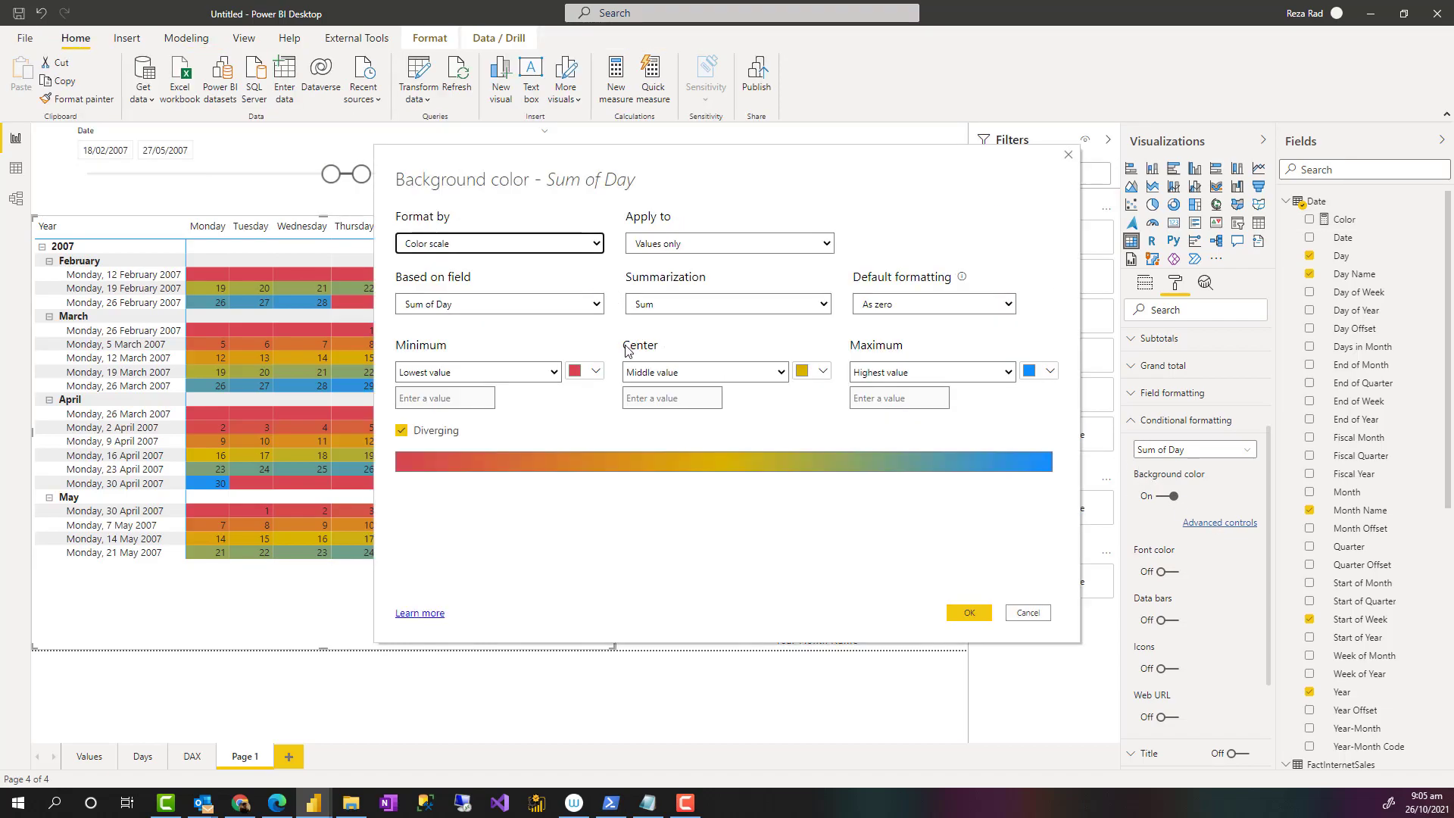
left_click(499, 242)
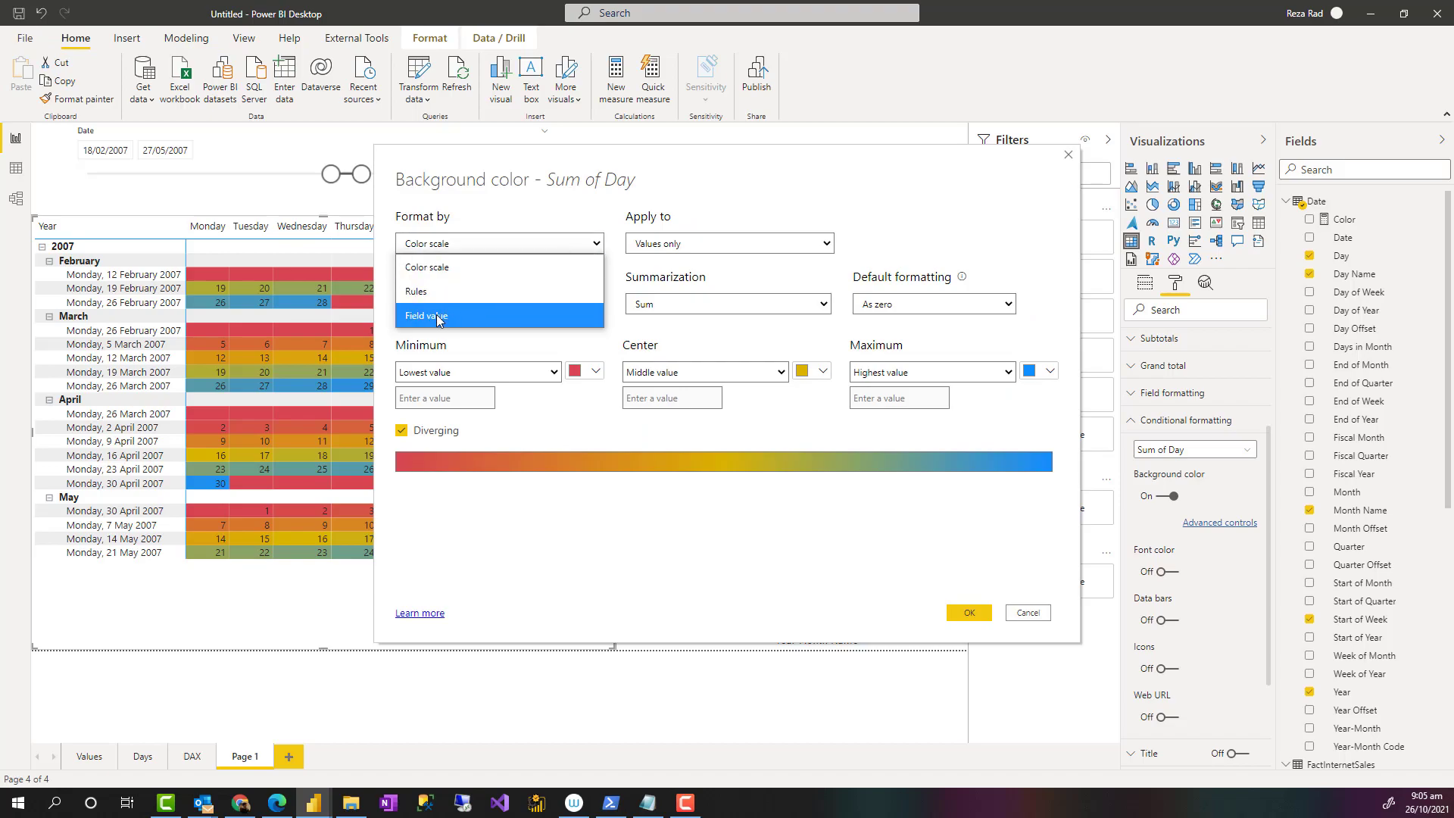
left_click(427, 315)
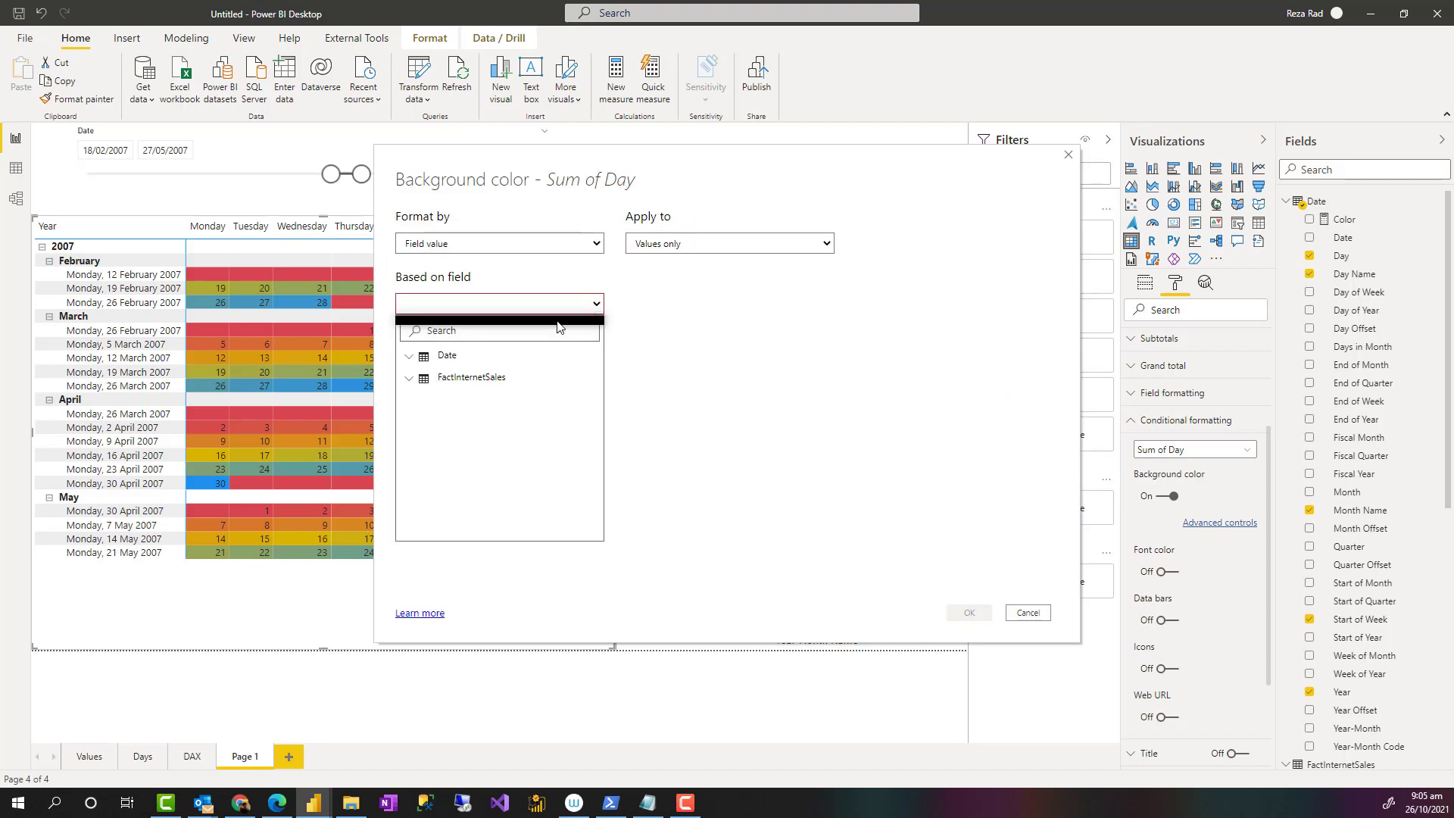
type("co")
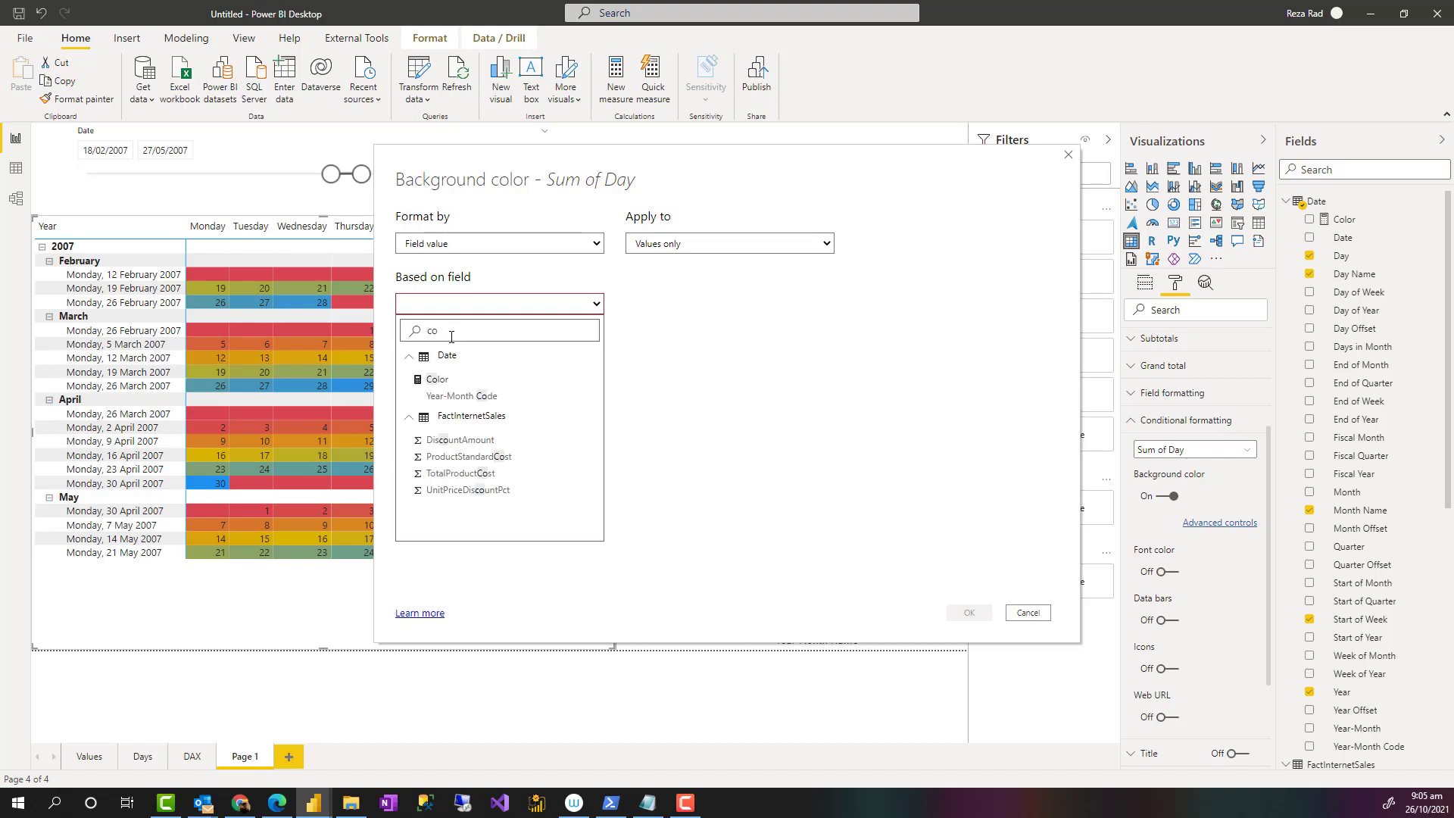
left_click(436, 379)
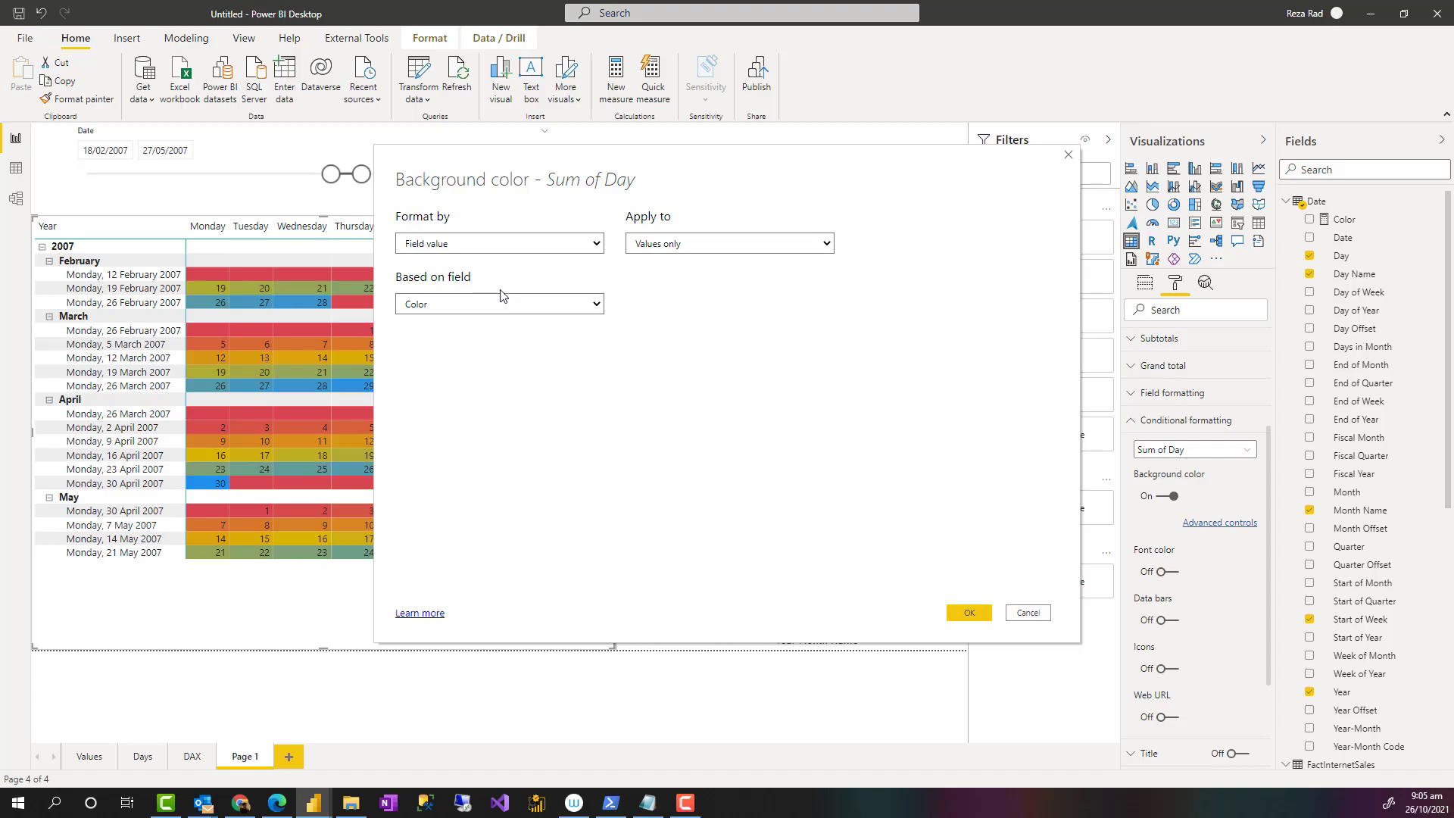
mouse_move(511, 309)
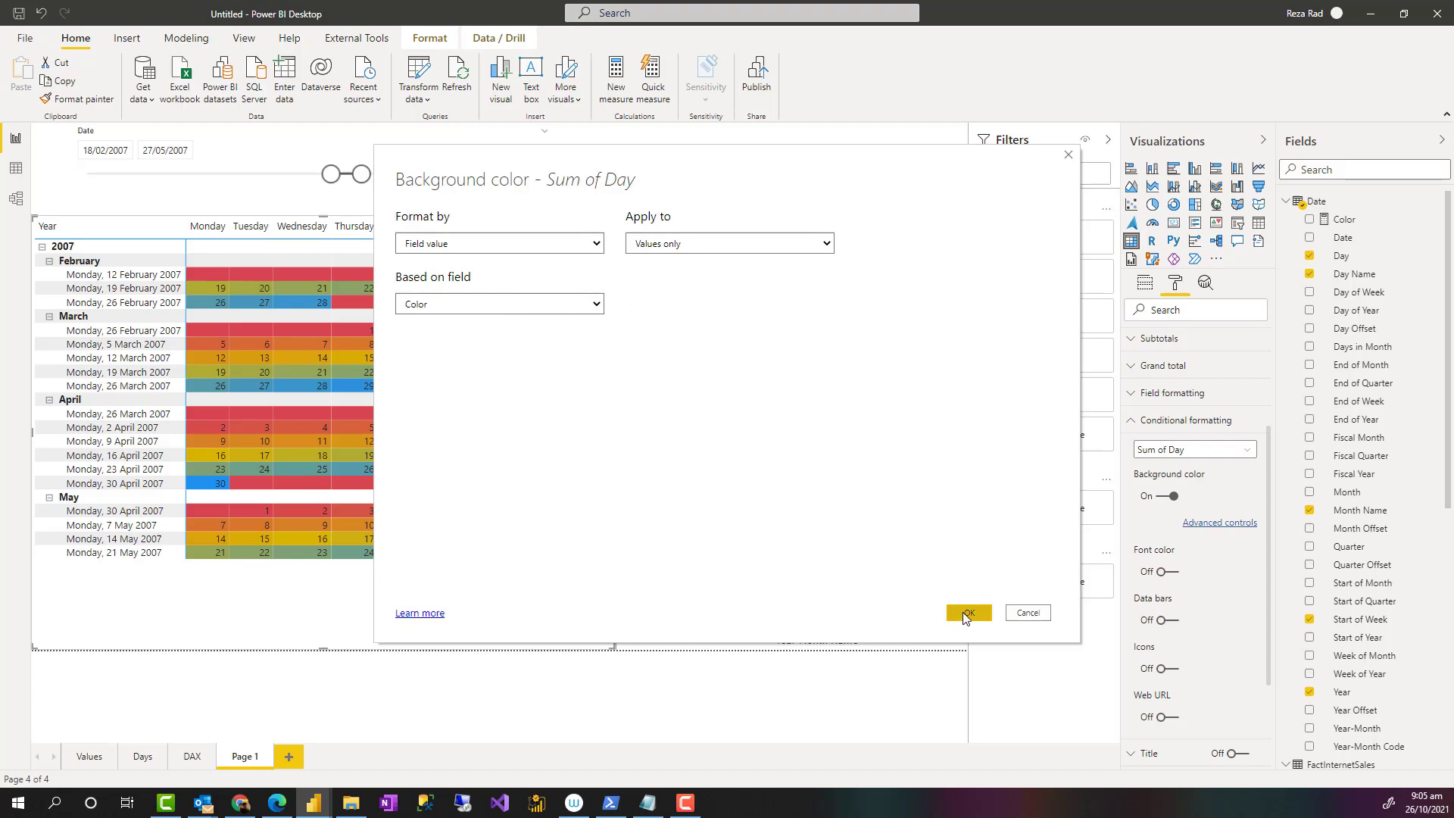
left_click(967, 612)
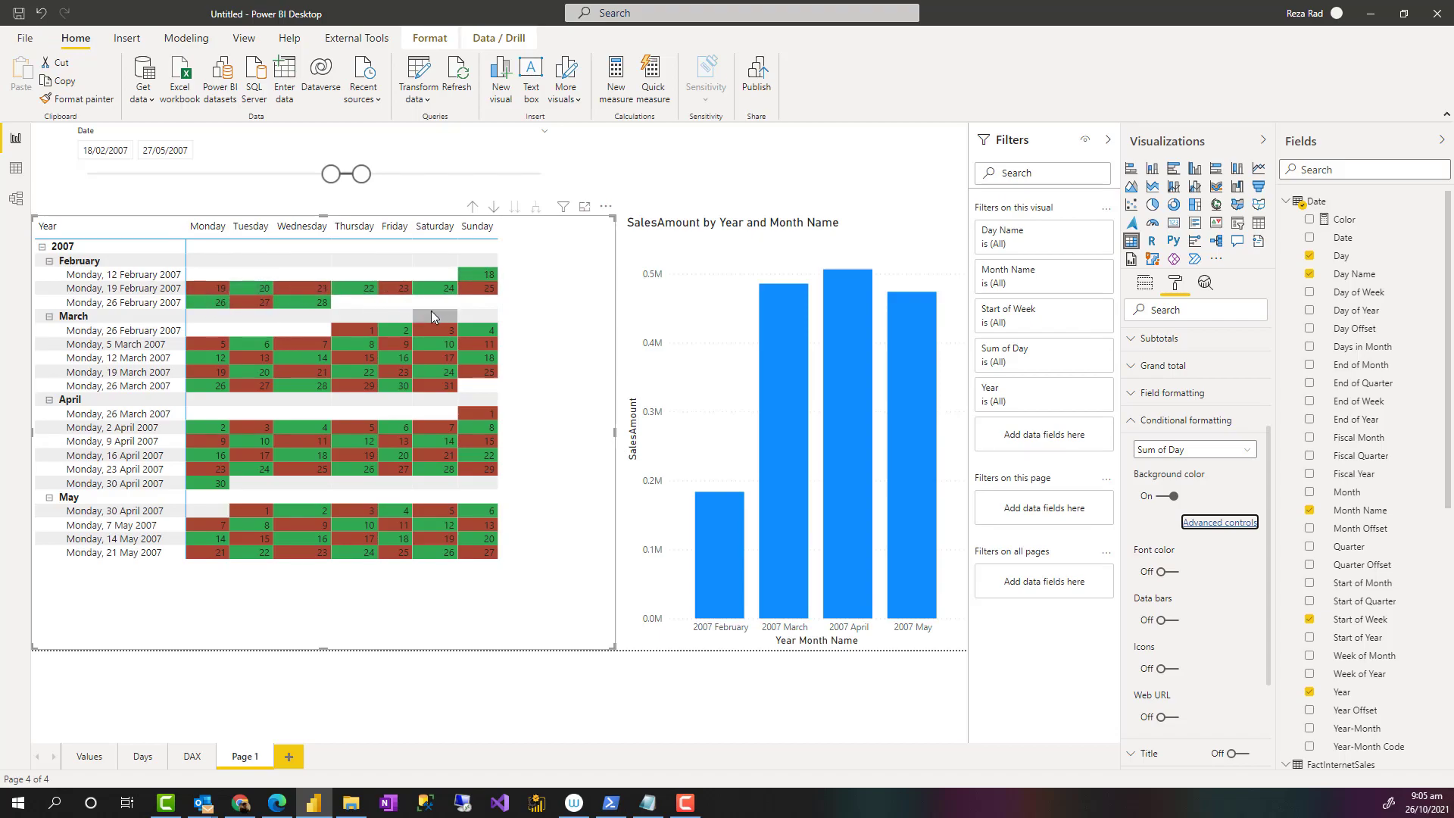
mouse_move(547, 524)
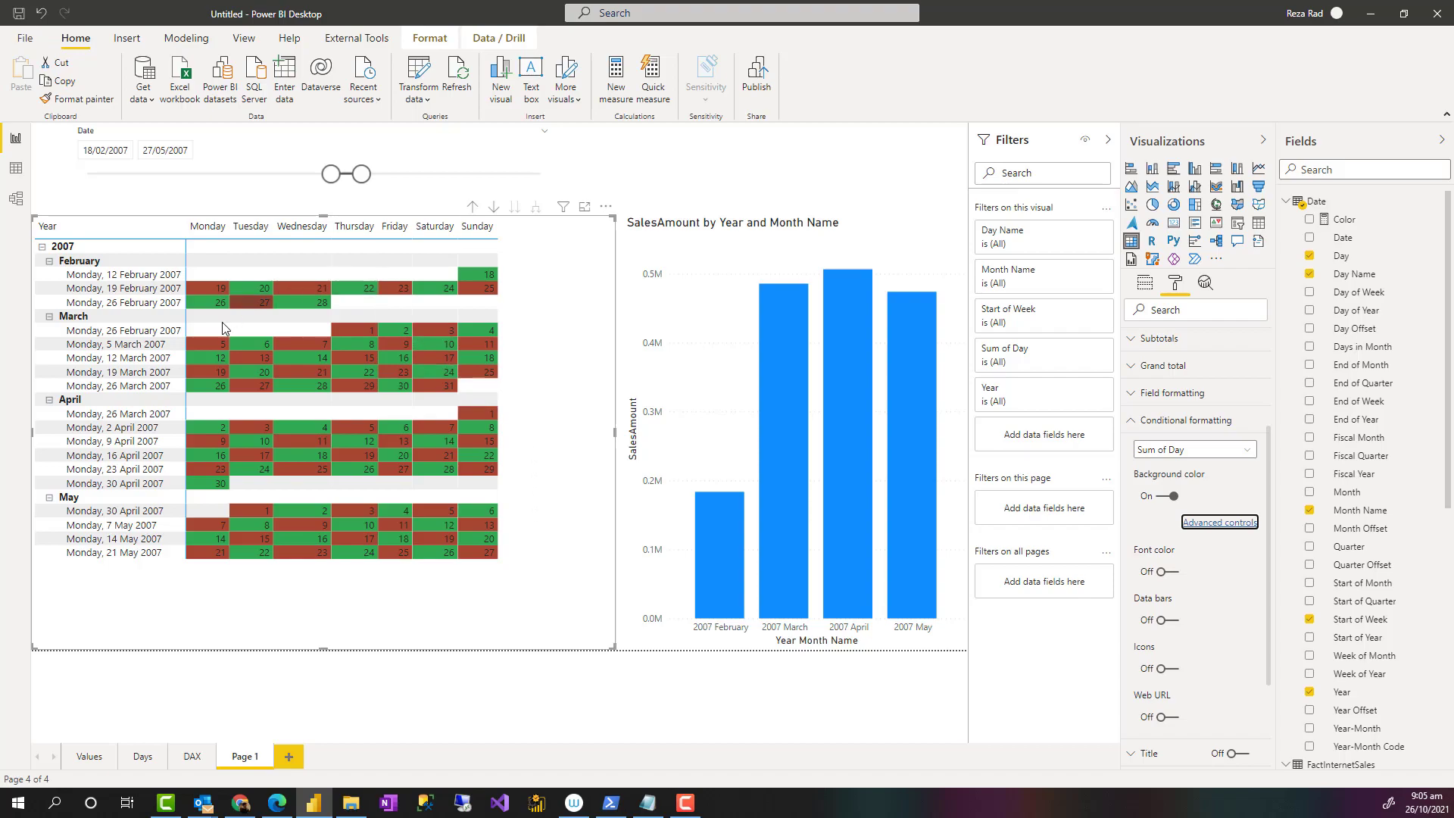
mouse_move(542, 542)
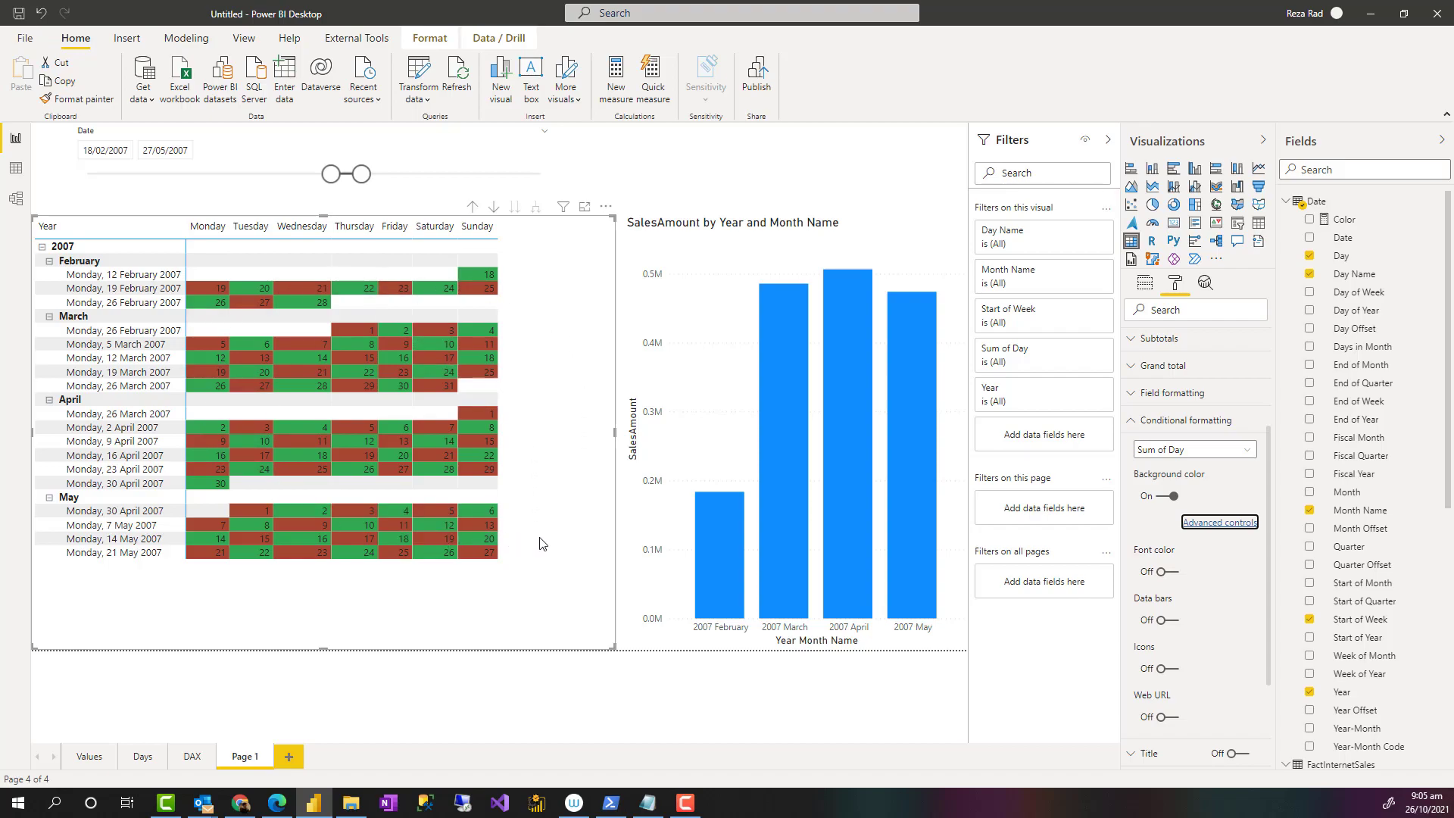